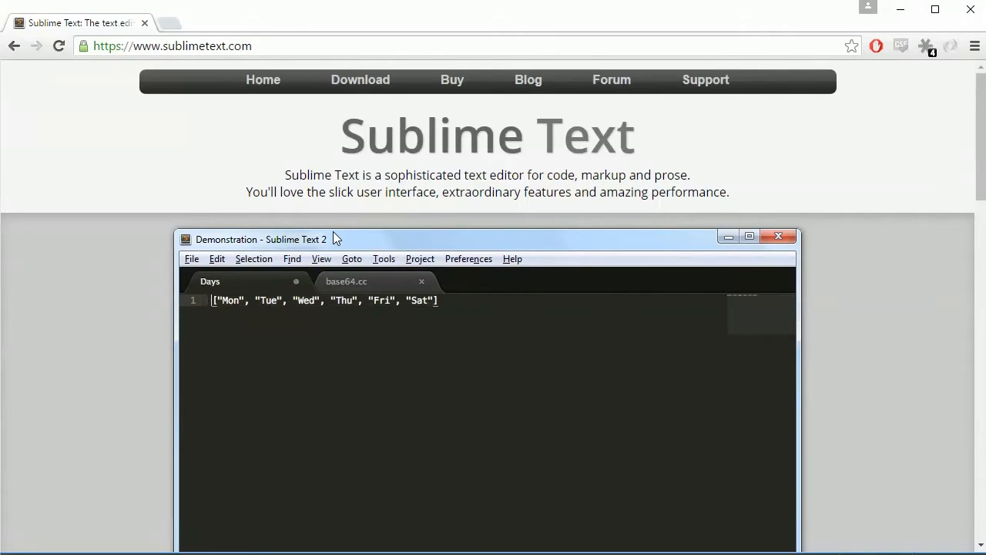
type("days =")
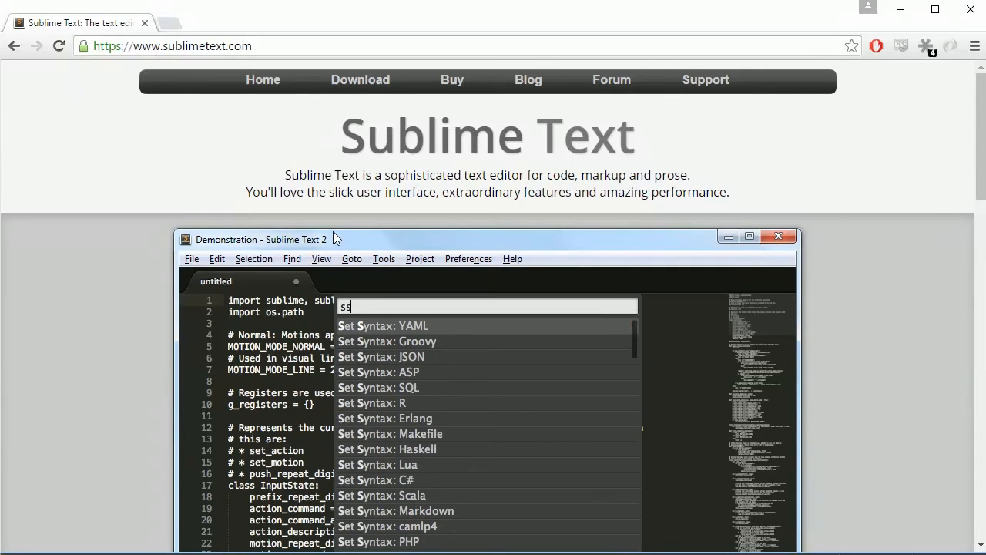
key("Escape")
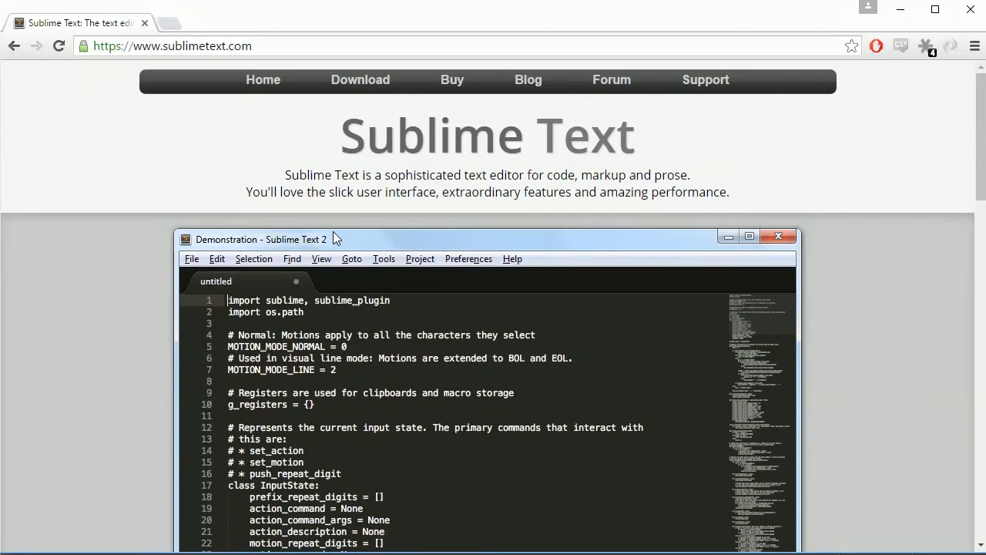
type("ss")
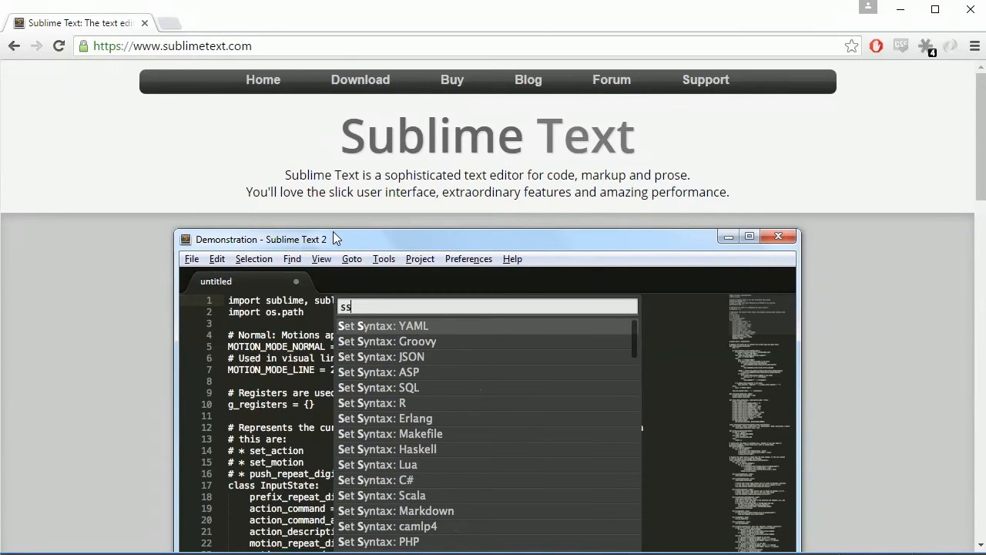
key("Escape")
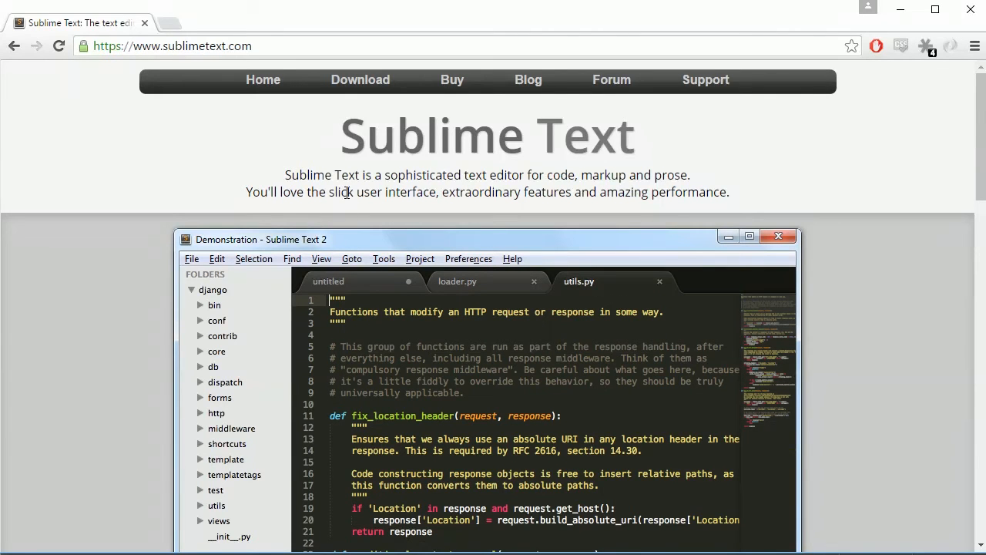
mouse_move(332, 147)
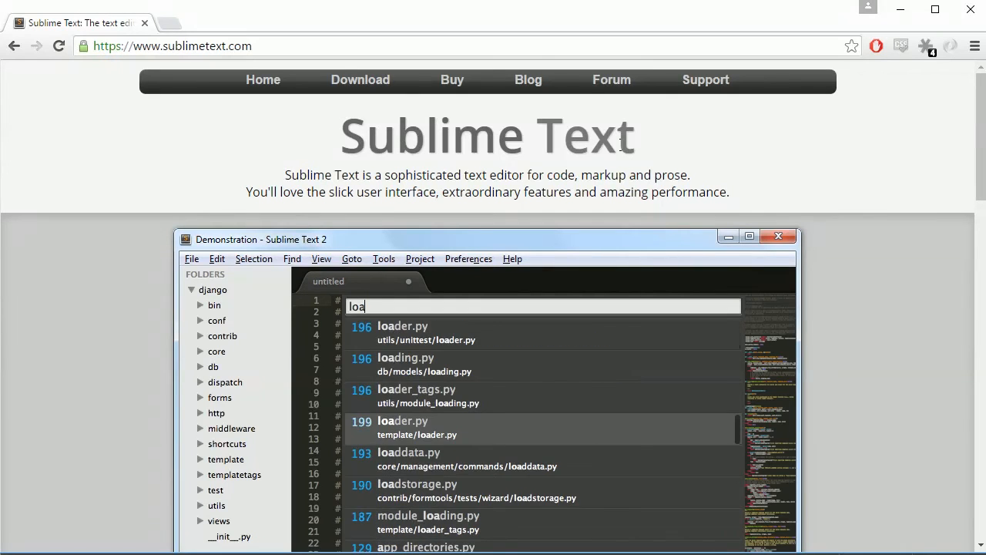
left_click(402, 420)
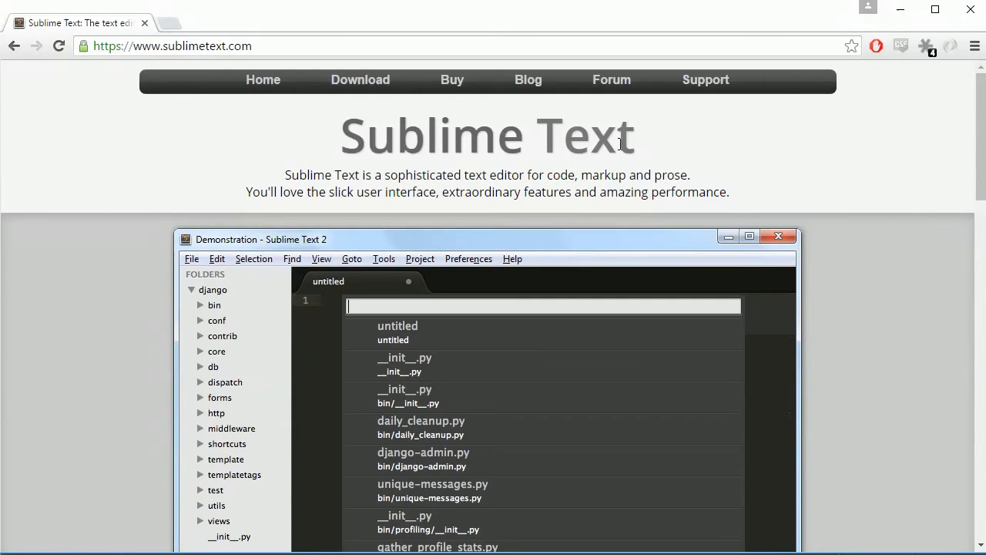
type("loa@f")
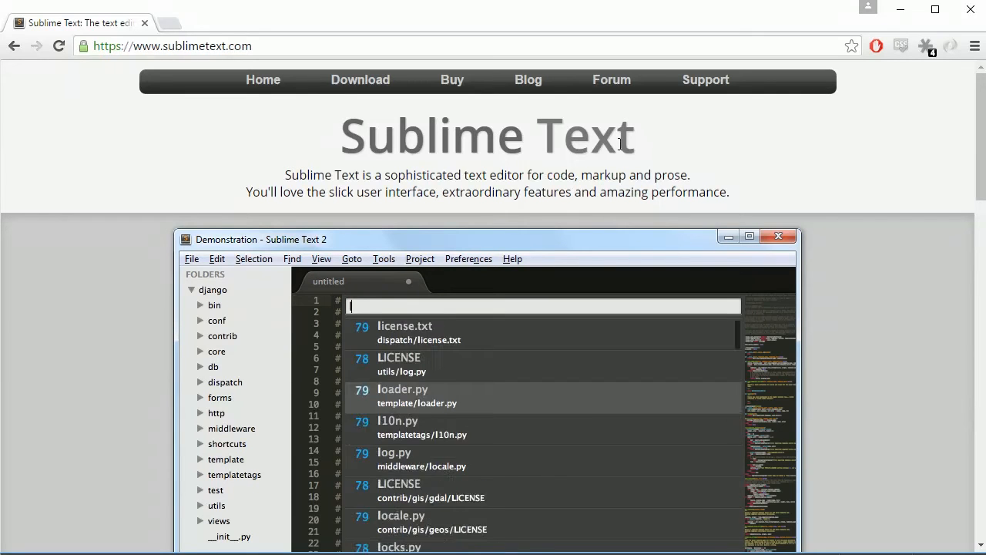
type("loa@ft")
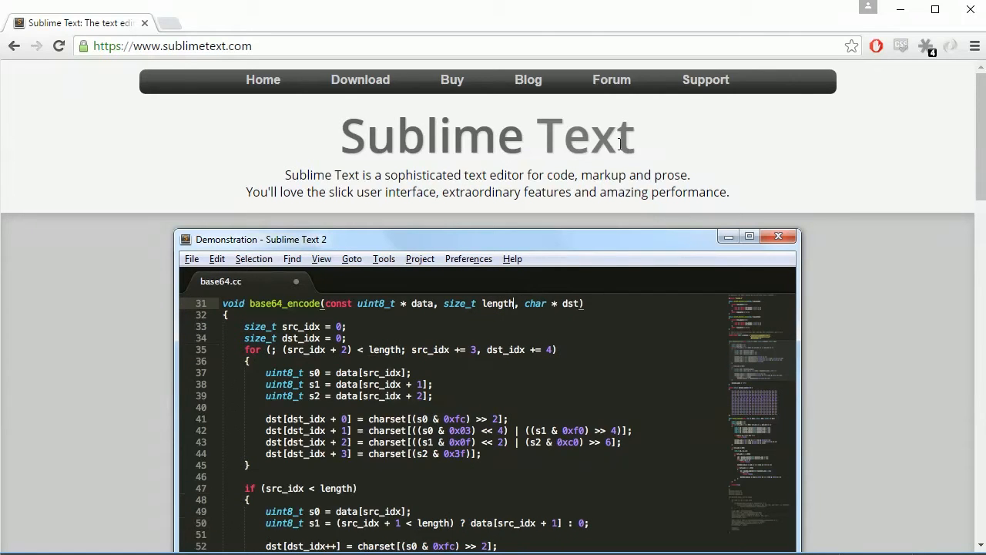
mouse_move(688, 106)
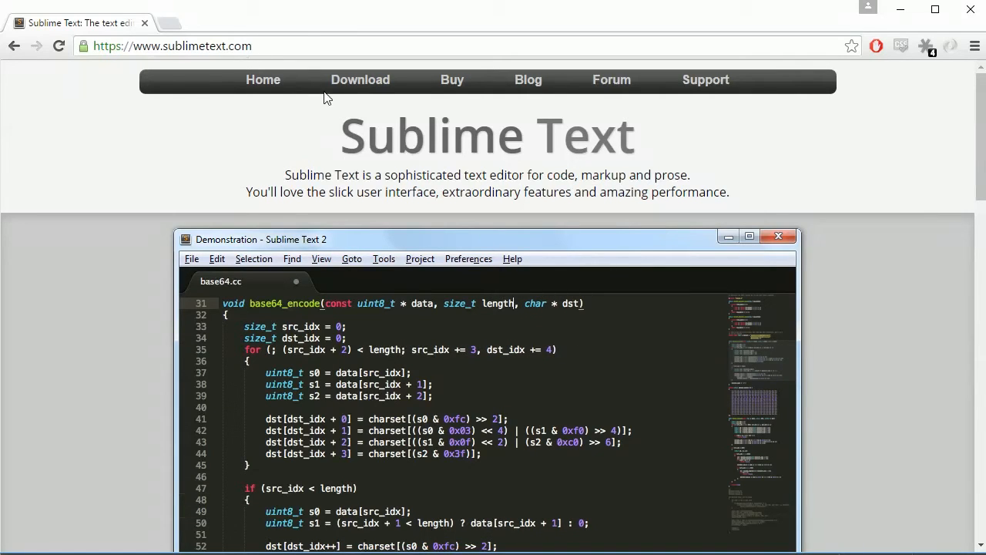
left_click(361, 80)
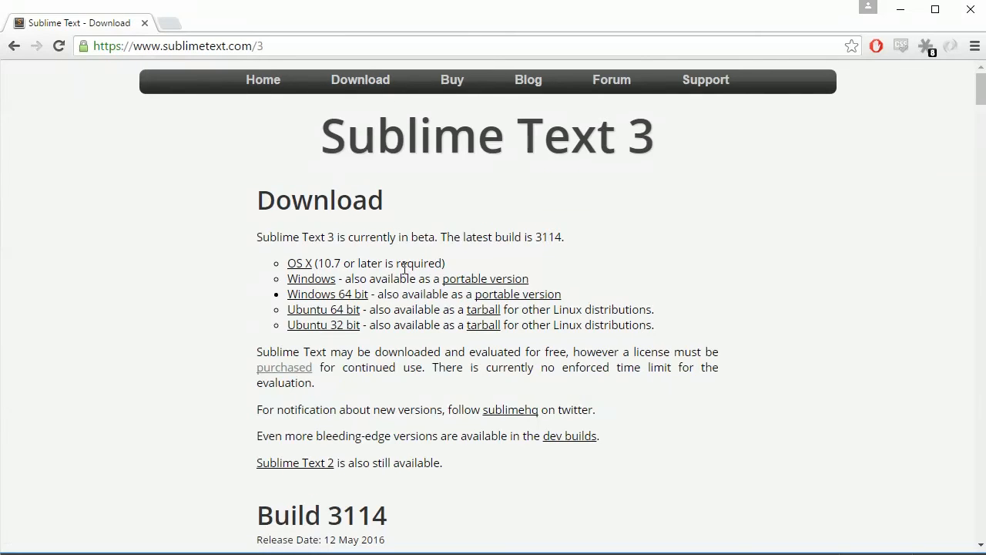
mouse_move(311, 278)
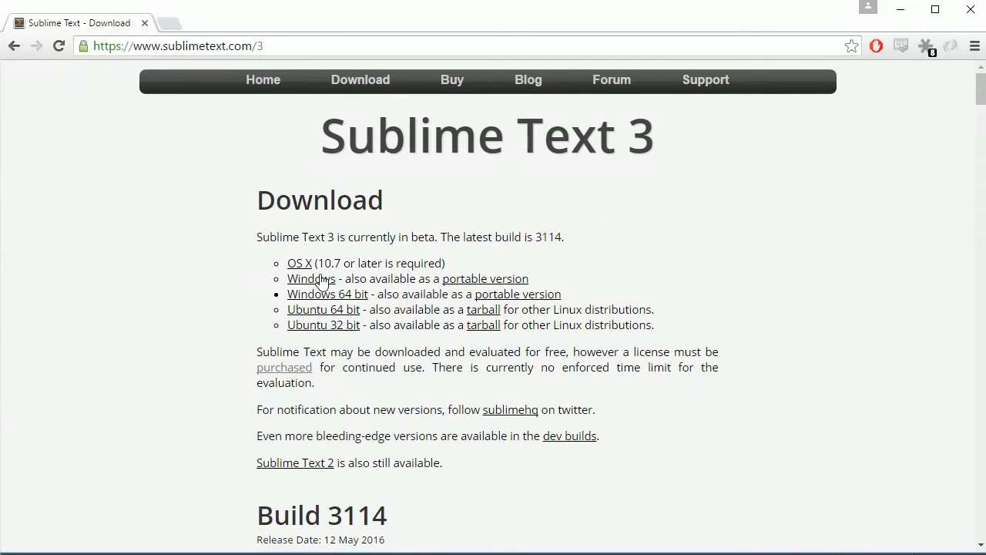
mouse_move(602, 385)
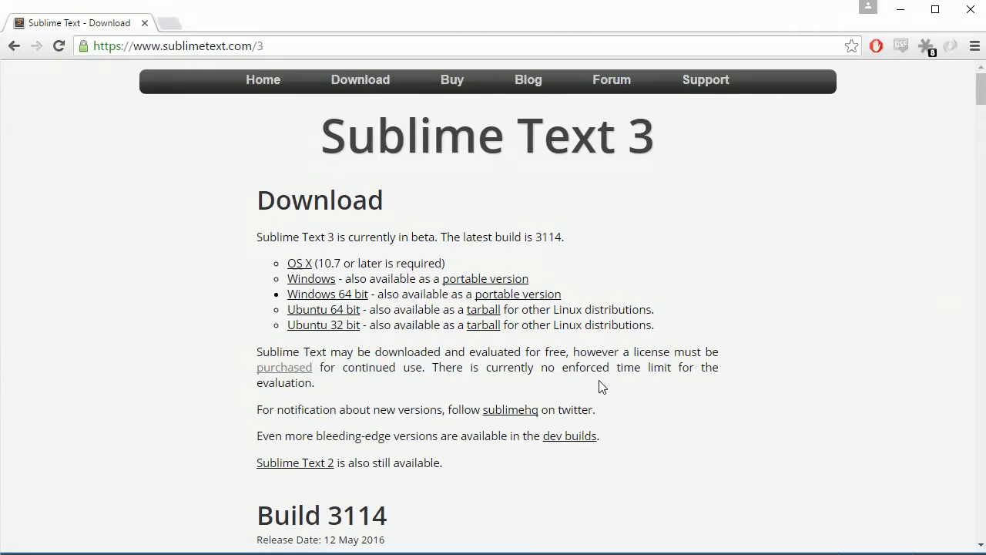
mouse_move(509, 268)
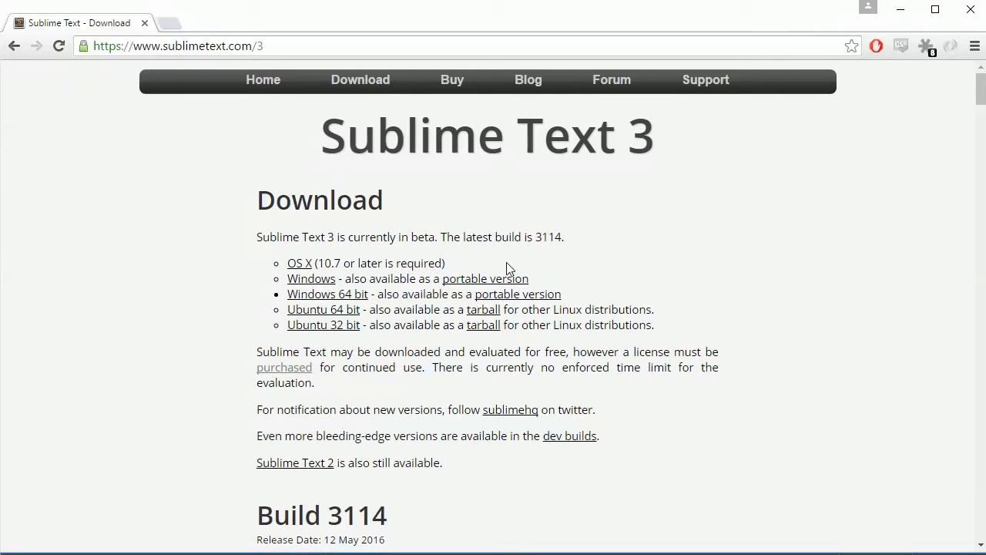
mouse_move(485, 290)
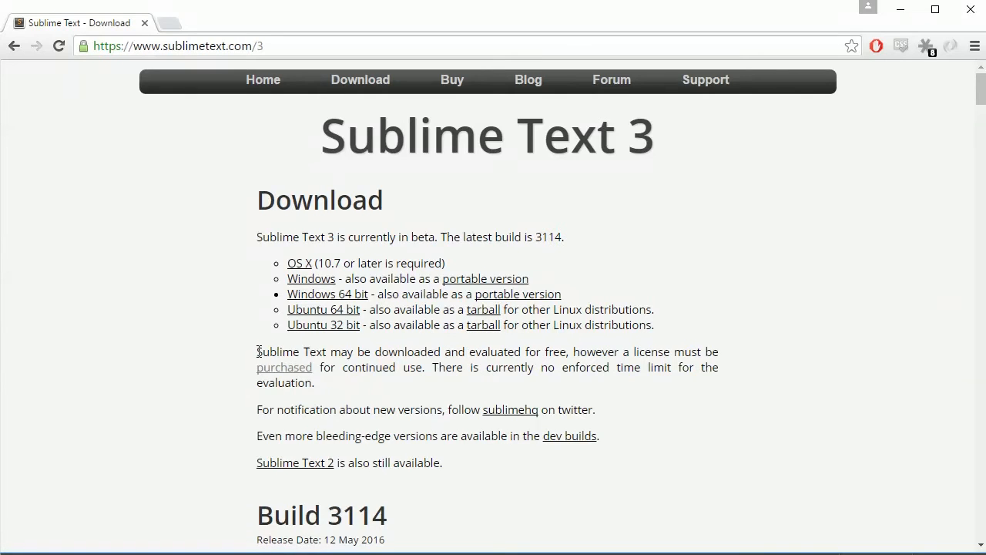
mouse_move(395, 352)
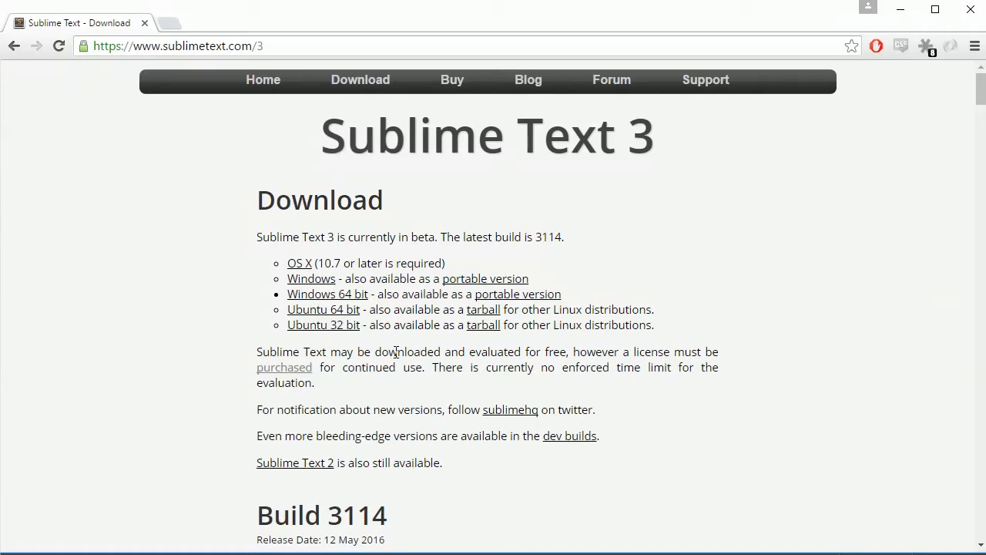
mouse_move(629, 438)
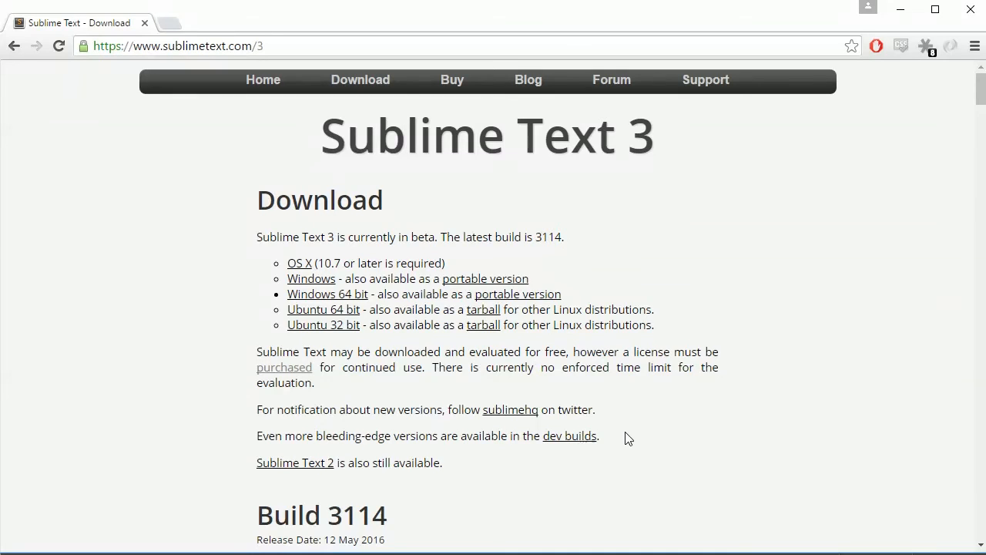
mouse_move(562, 367)
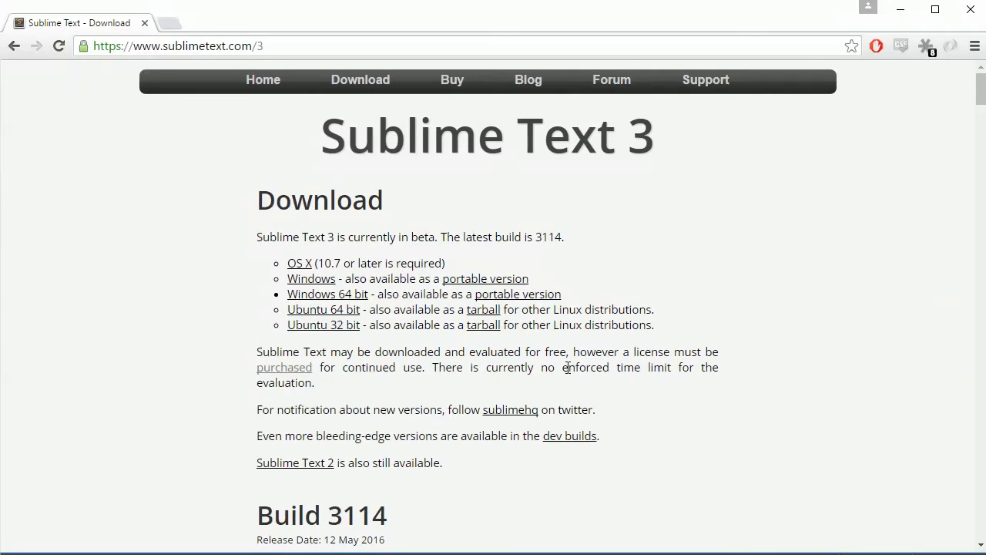
mouse_move(552, 344)
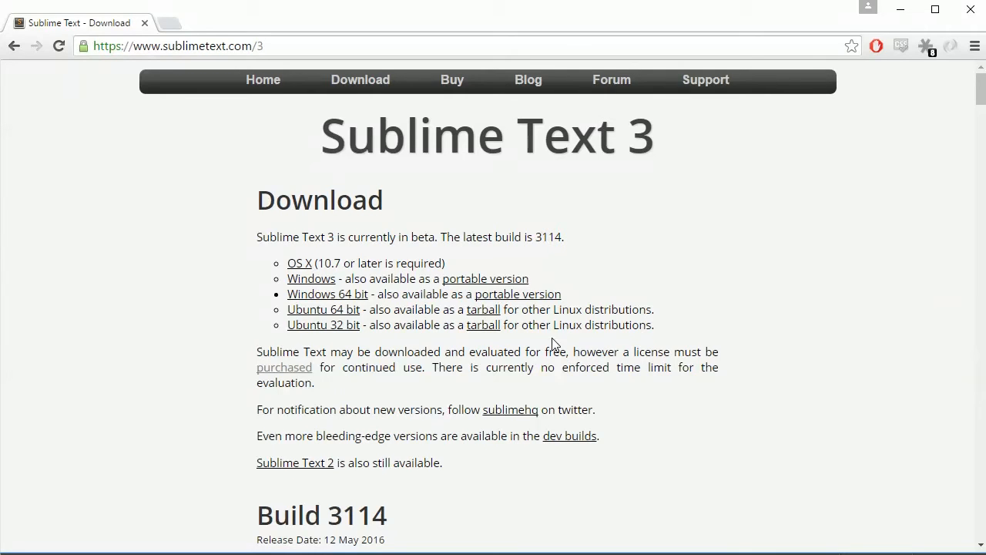
mouse_move(558, 299)
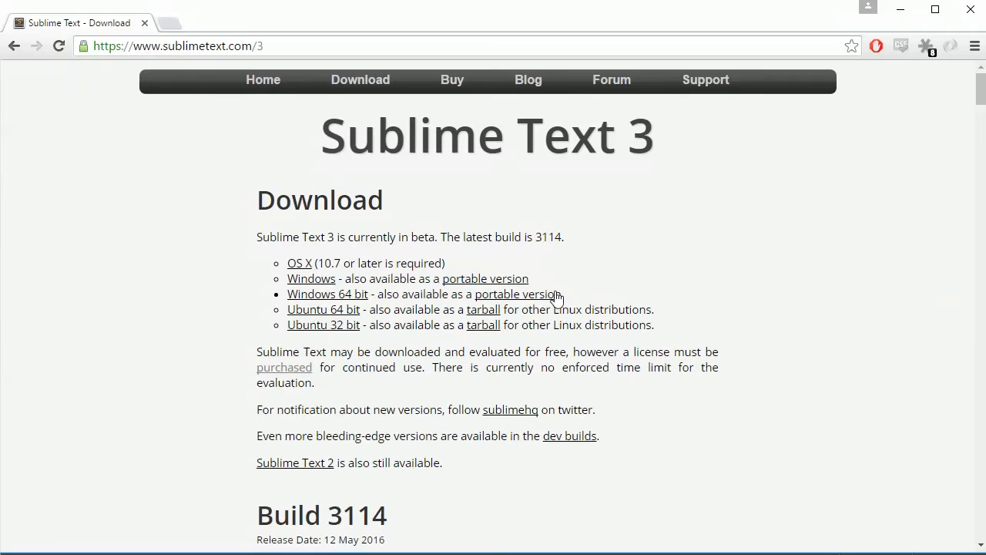
mouse_move(410, 299)
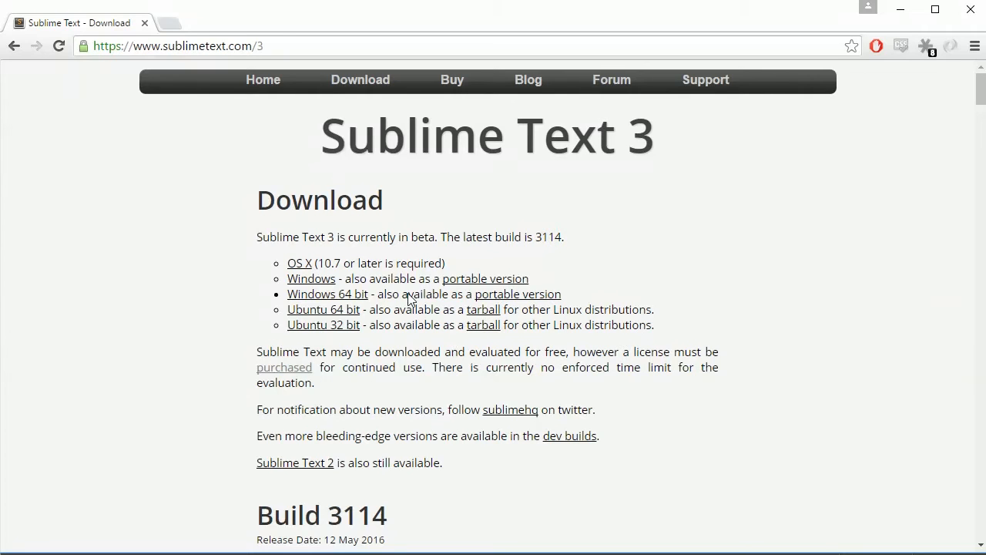
mouse_move(324, 309)
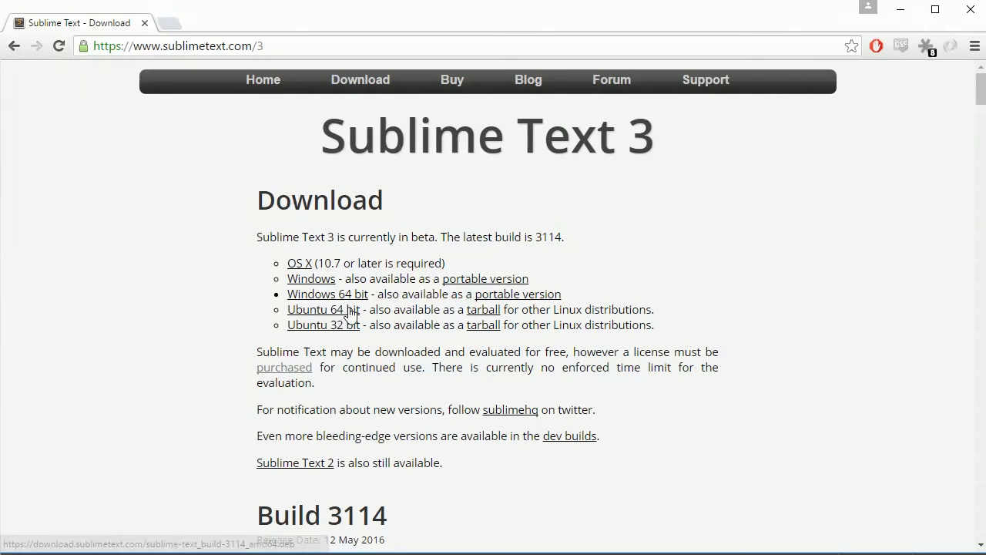
mouse_move(320, 308)
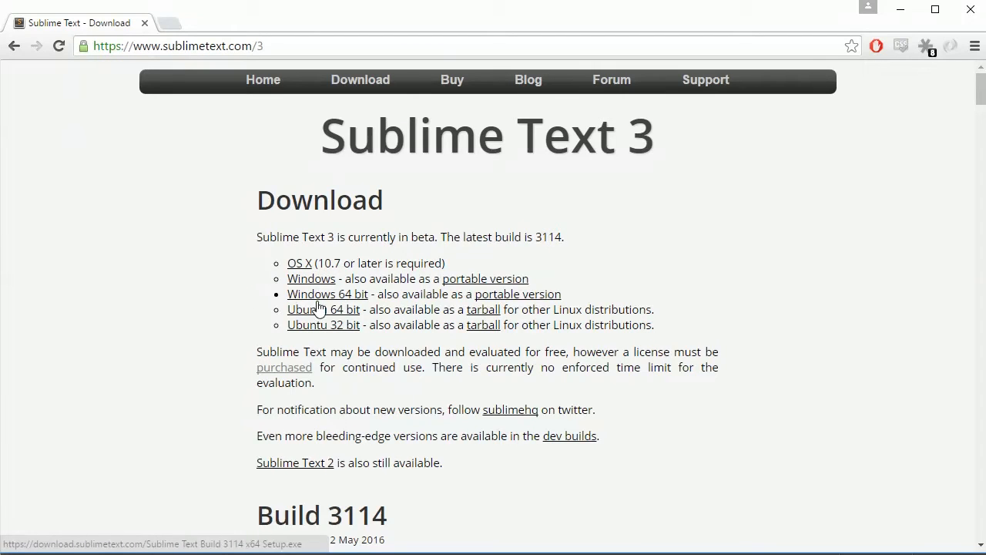
mouse_move(462, 276)
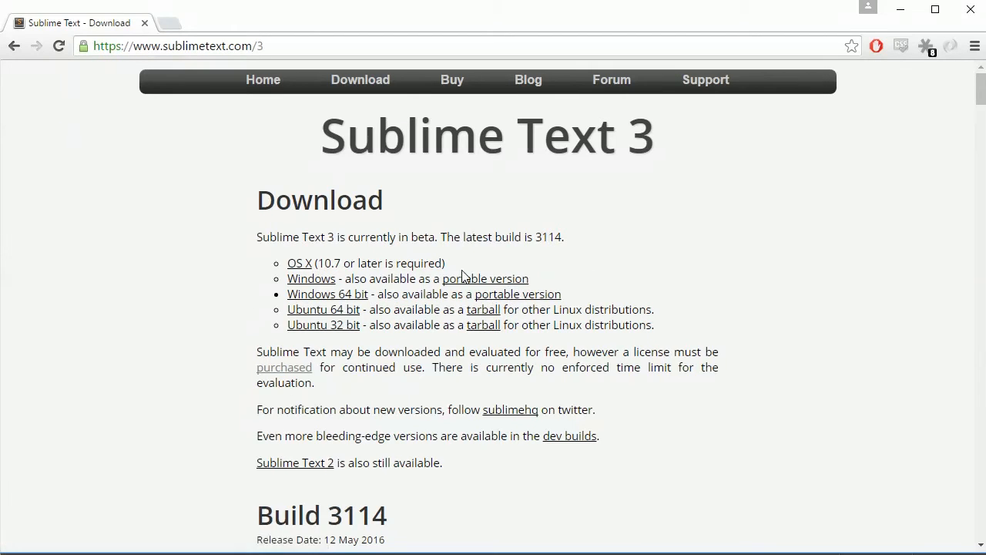
mouse_move(472, 268)
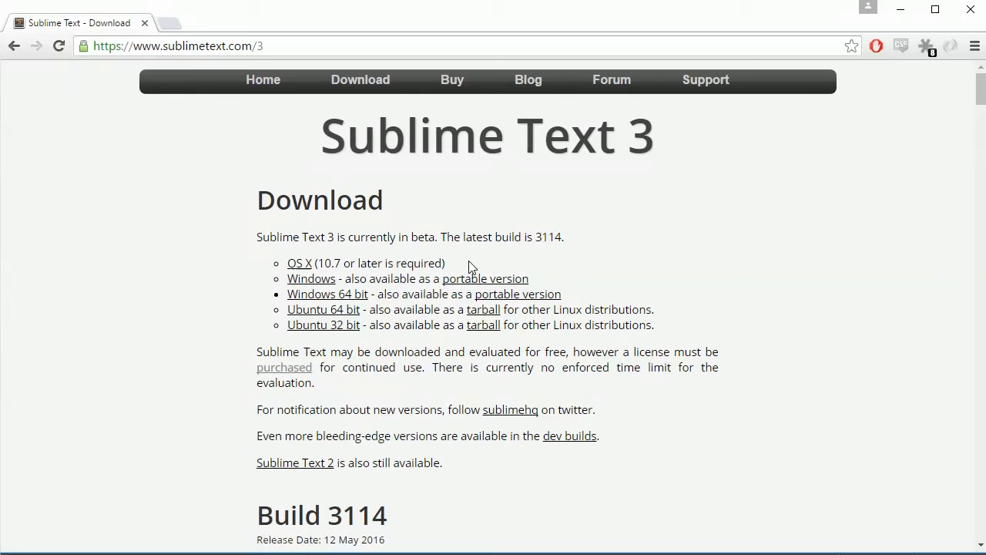
mouse_move(532, 353)
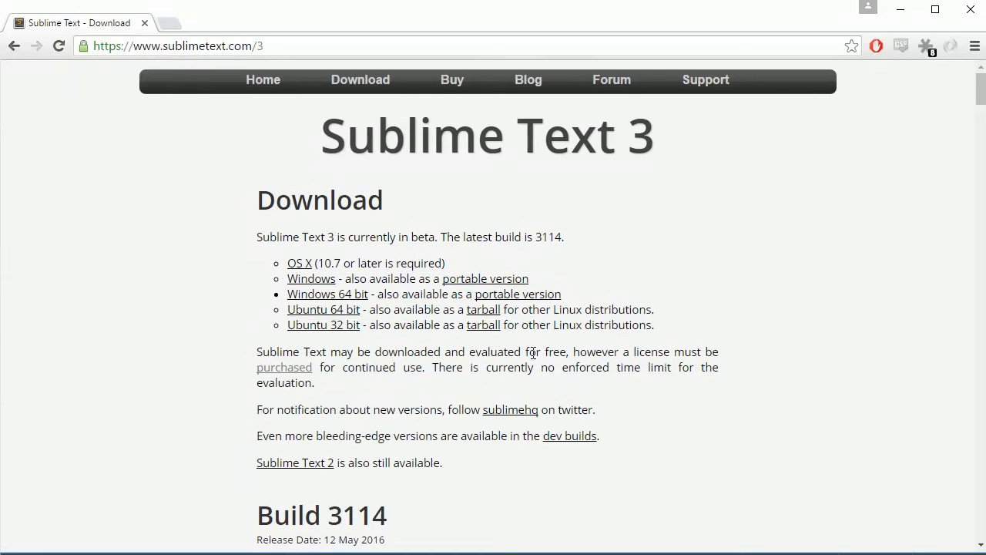
mouse_move(327, 293)
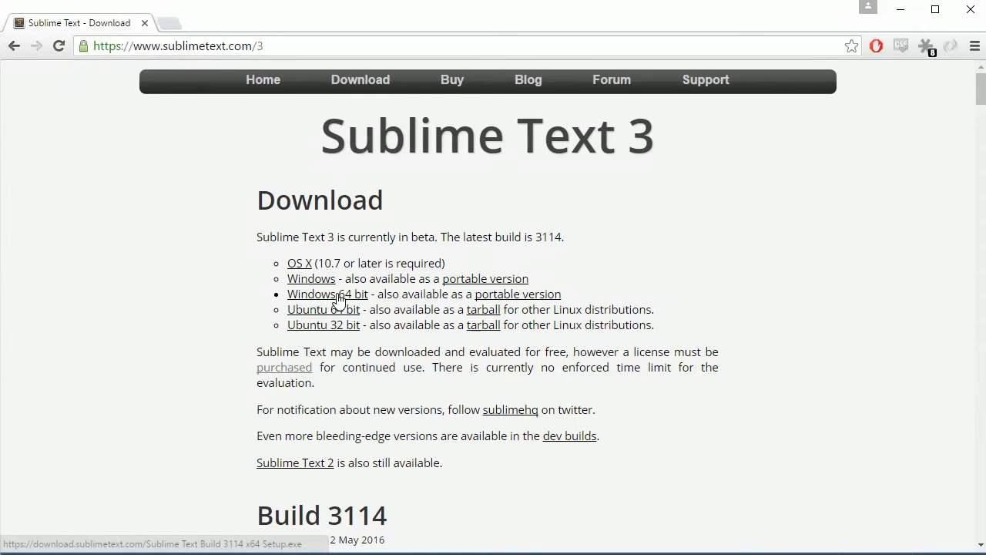
mouse_move(376, 314)
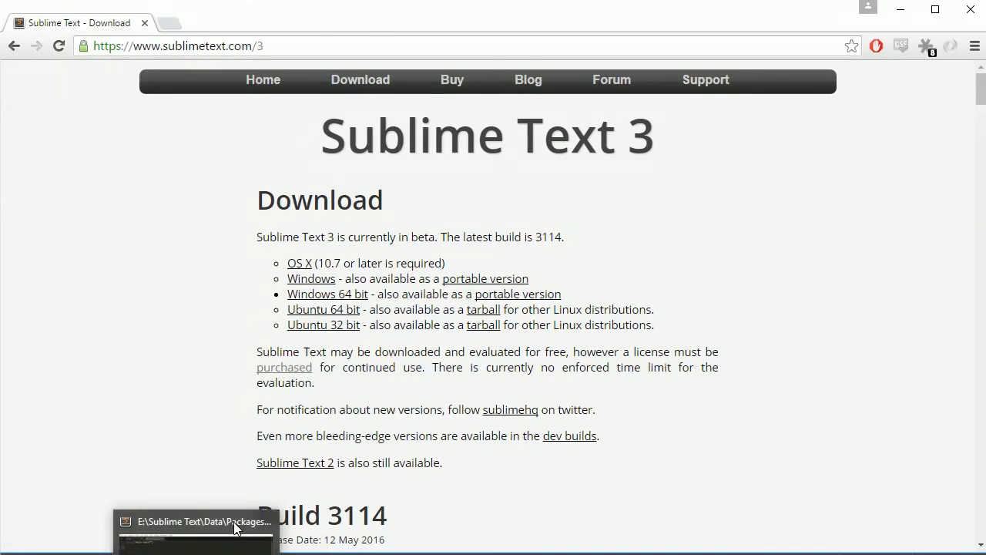
Save test.py and build it with Python34 so the output prints Hello World.
left_click(193, 527)
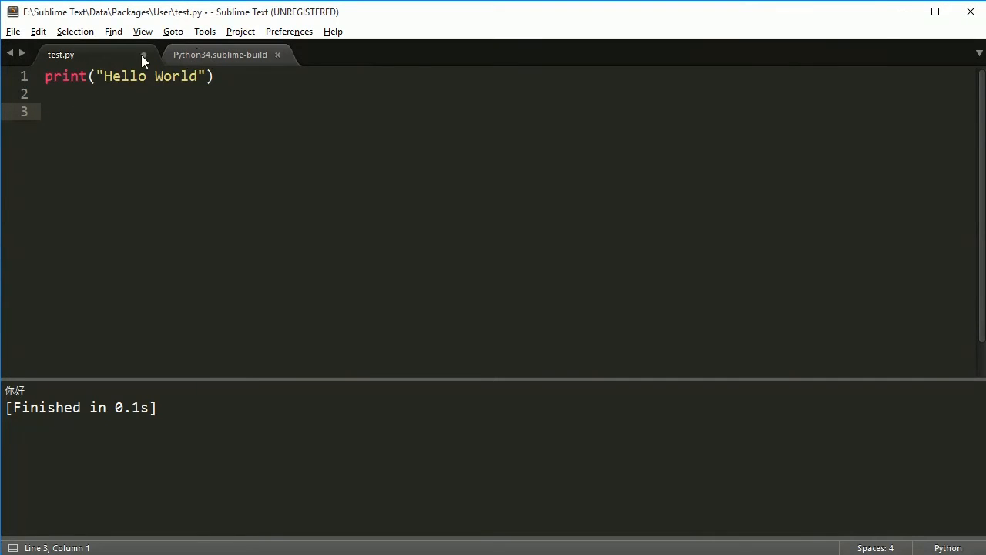
mouse_move(218, 55)
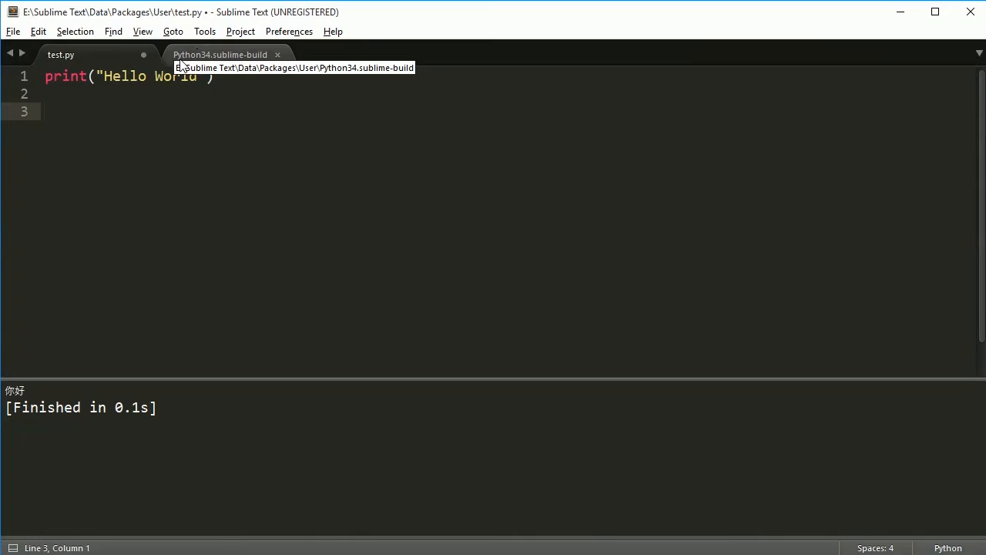
mouse_move(131, 62)
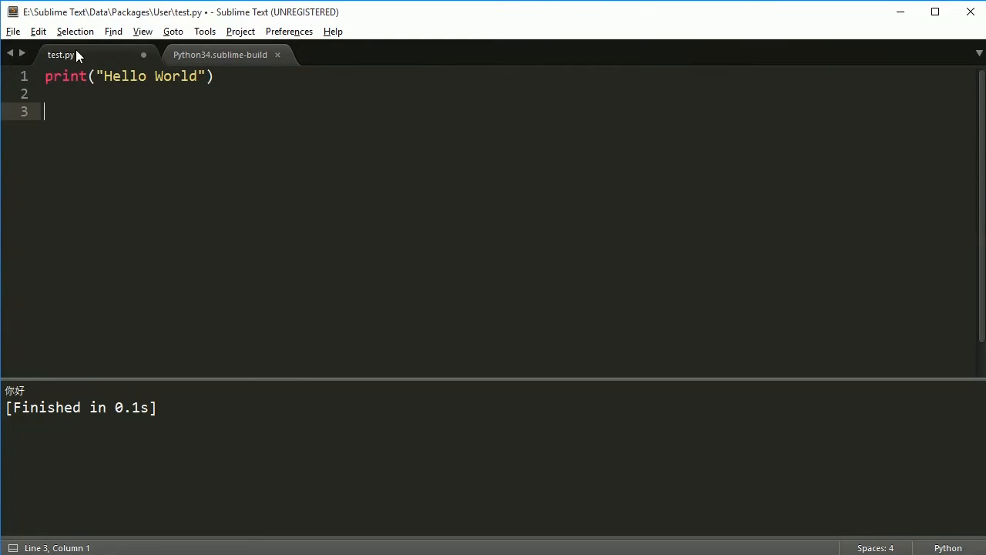
mouse_move(61, 83)
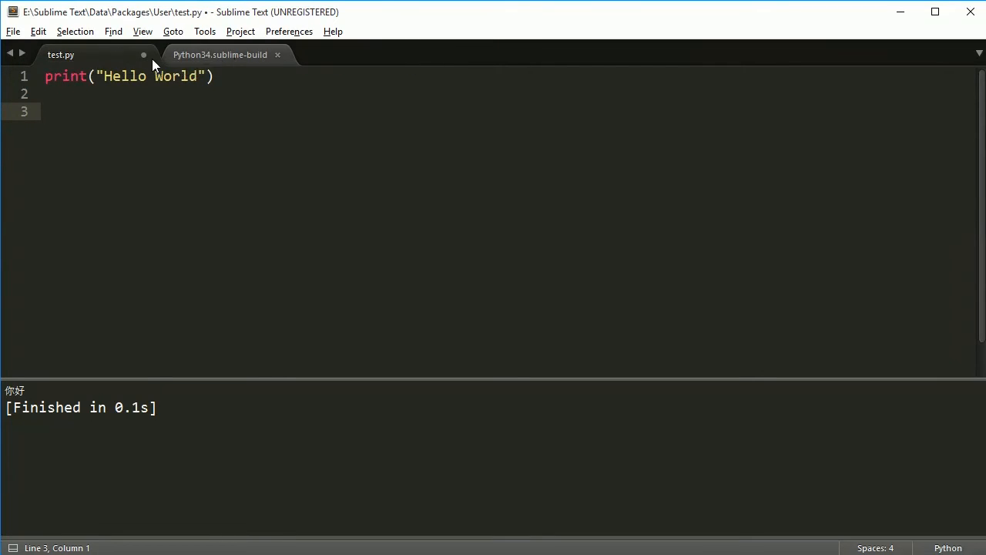
mouse_move(247, 171)
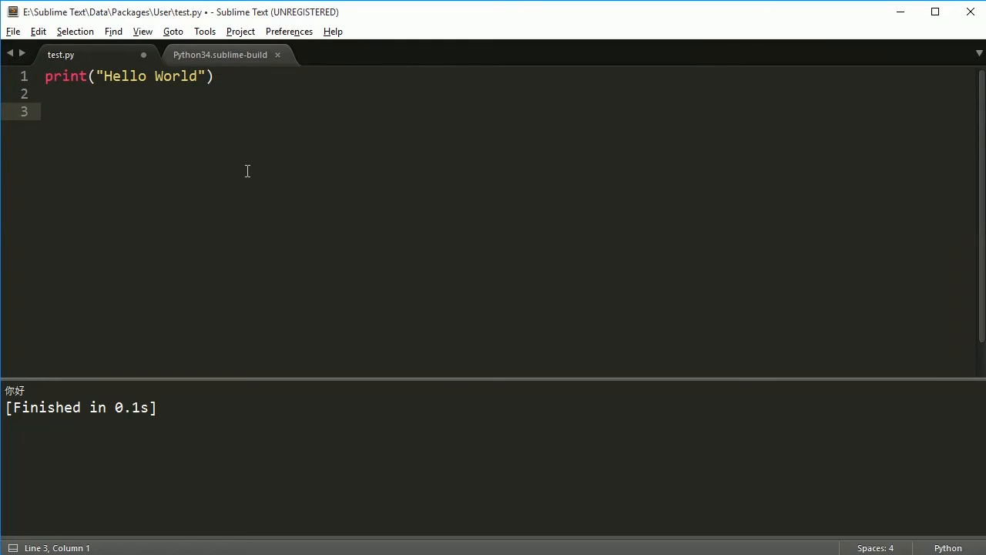
mouse_move(255, 195)
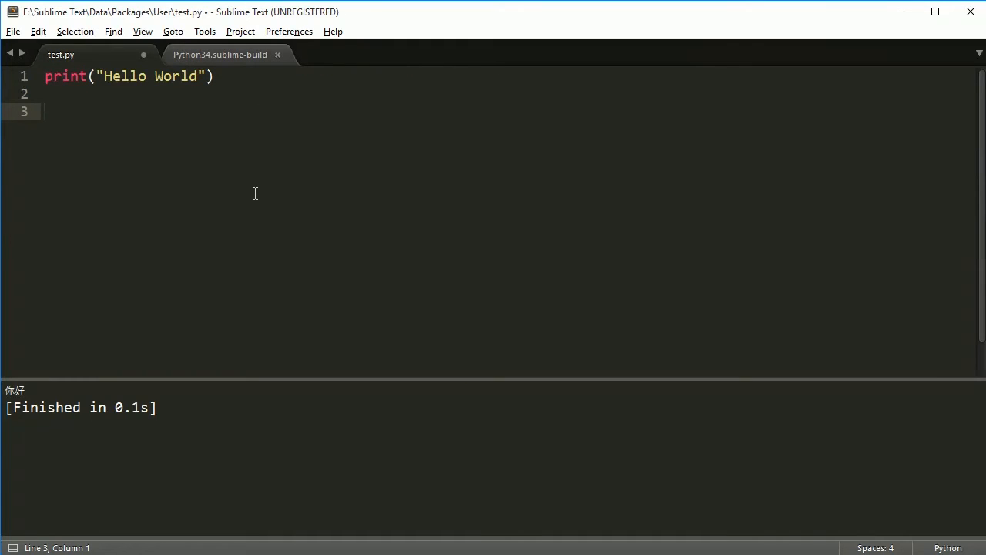
mouse_move(151, 204)
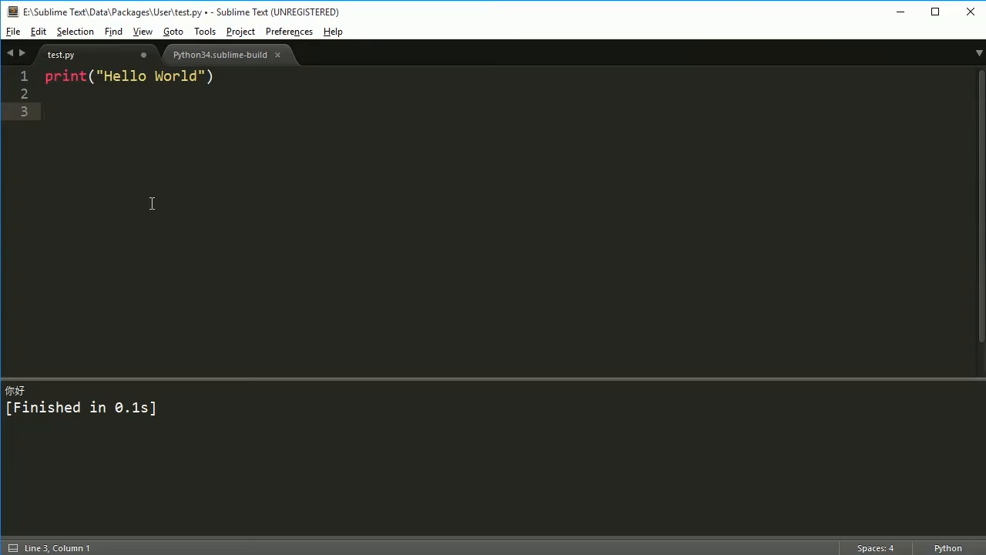
key("ctrl+s")
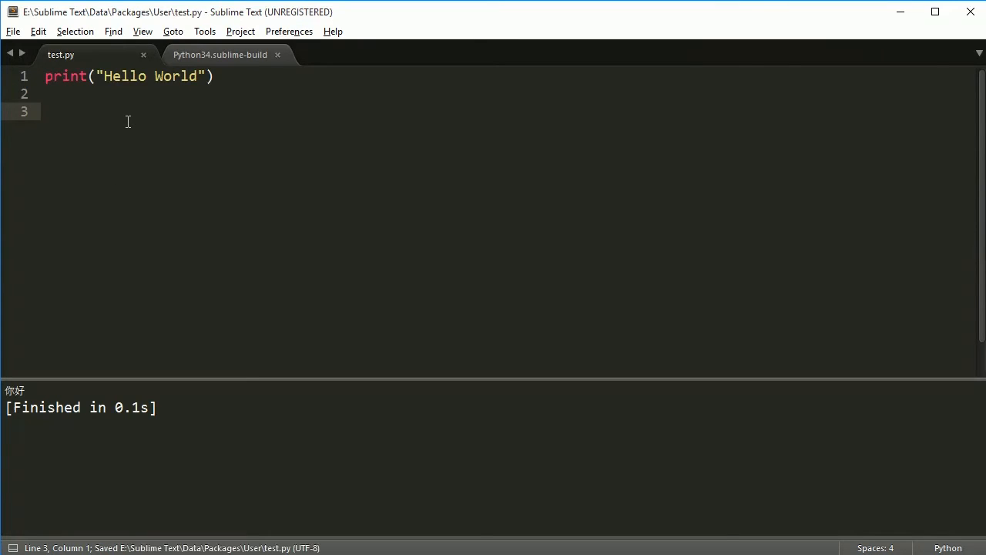
key("ctrl+b")
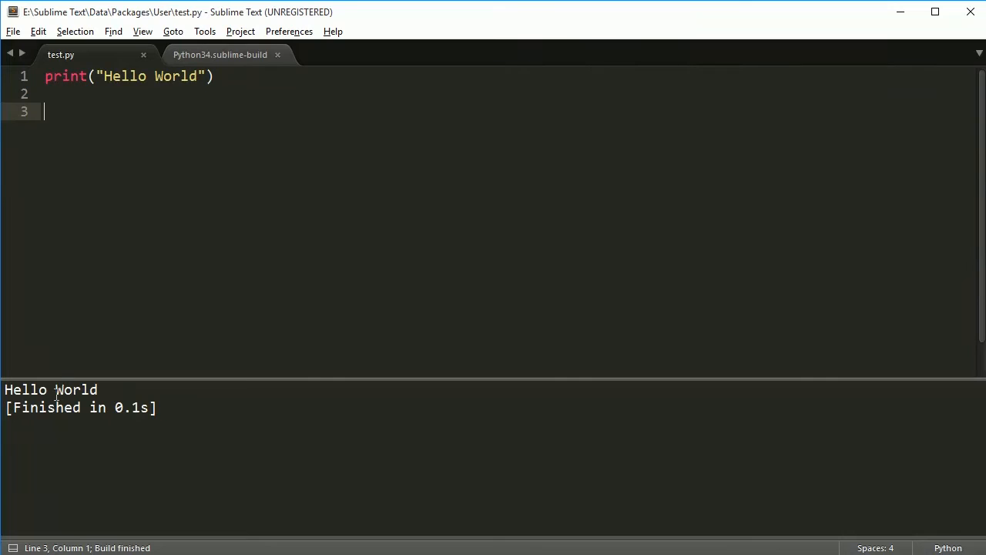
mouse_move(71, 394)
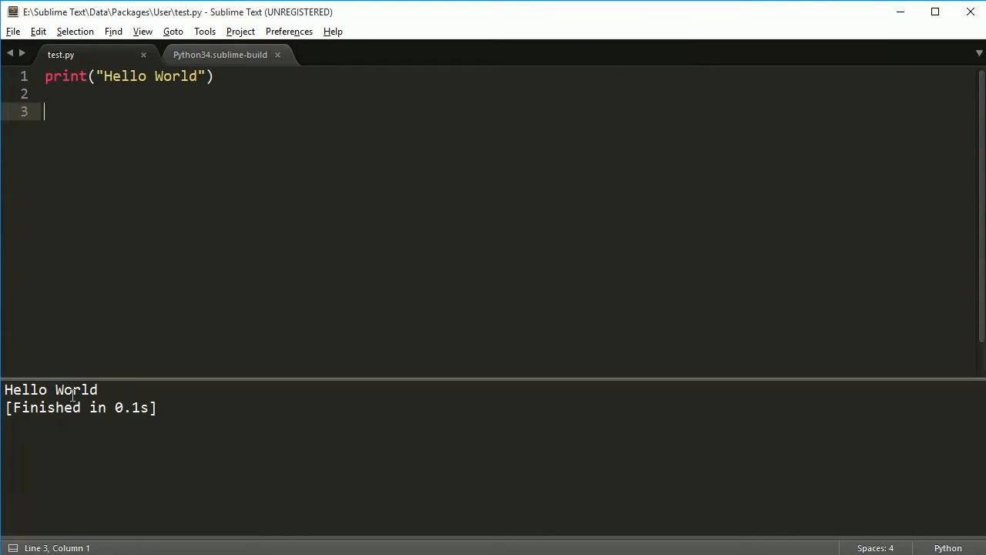
mouse_move(197, 201)
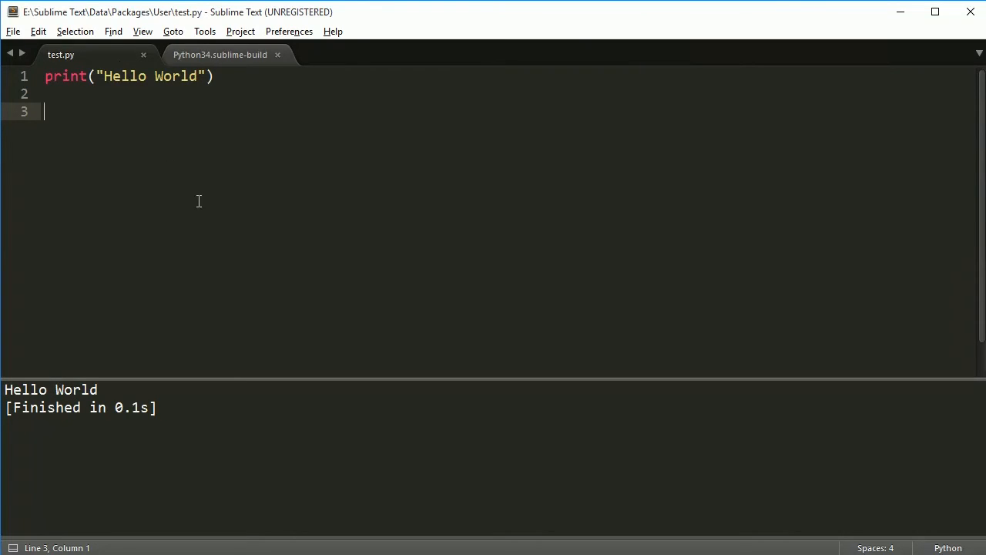
mouse_move(160, 216)
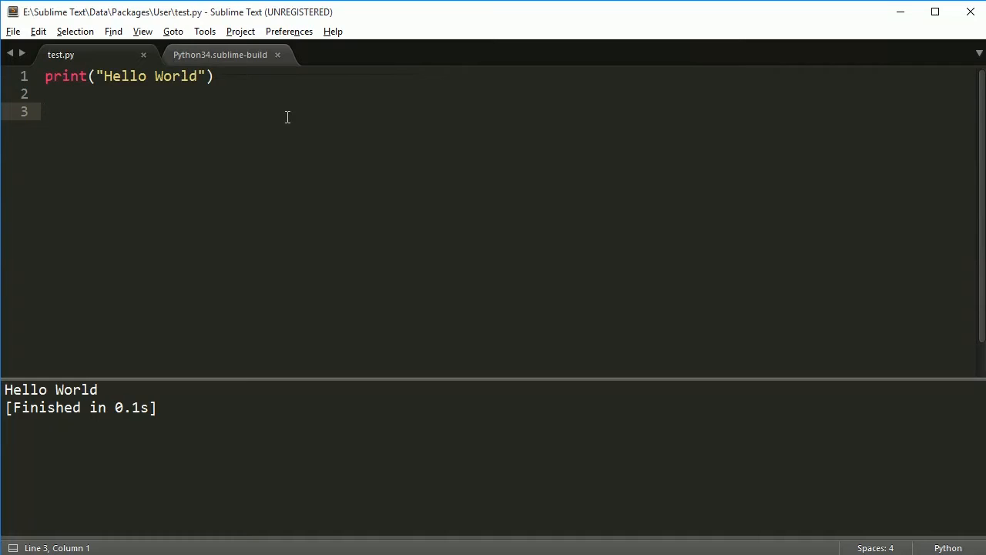
mouse_move(112, 422)
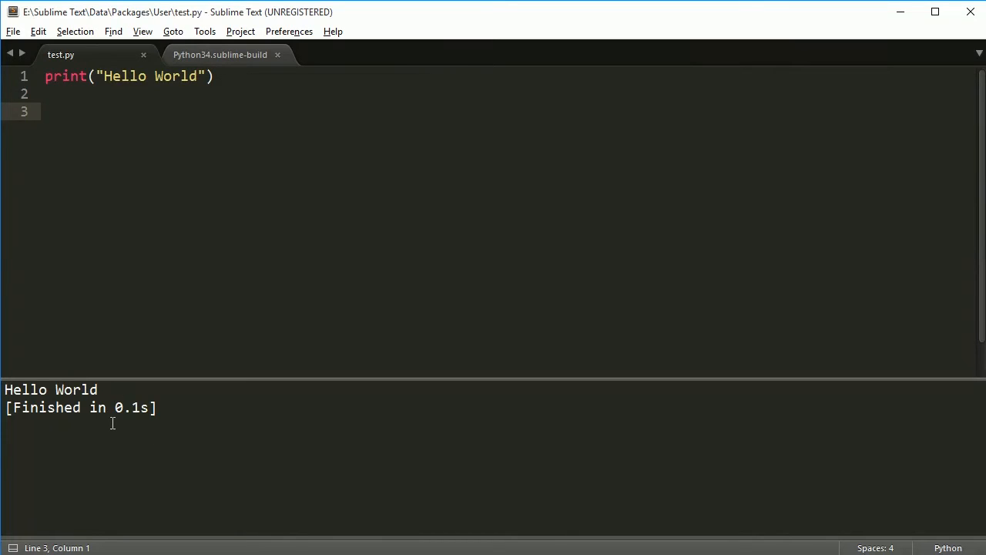
mouse_move(34, 461)
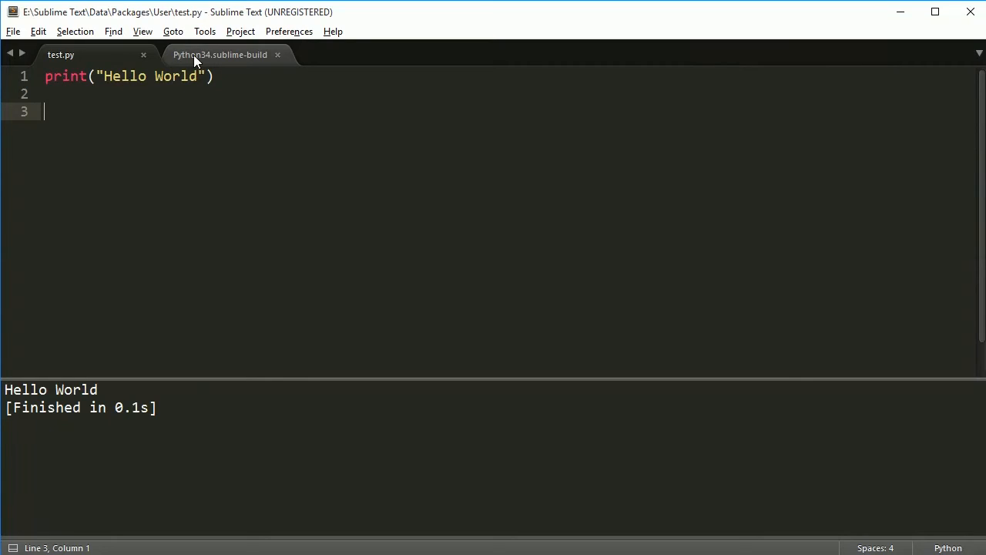
mouse_move(133, 139)
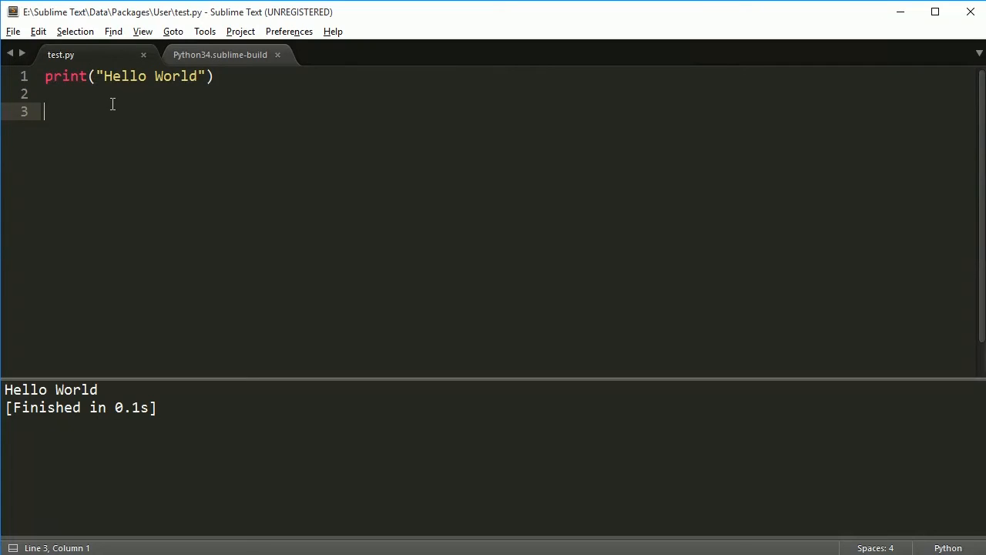
left_click(13, 31)
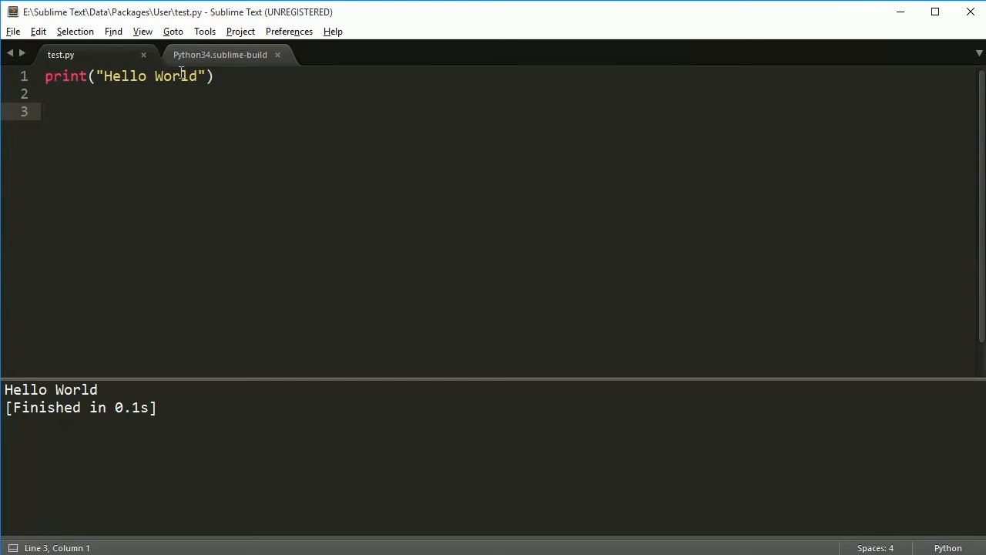
mouse_move(194, 87)
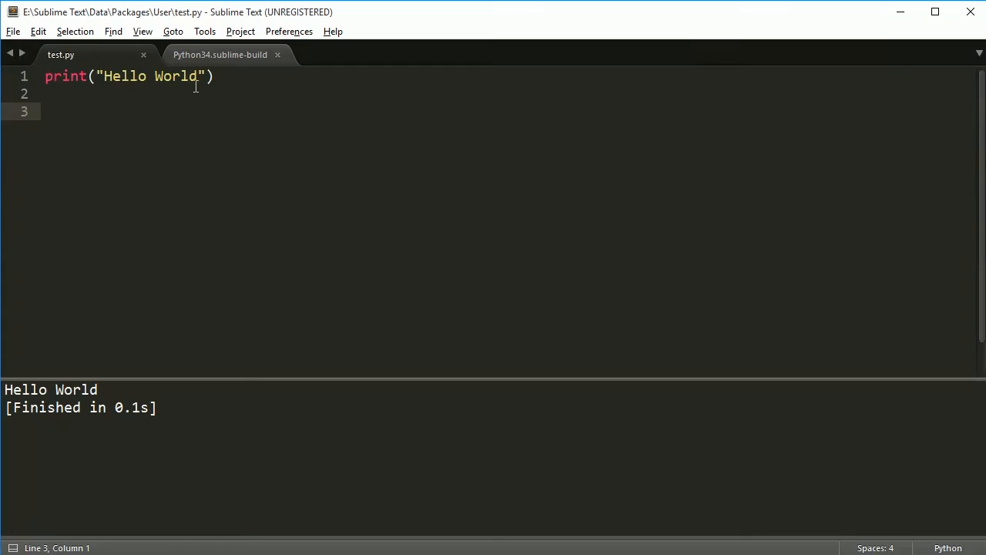
key("ctrl+n")
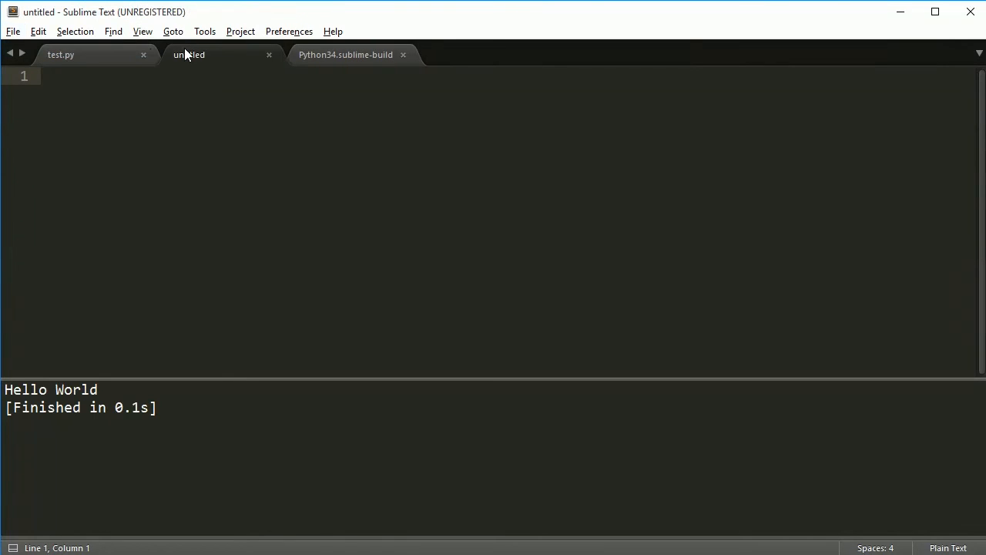
type("pri")
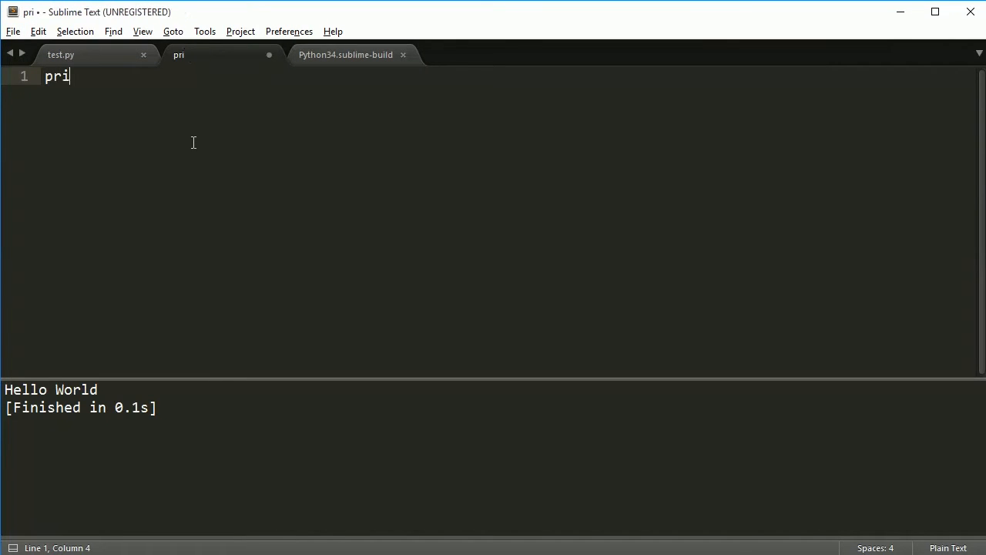
type("nt(\"Hell\")")
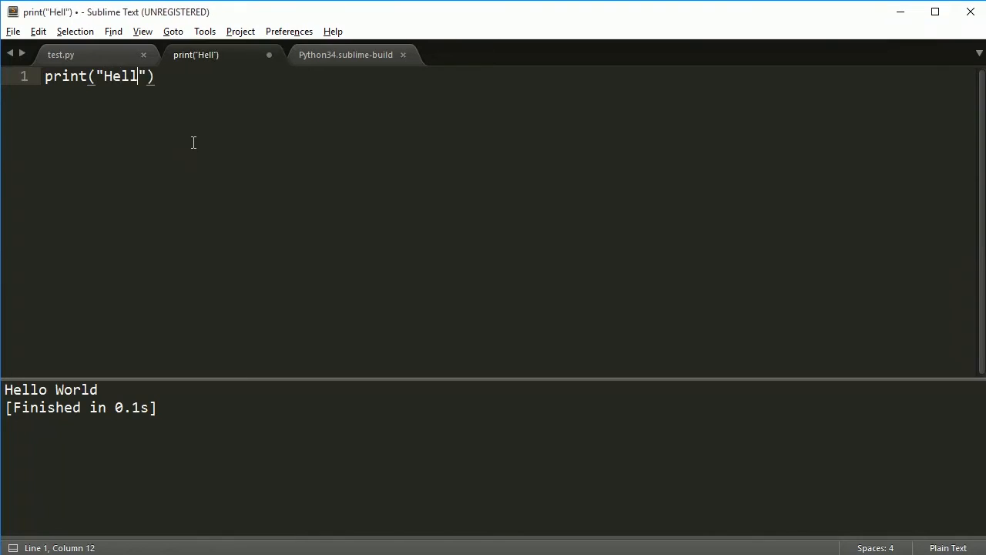
type("o World")
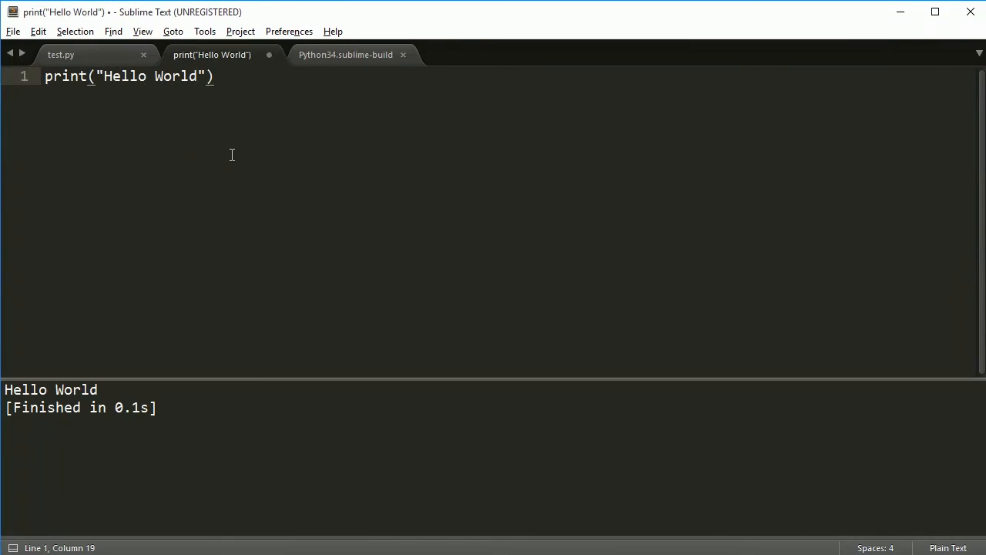
left_click(215, 78)
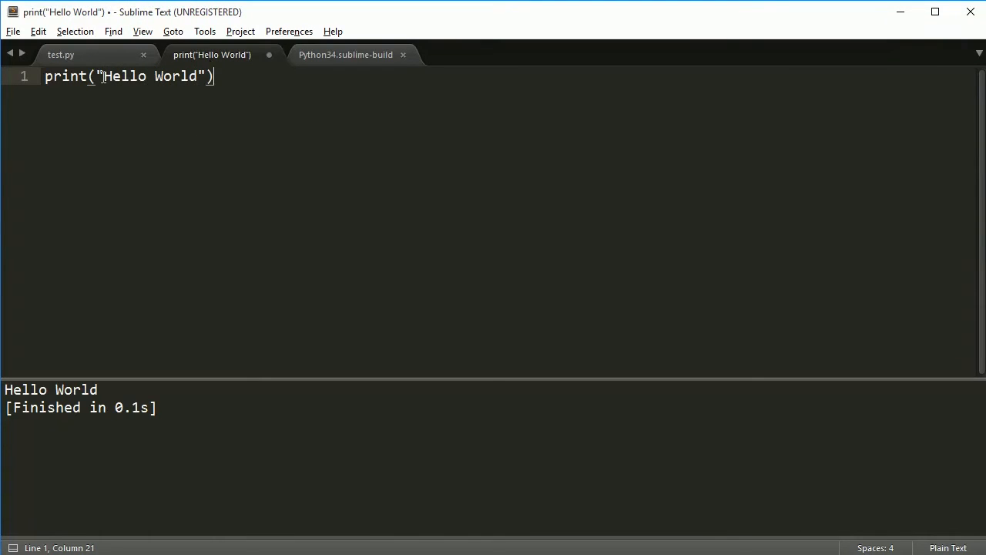
left_click(62, 55)
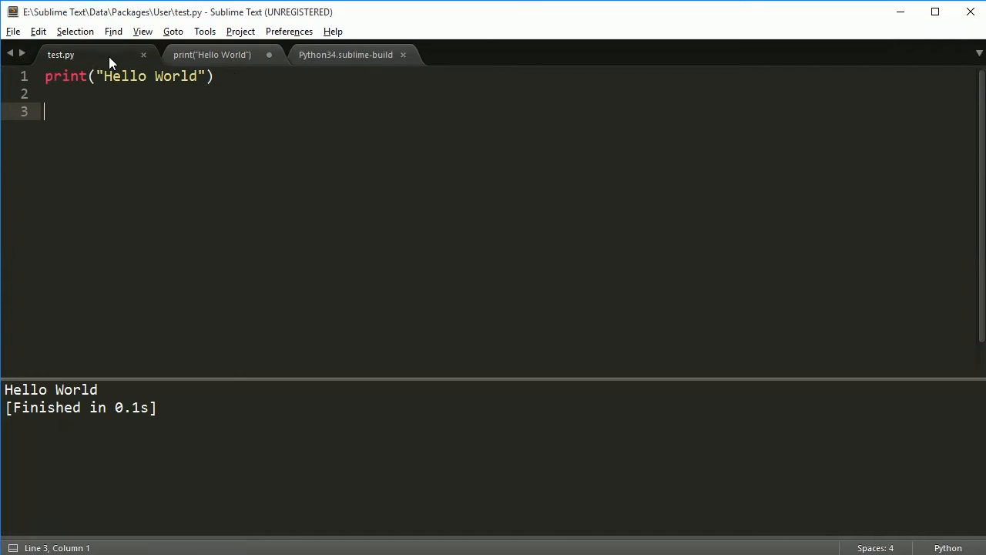
left_click(212, 56)
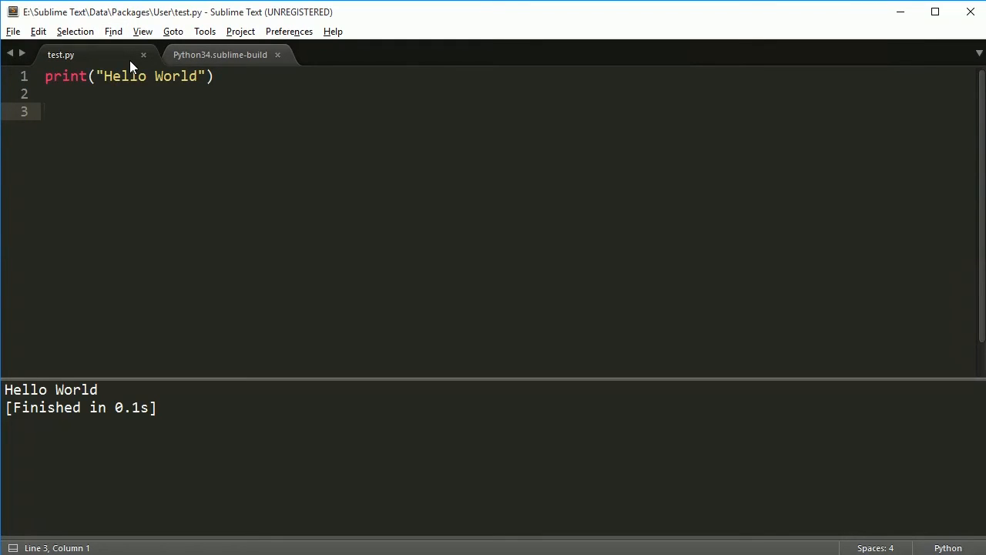
mouse_move(71, 170)
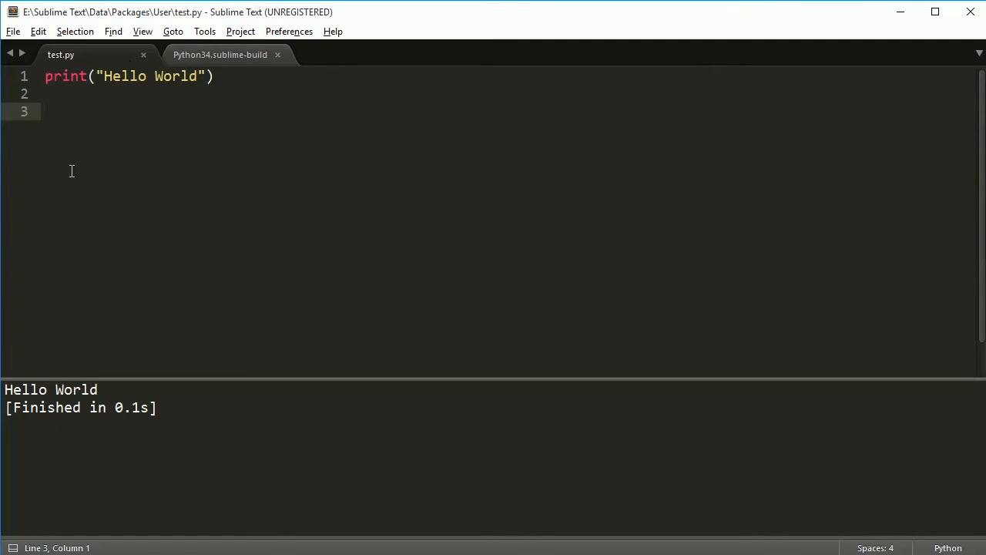
Browse the Project, Find, Selection and View menus looking for the side bar option.
left_click(240, 31)
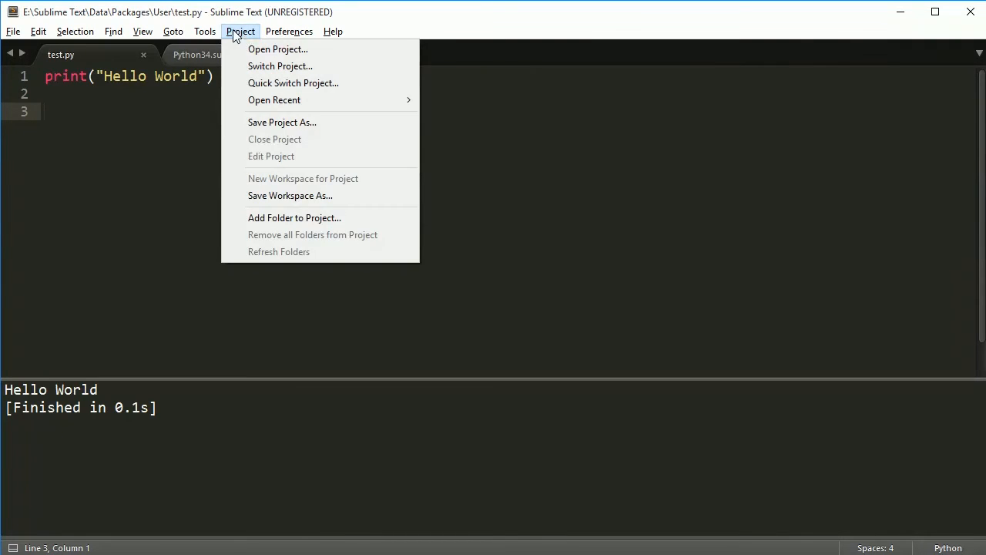
left_click(114, 31)
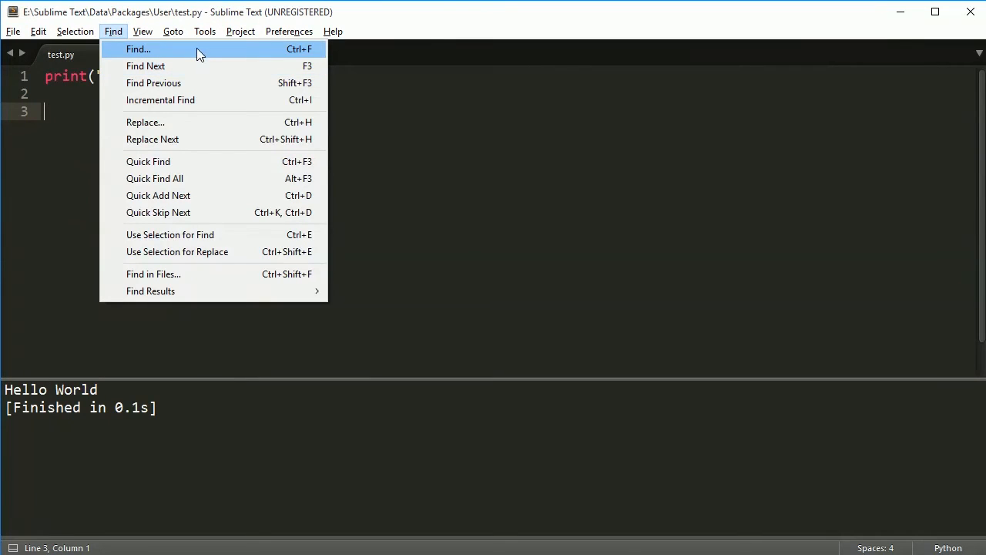
left_click(76, 31)
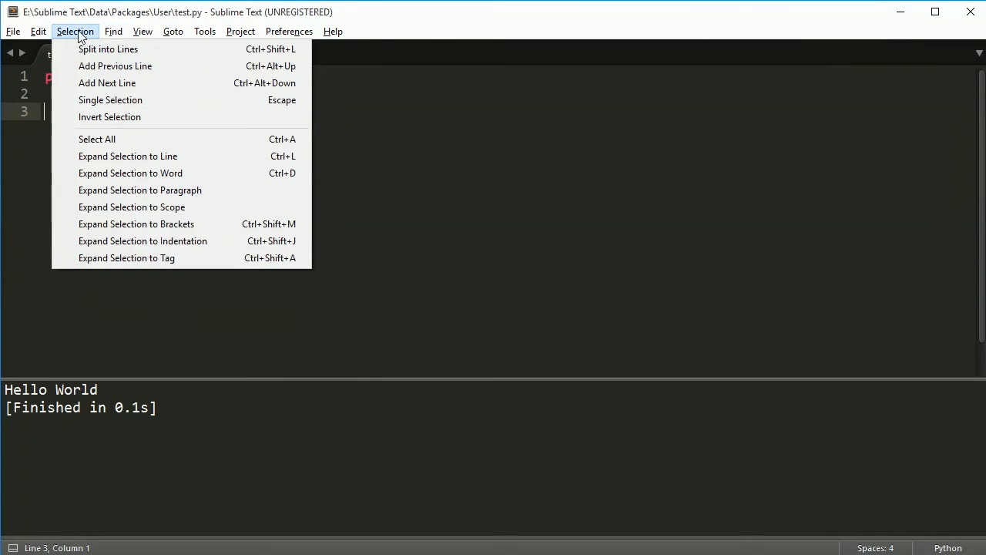
left_click(142, 31)
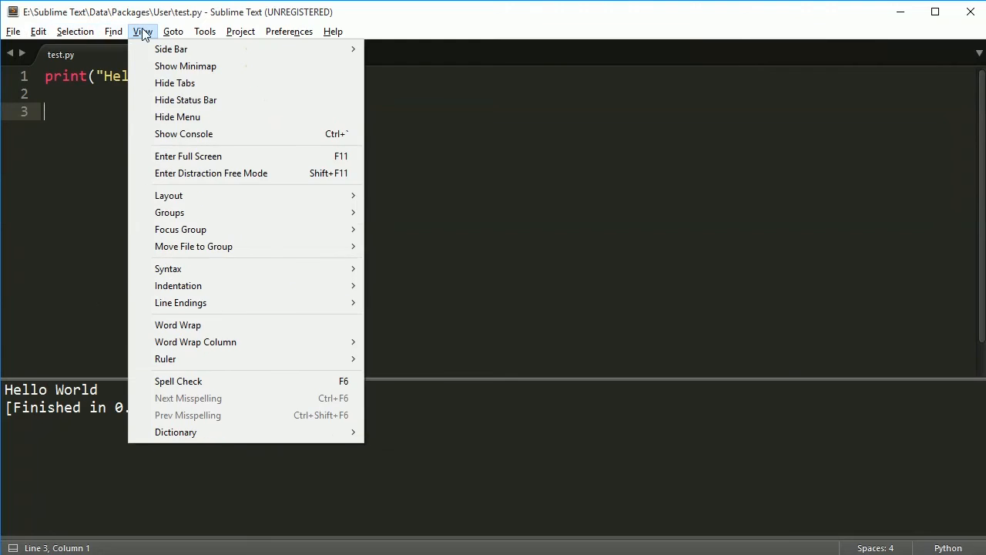
left_click(37, 31)
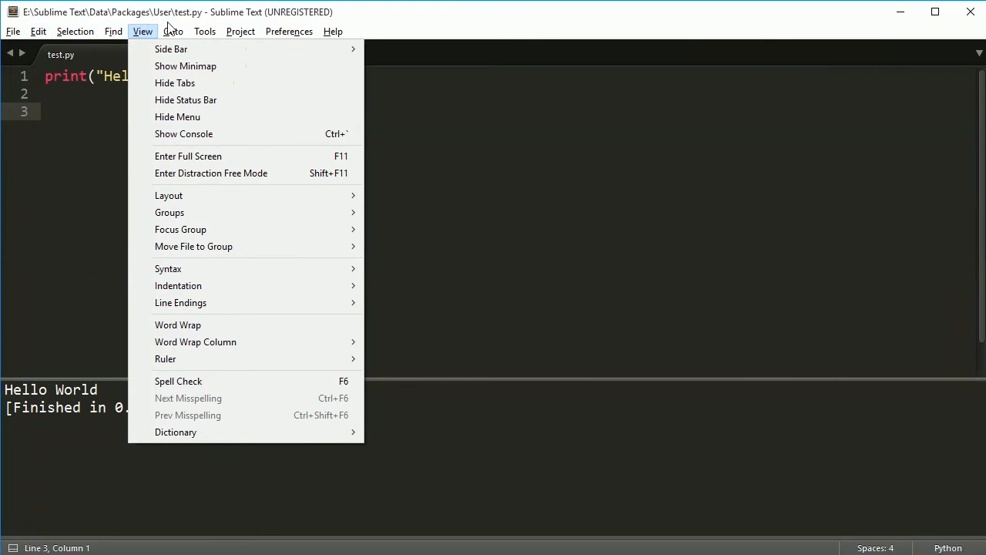
mouse_move(176, 376)
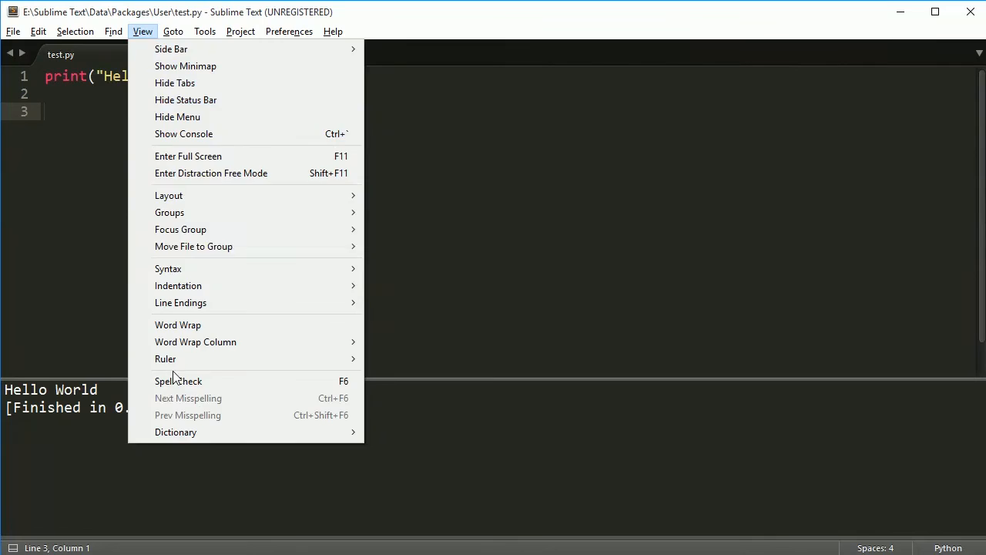
mouse_move(171, 49)
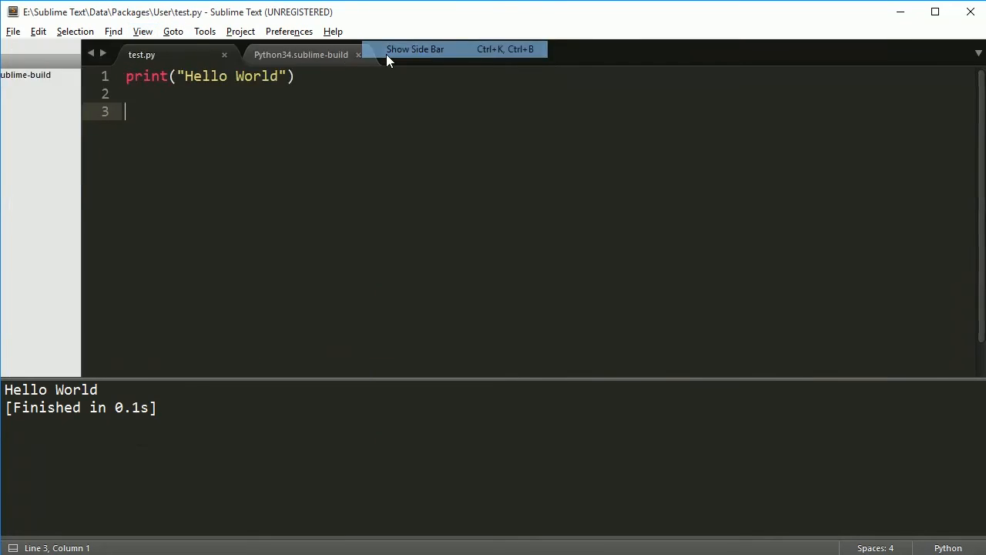
Show the side bar of open files via View > Side Bar, then hide it again.
left_click(416, 48)
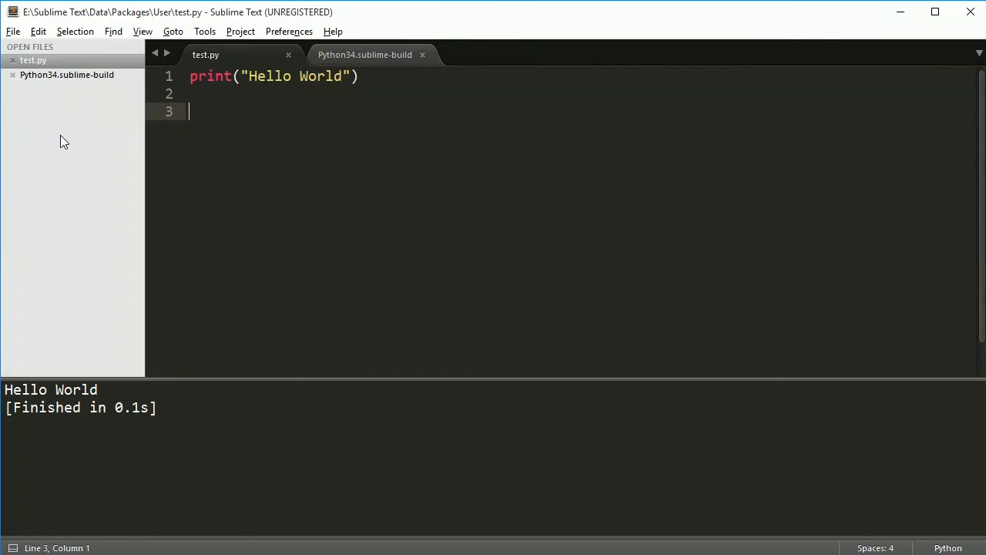
mouse_move(191, 43)
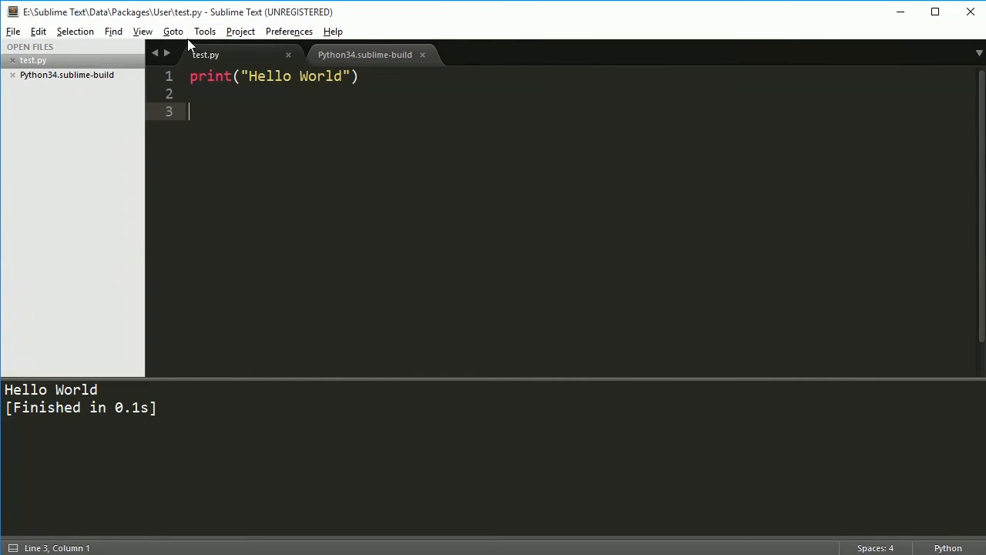
left_click(141, 31)
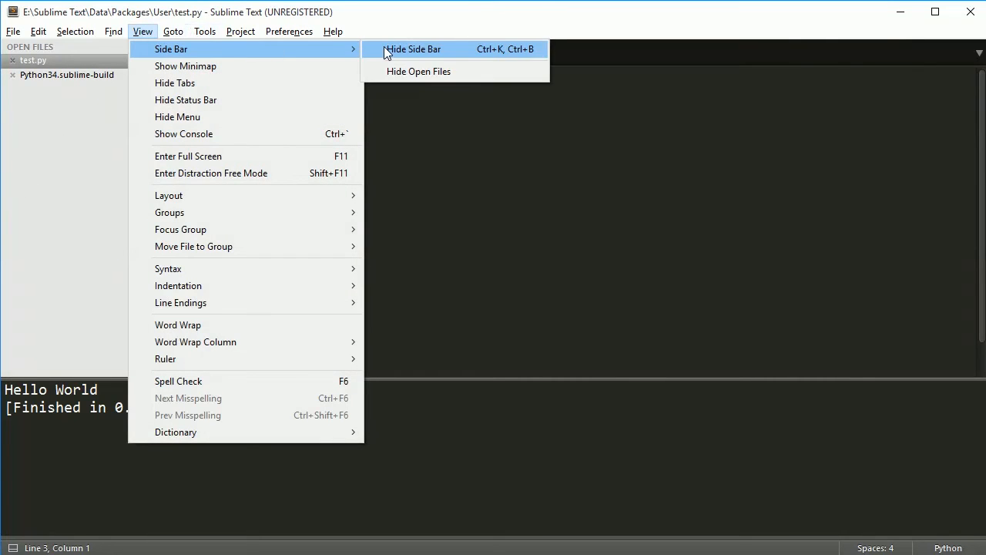
left_click(413, 49)
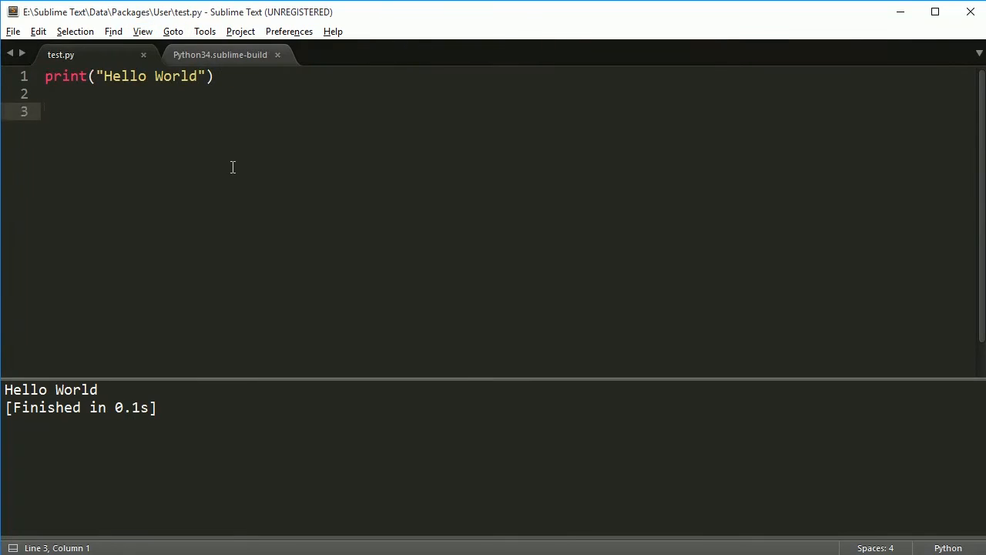
mouse_move(204, 31)
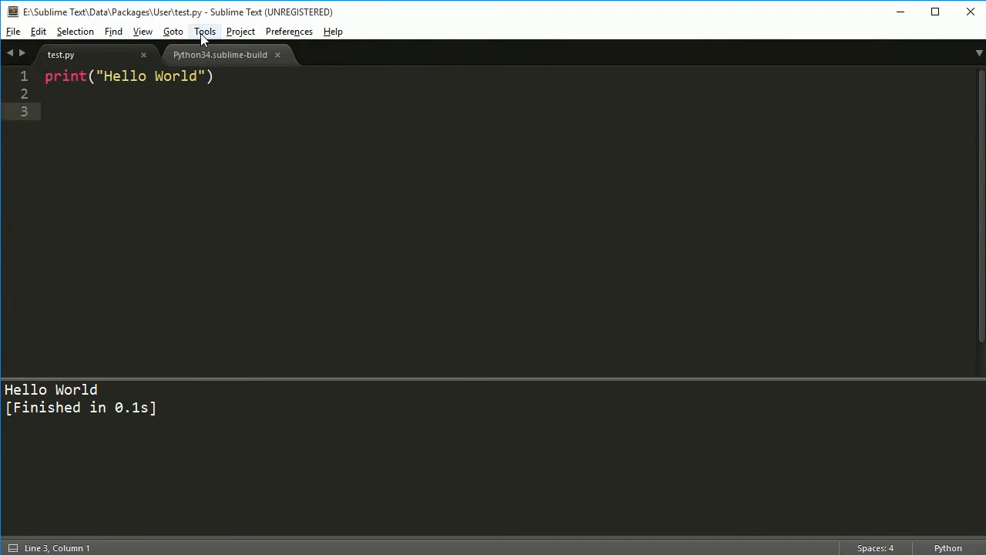
Bring up Preferences > Settings – Default, showing the color scheme and font settings.
left_click(241, 31)
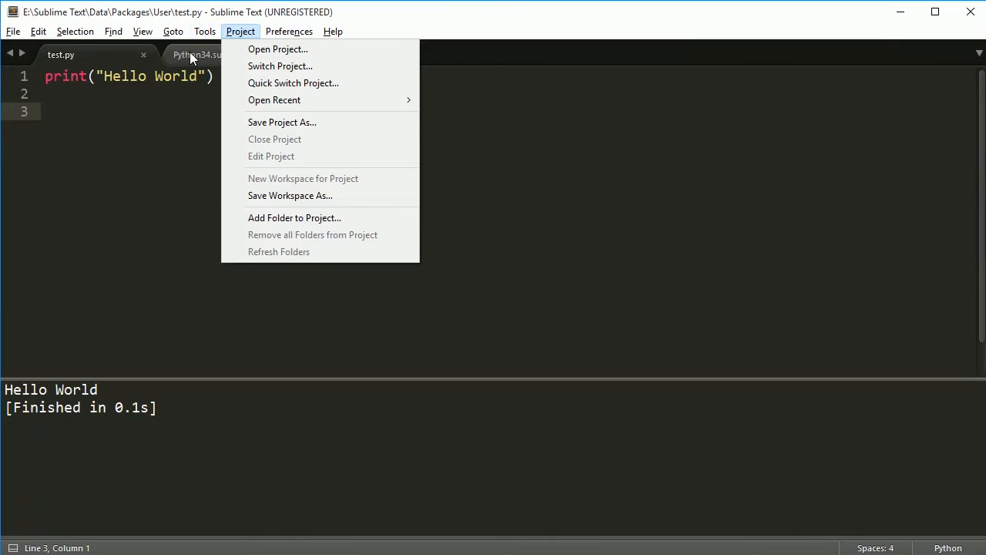
left_click(290, 31)
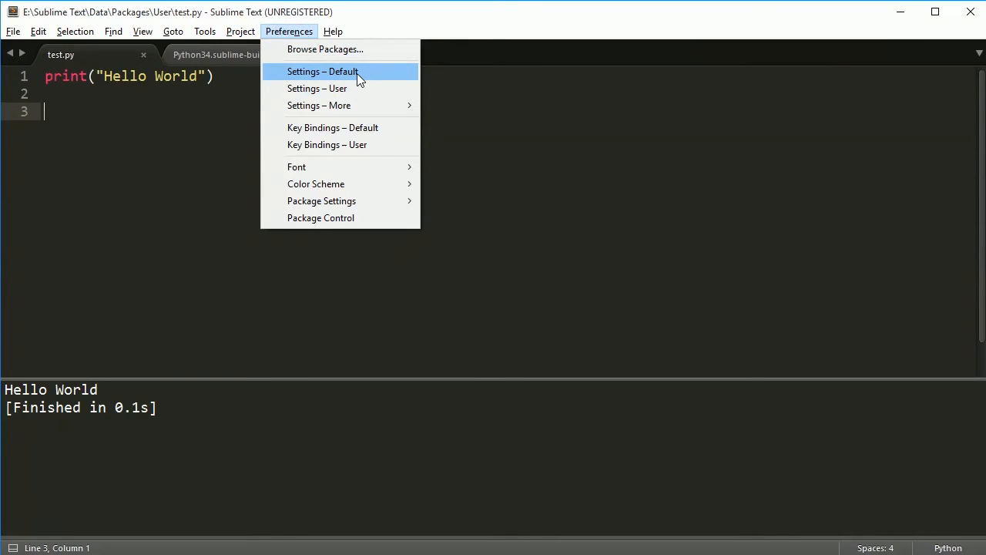
left_click(323, 72)
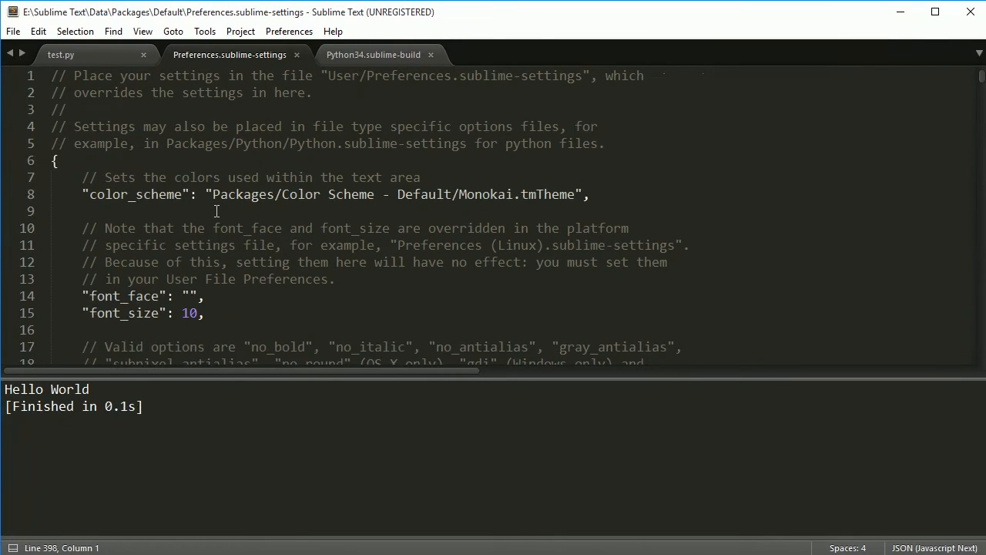
Read through the default settings down to spell check and tab options, then close the file back to test.py.
scroll("down", 3)
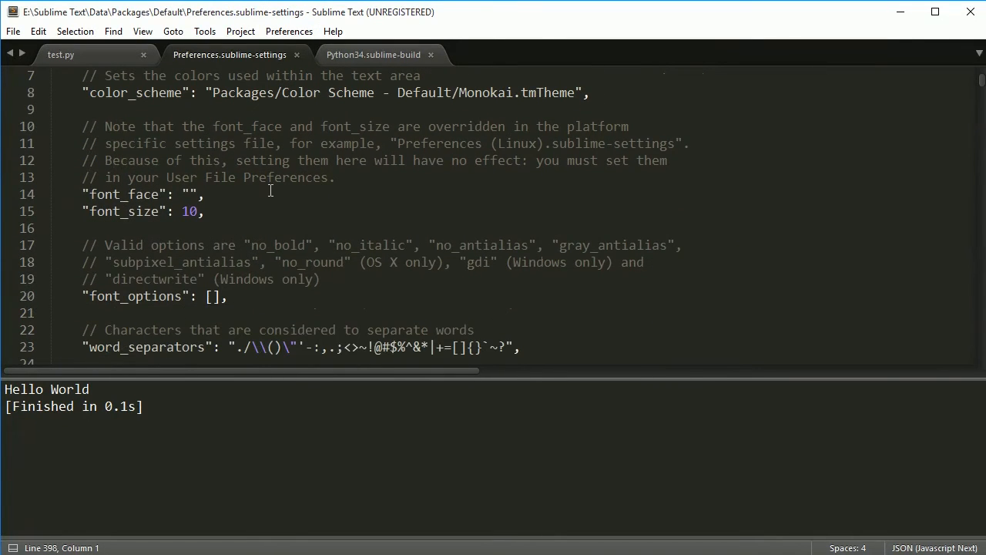
scroll("up", 3)
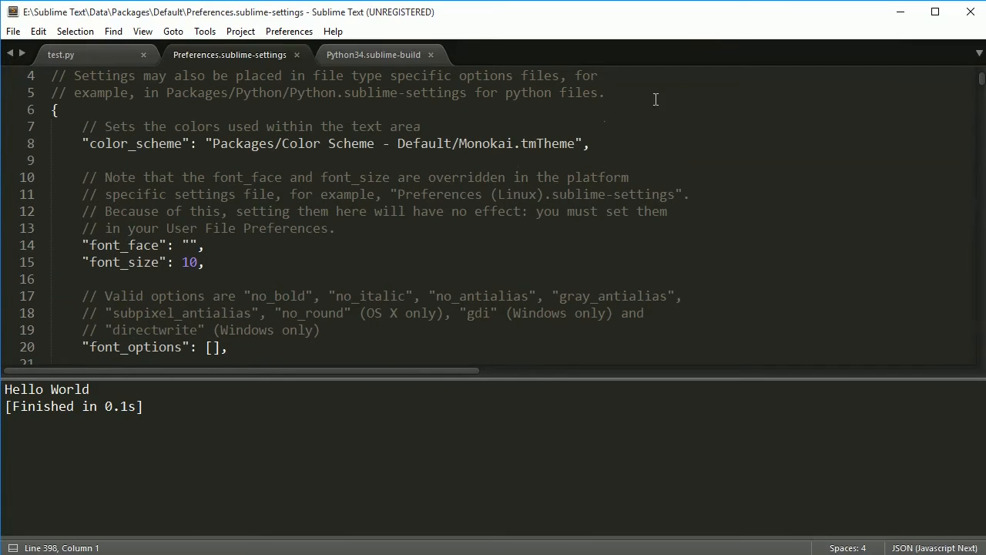
mouse_move(176, 92)
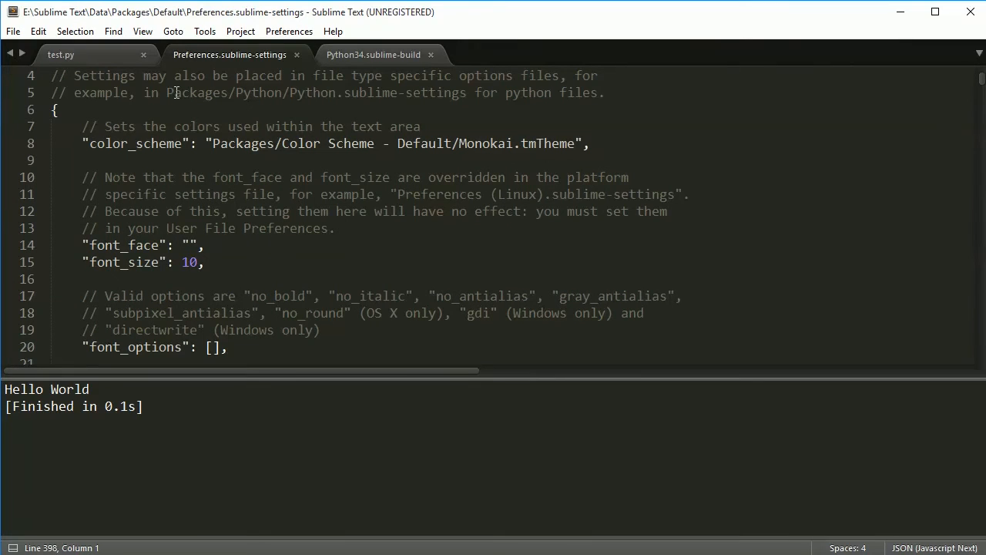
mouse_move(83, 256)
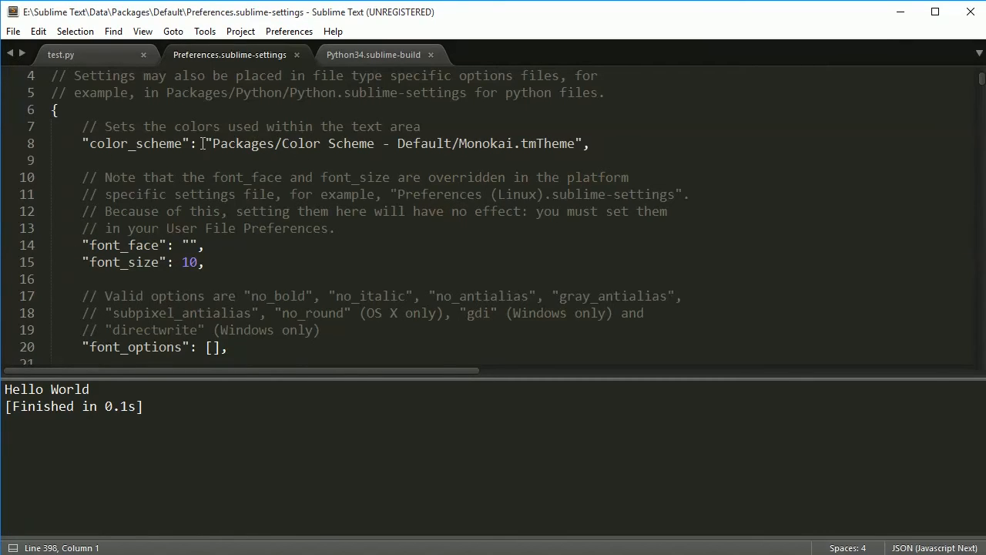
mouse_move(255, 148)
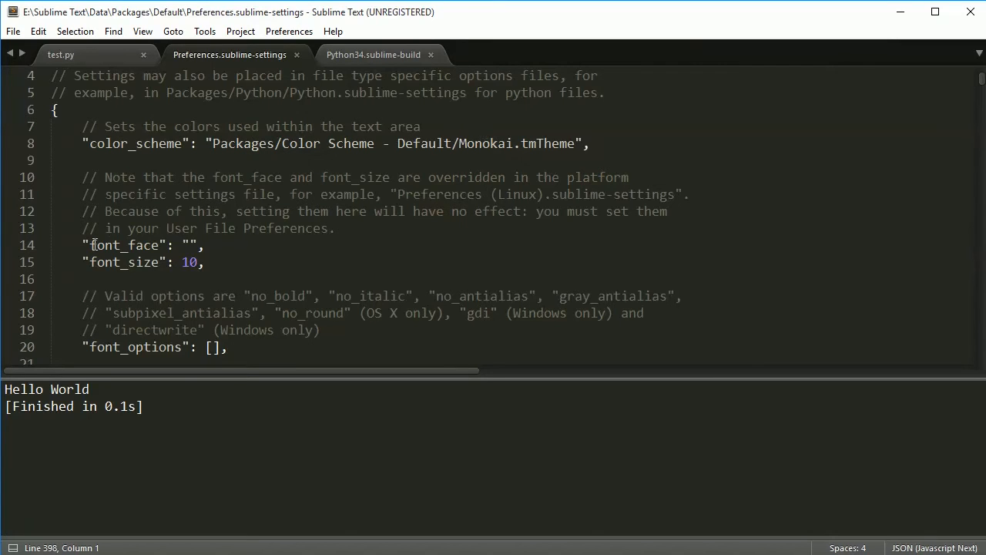
scroll("down", 3)
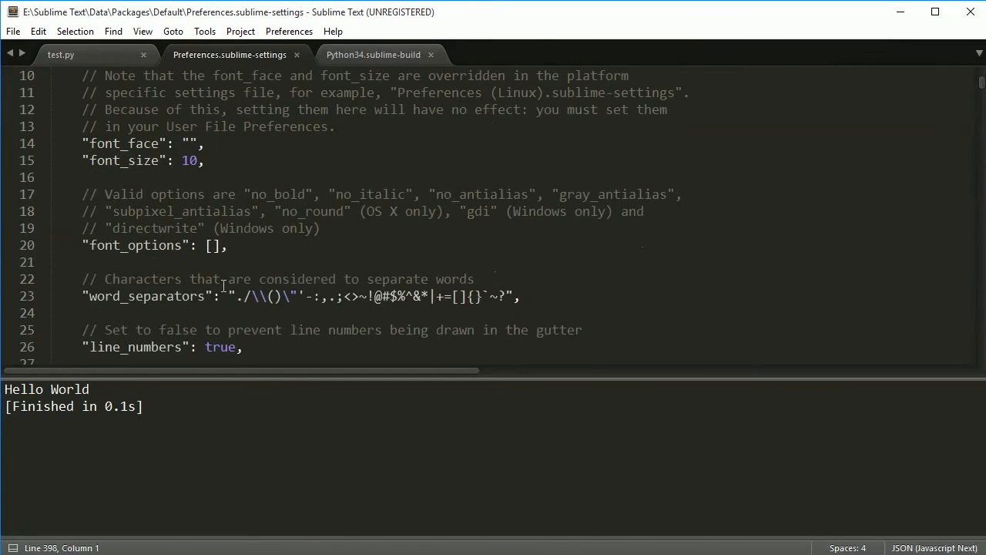
scroll("down", 3)
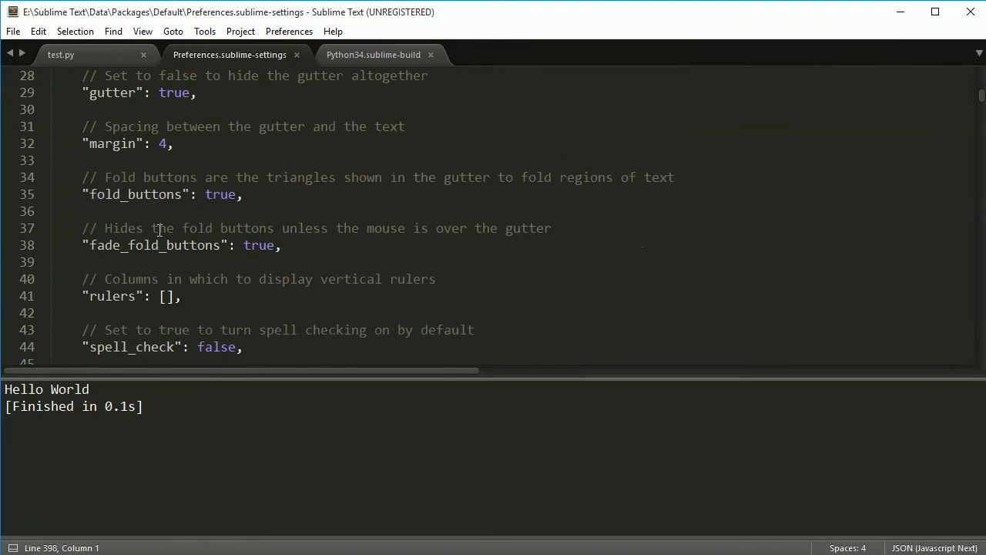
scroll("down", 3)
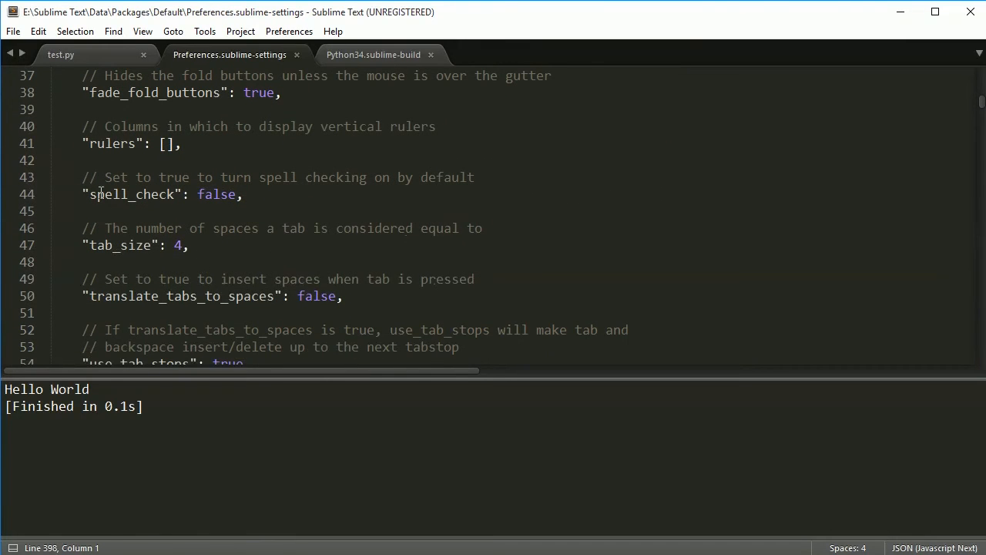
scroll("down", 3)
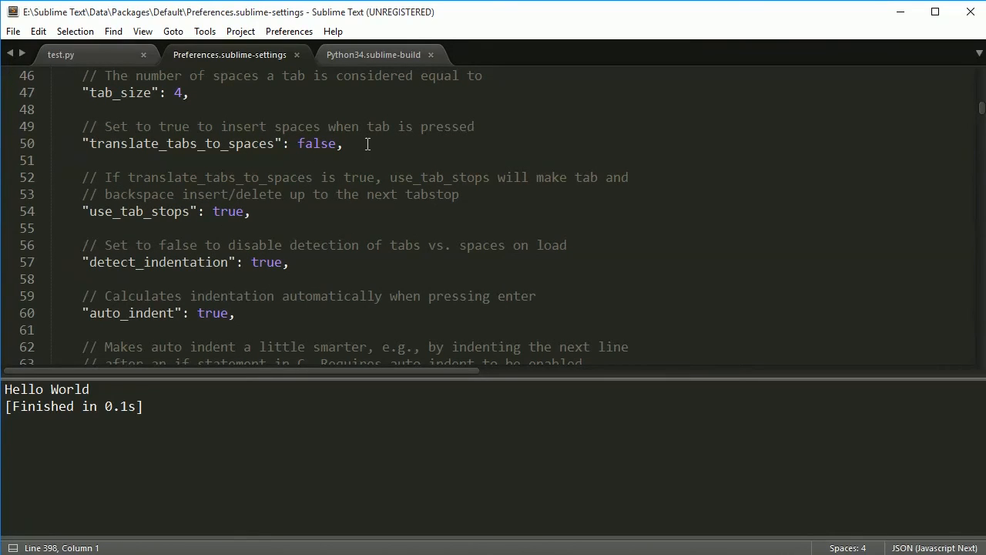
scroll("up", 3)
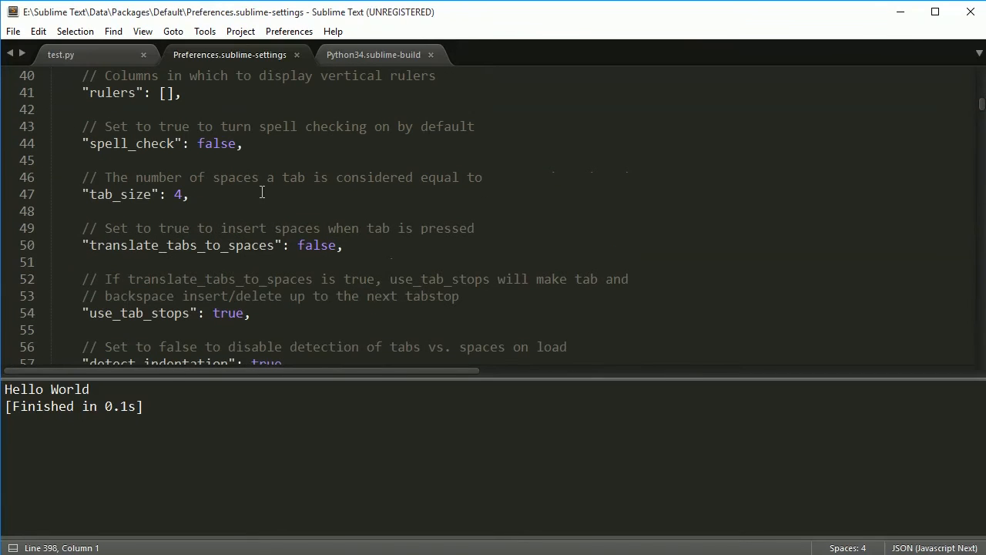
mouse_move(324, 219)
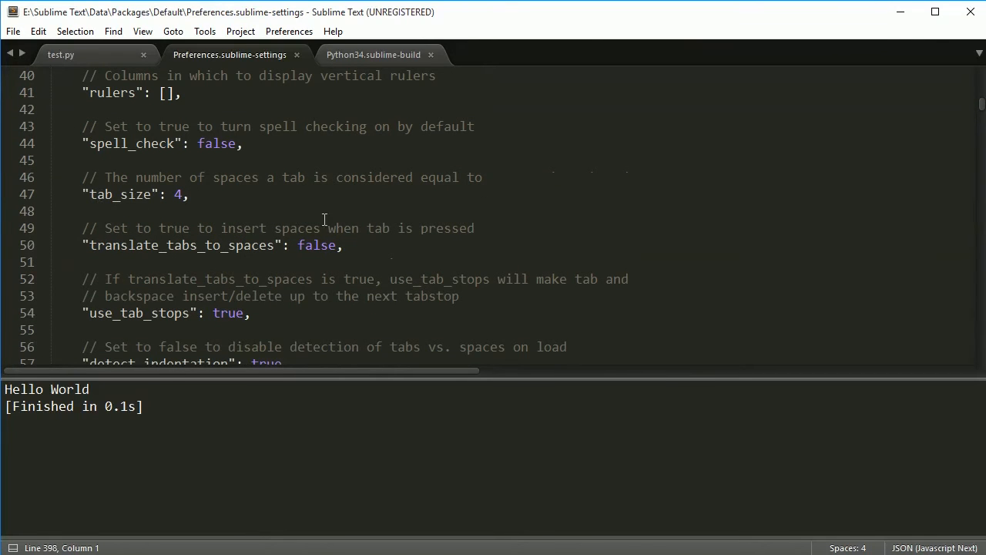
mouse_move(364, 243)
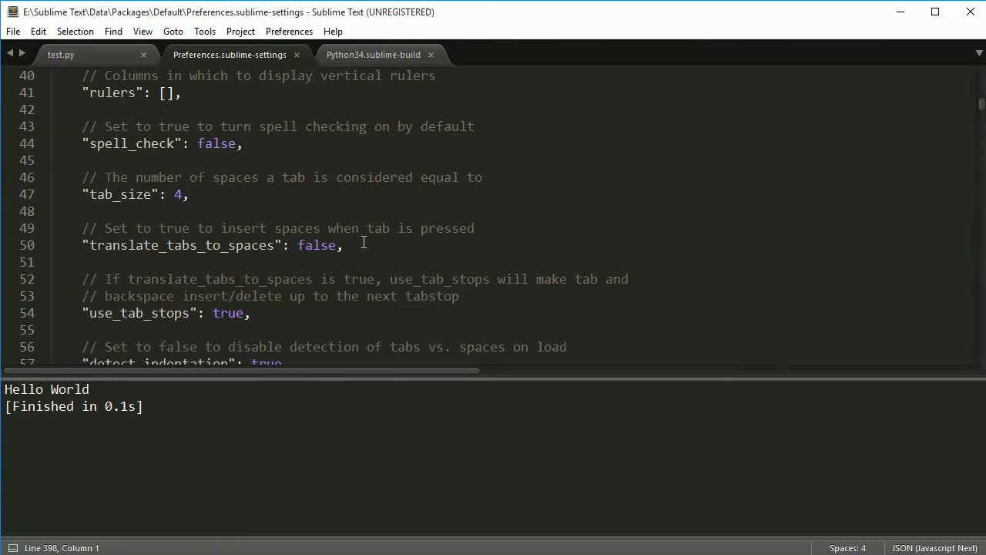
mouse_move(327, 246)
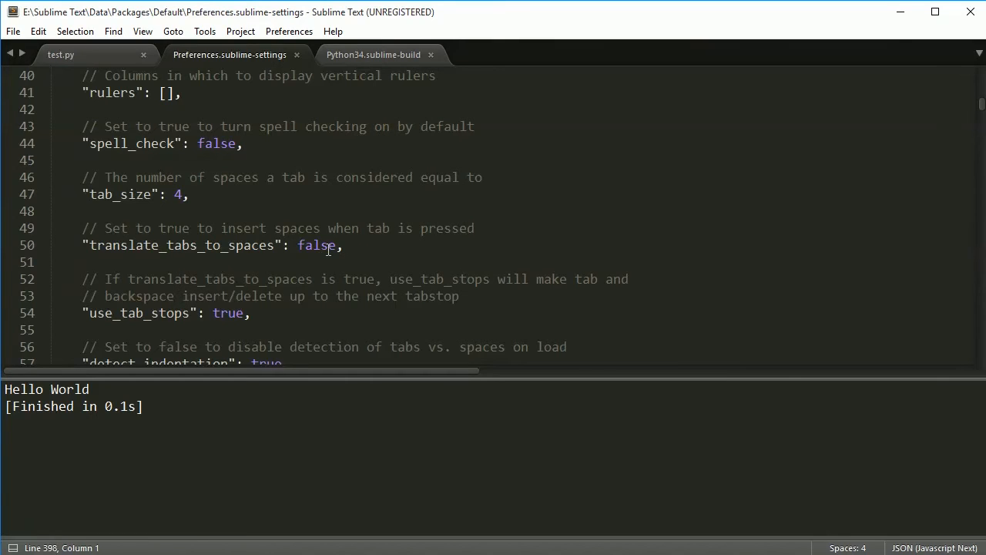
mouse_move(211, 216)
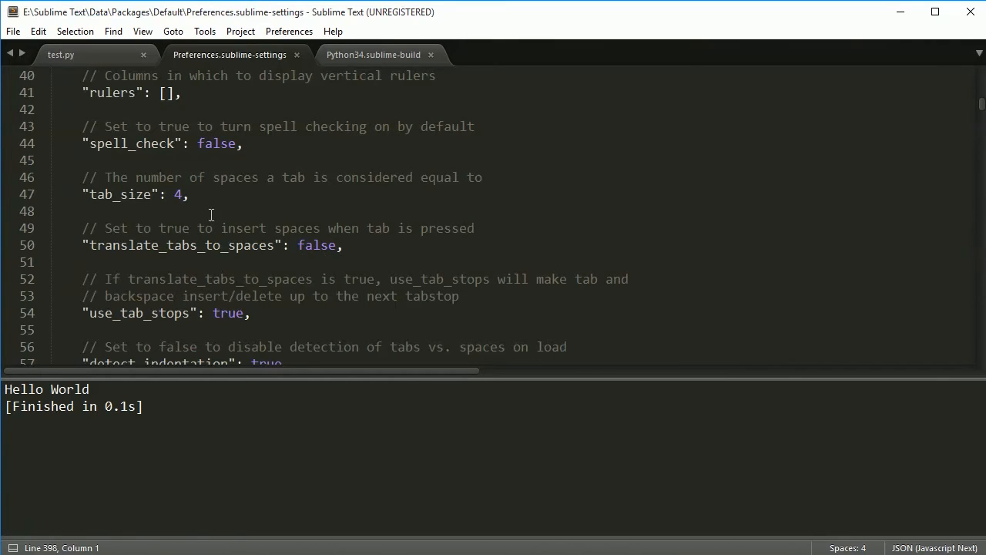
mouse_move(162, 179)
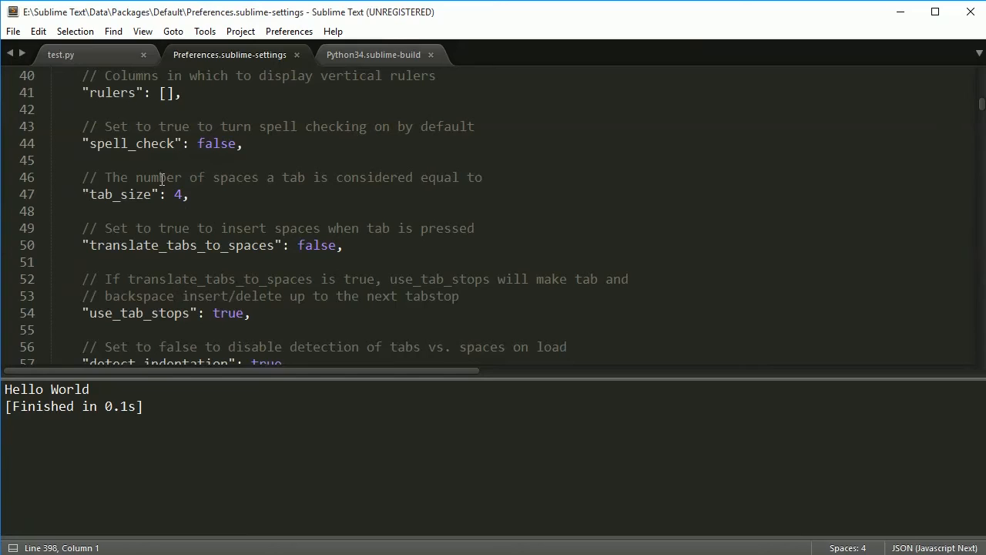
left_click(224, 143)
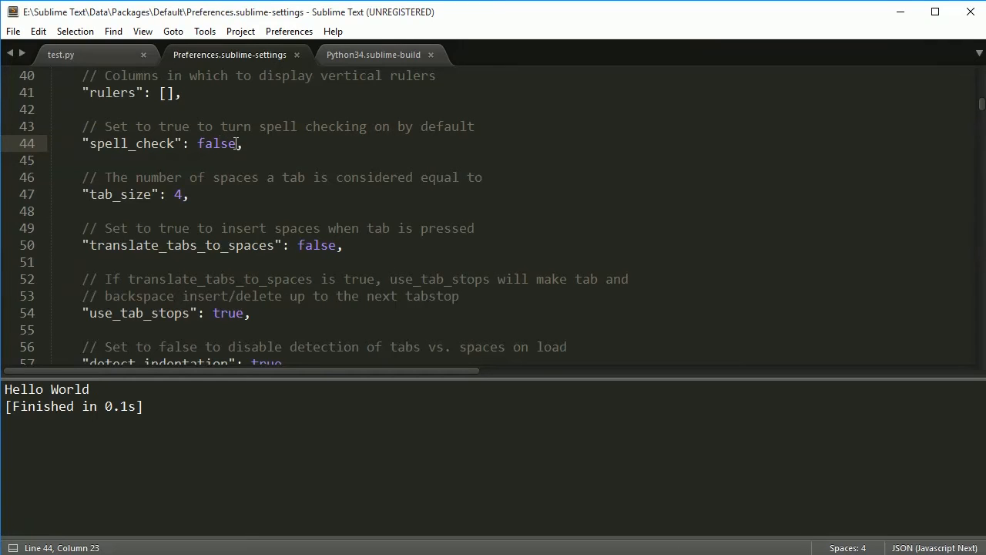
mouse_move(296, 55)
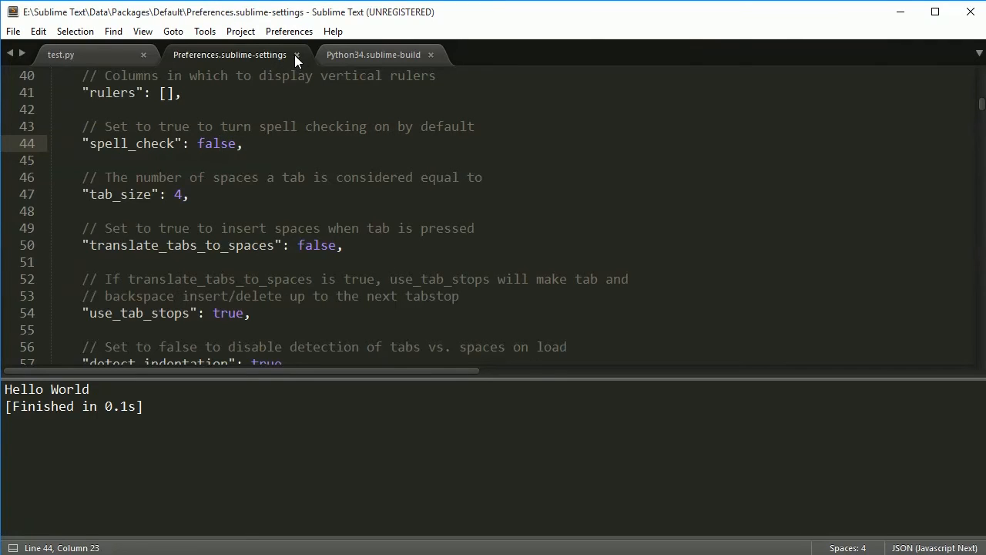
mouse_move(305, 60)
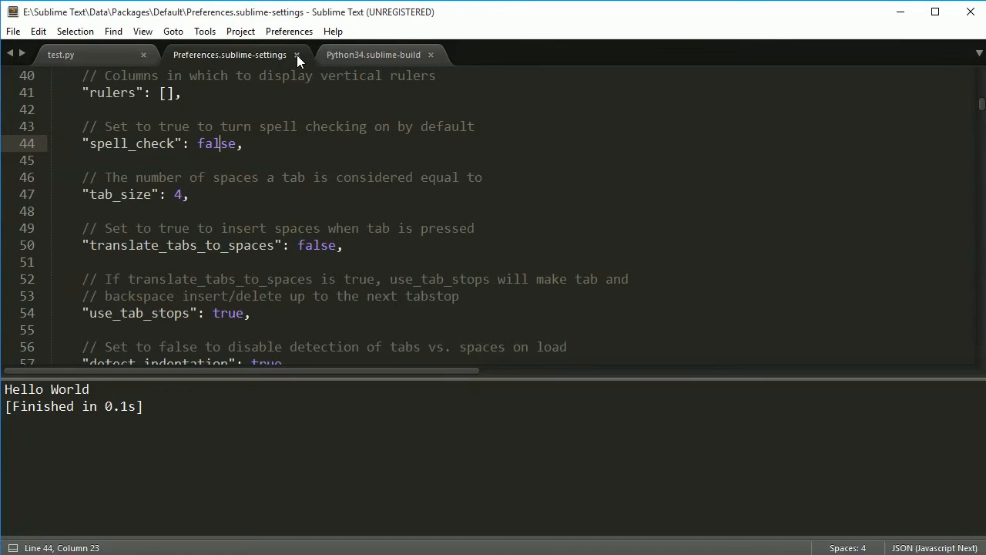
left_click(290, 30)
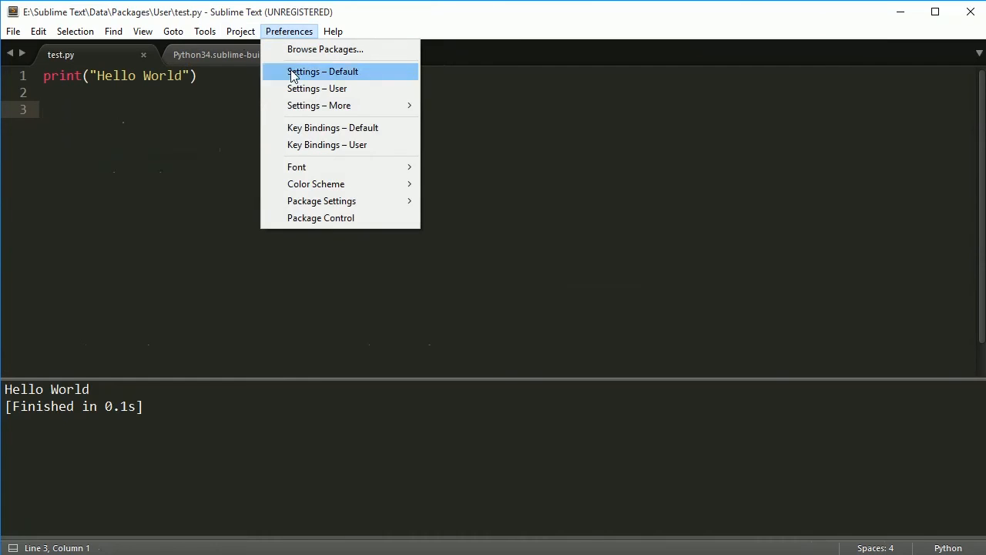
Review Settings – User with font_size 14, tab size 4 and spaces for tabs, save it and close it.
left_click(317, 88)
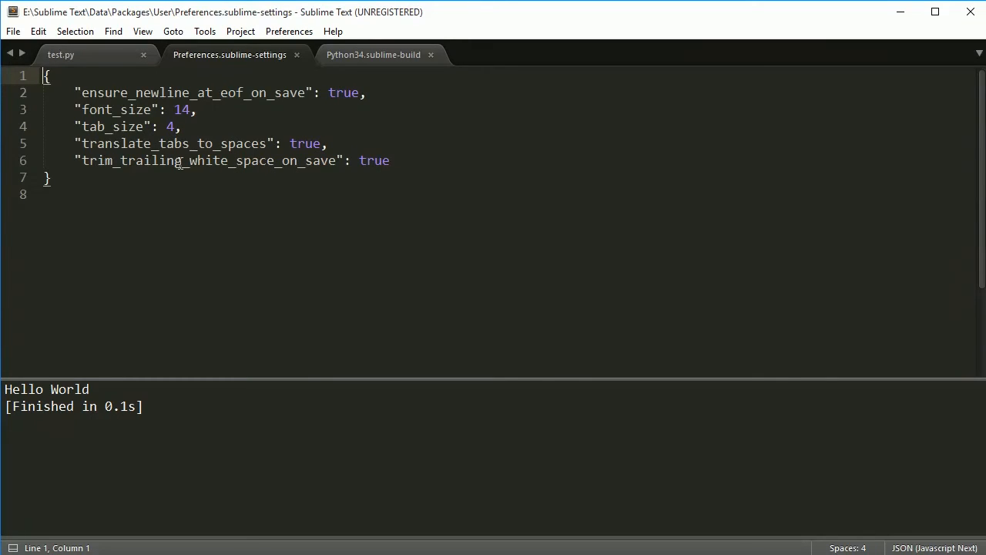
key("ctrl+s")
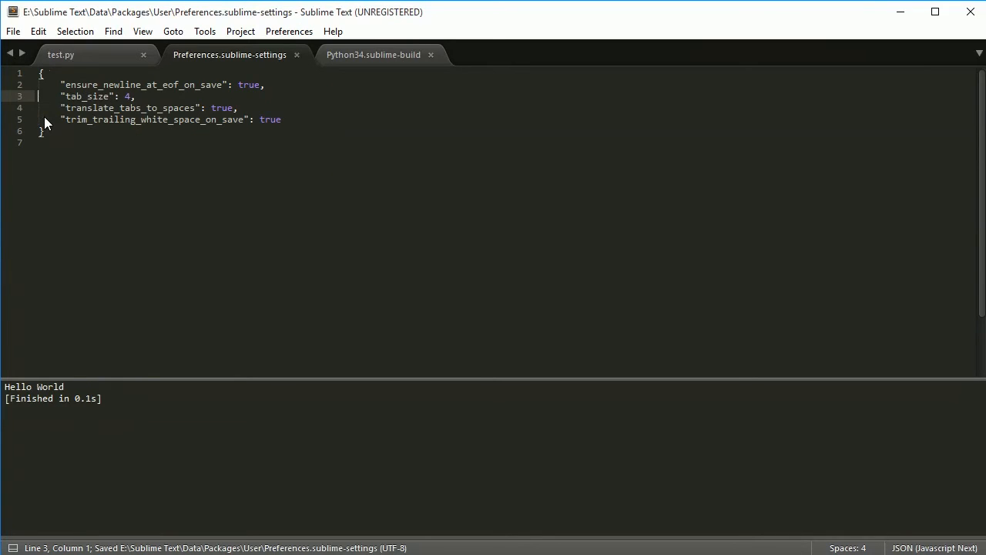
mouse_move(209, 185)
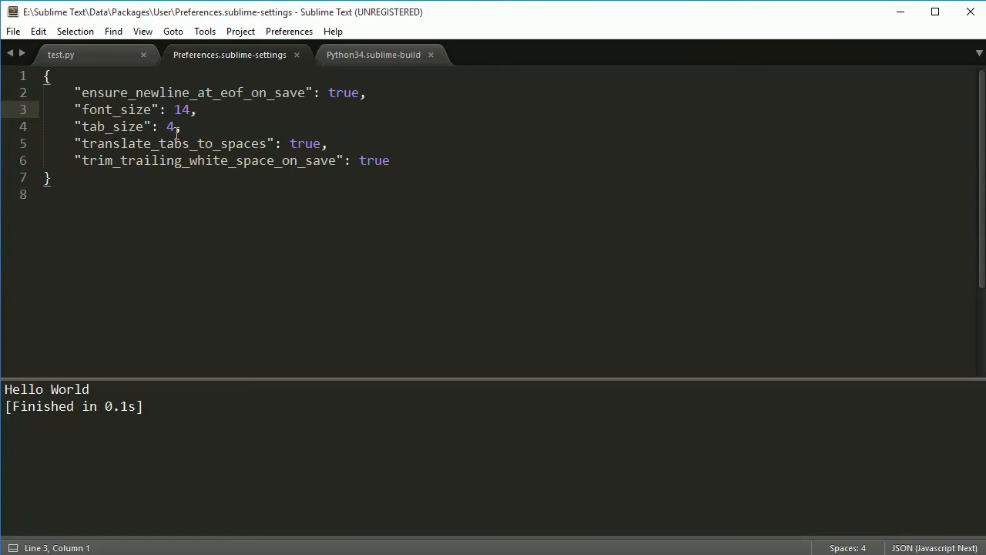
mouse_move(49, 203)
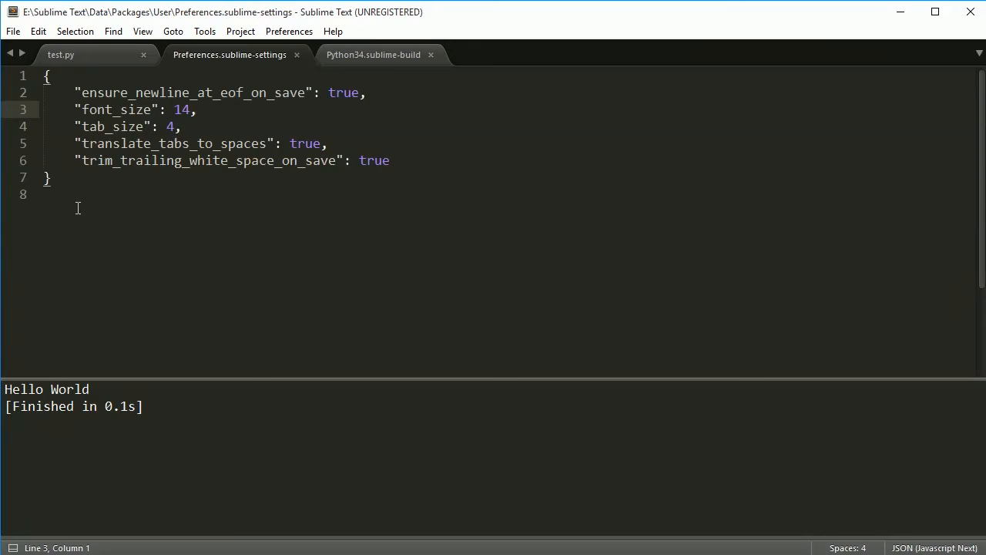
mouse_move(153, 212)
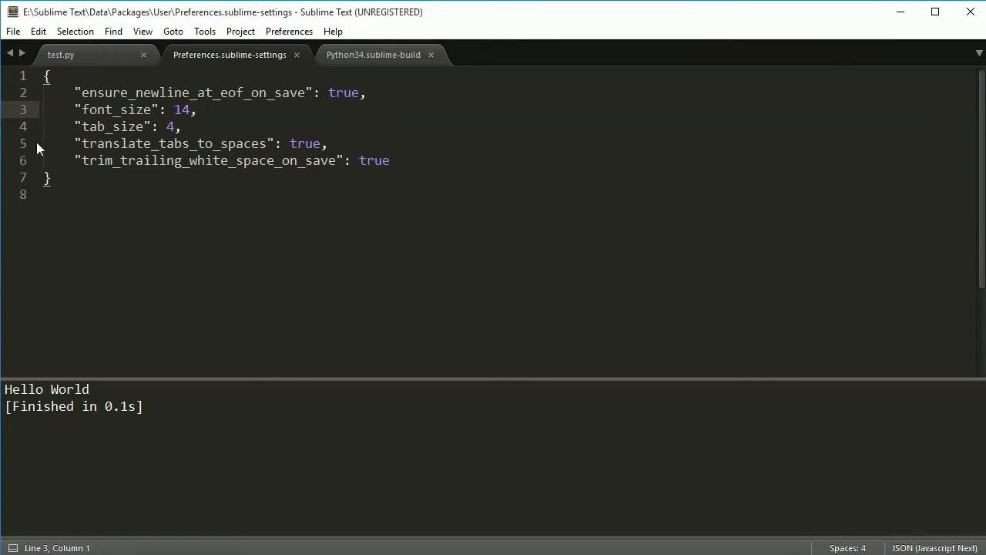
left_click(240, 31)
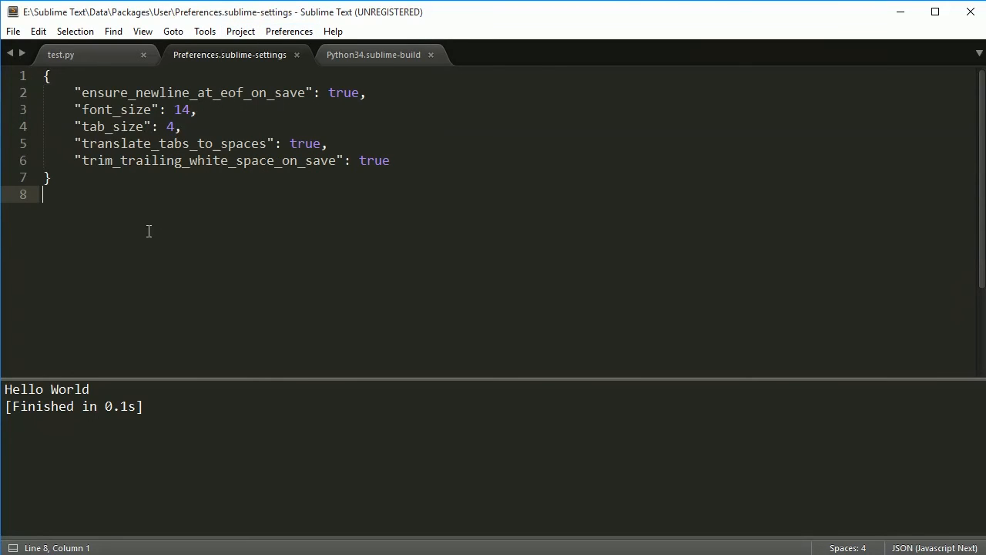
mouse_move(210, 120)
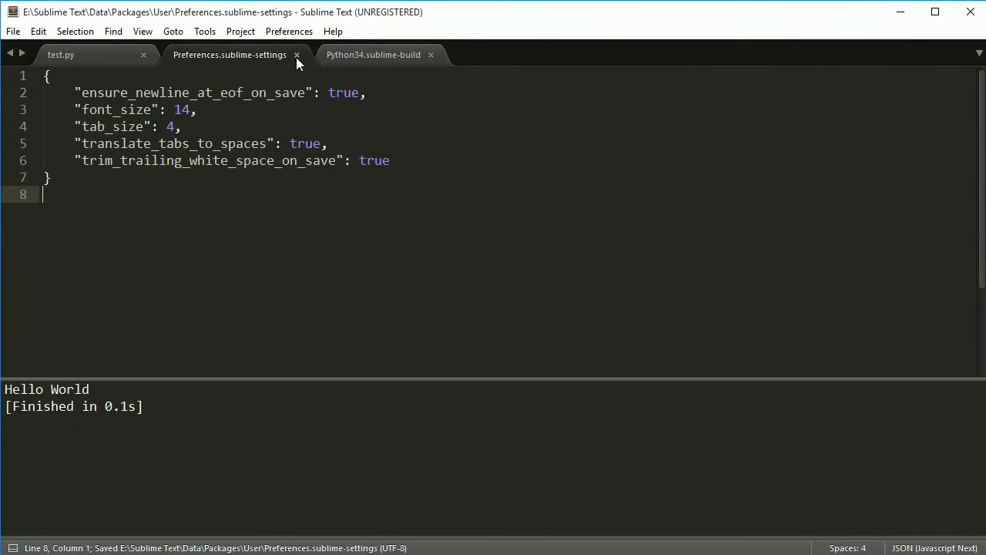
left_click(296, 56)
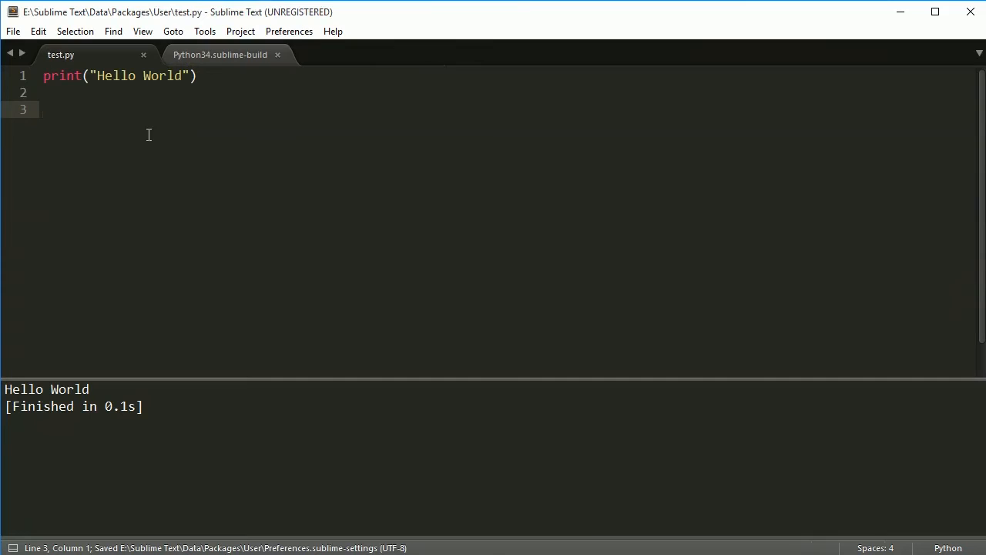
mouse_move(217, 144)
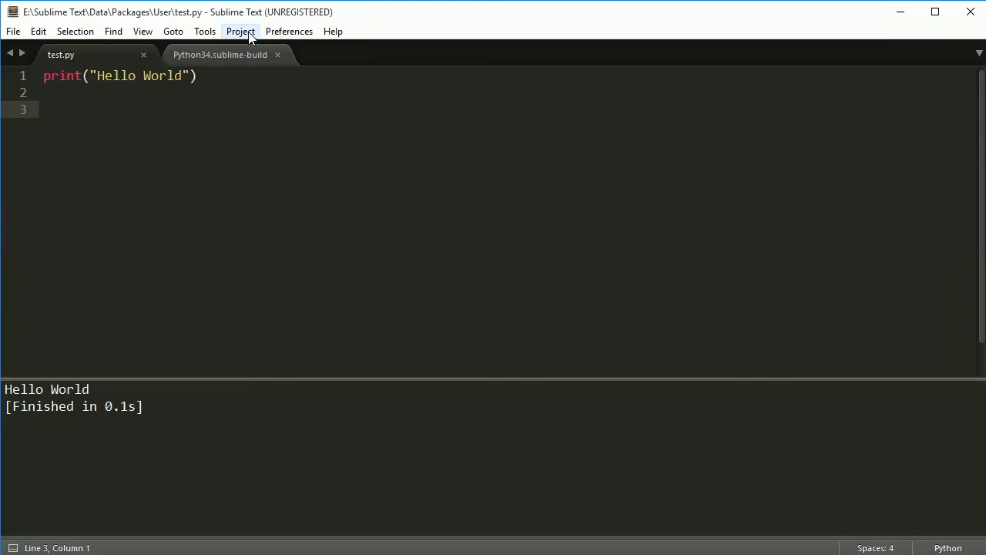
mouse_move(231, 149)
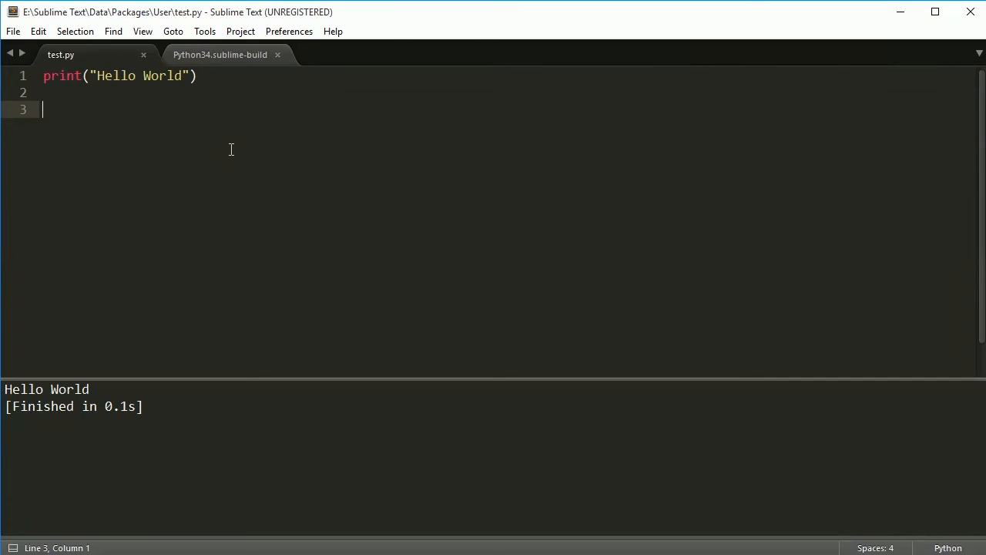
type("C:\\")
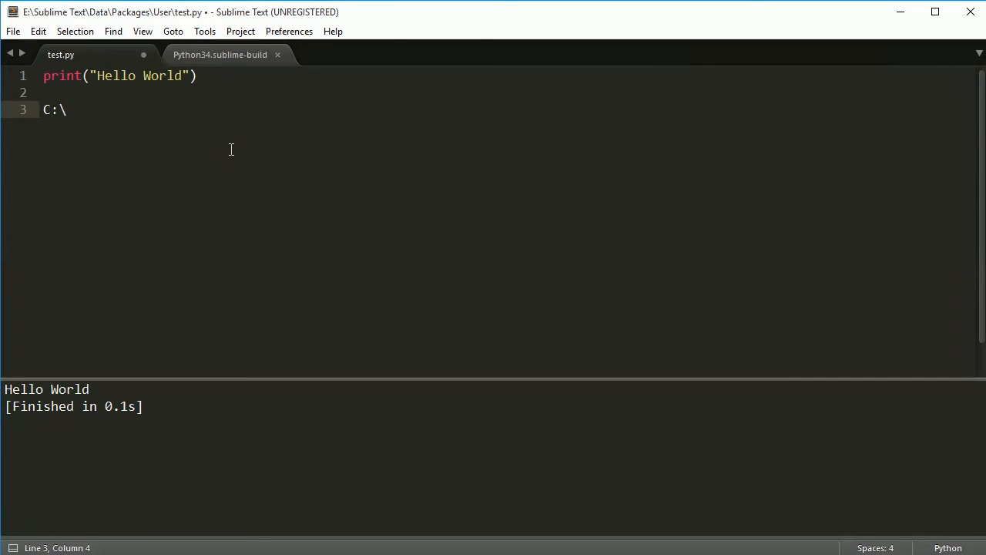
type("Python3")
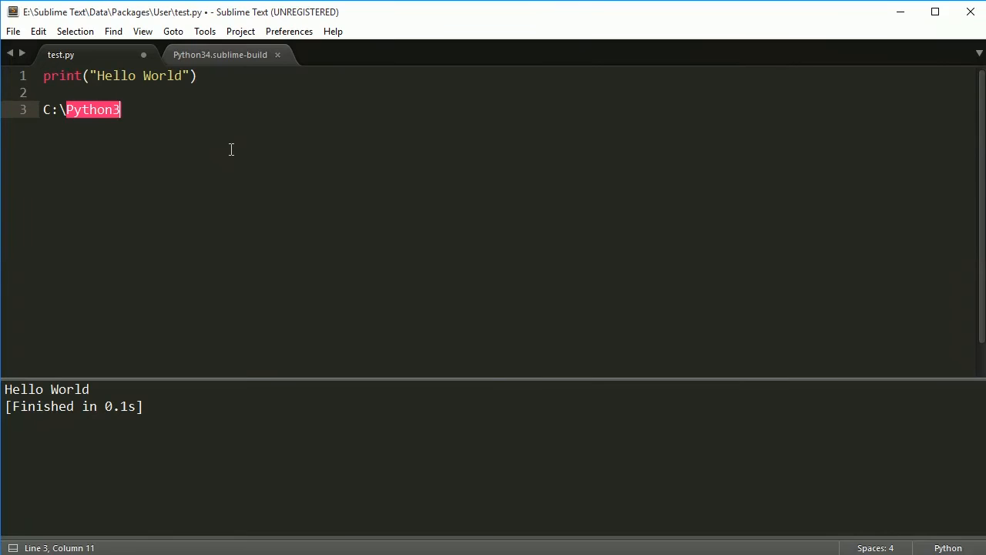
type("4")
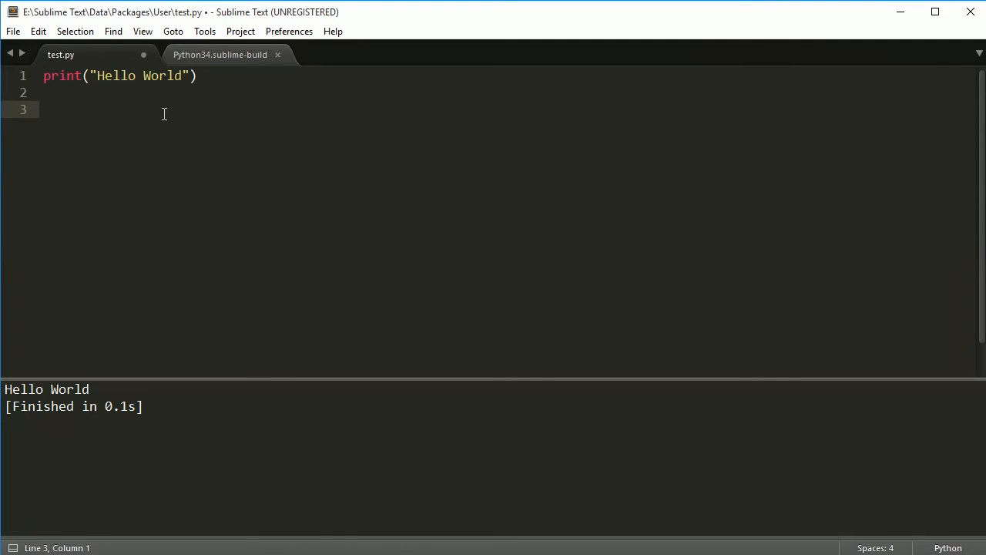
mouse_move(164, 259)
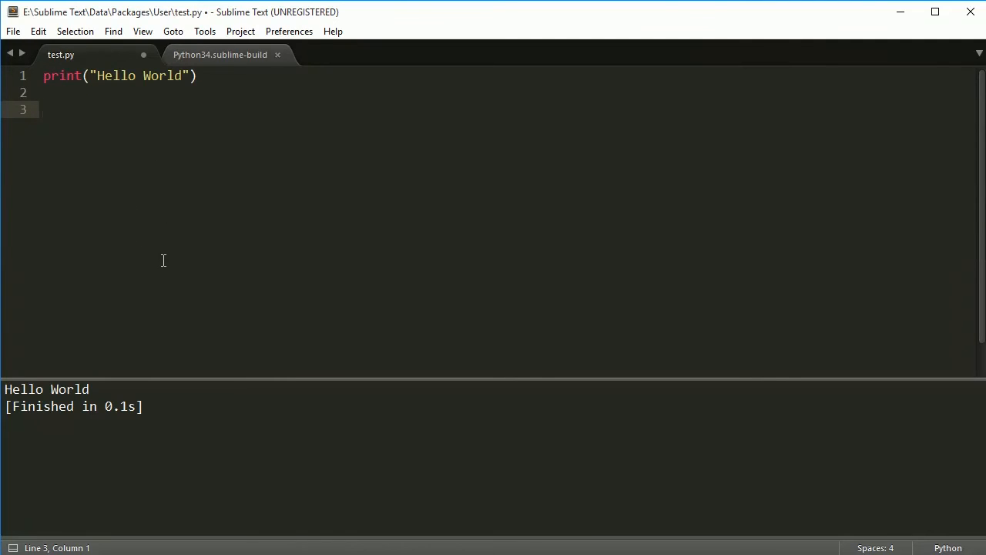
mouse_move(201, 211)
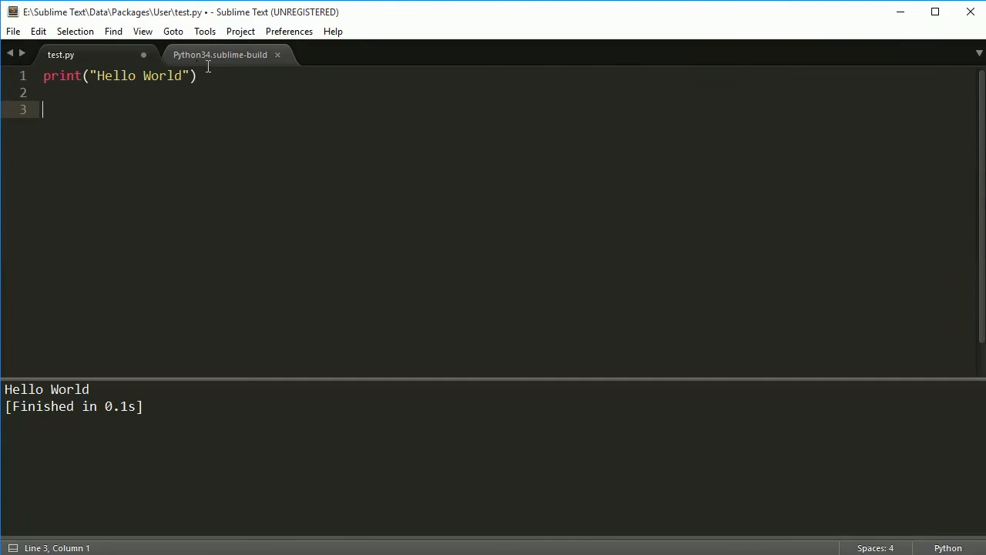
mouse_move(257, 140)
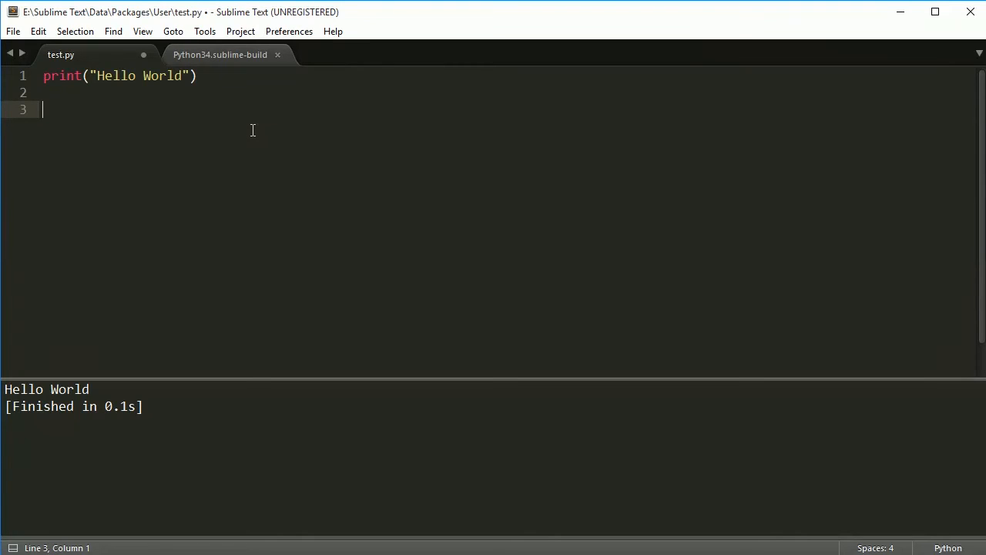
mouse_move(219, 54)
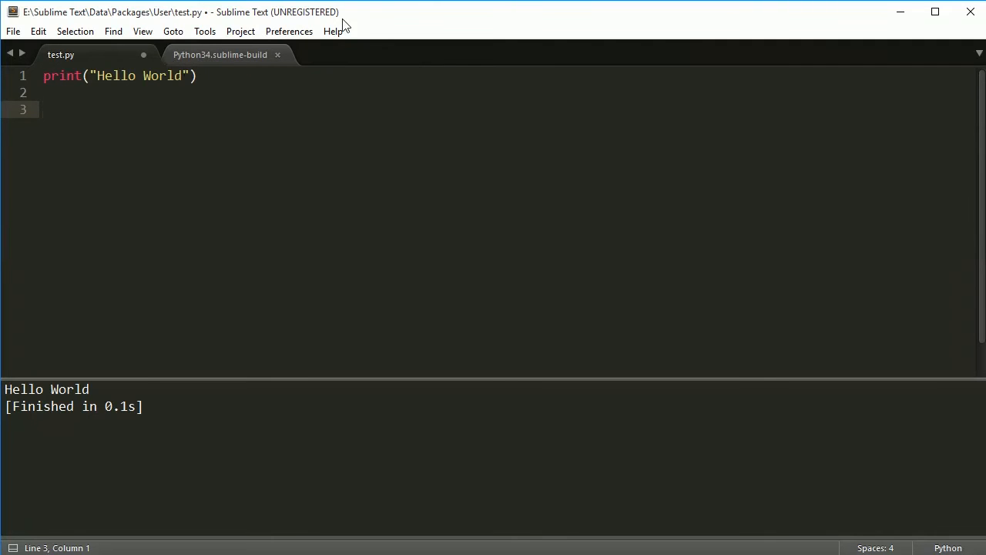
left_click(240, 31)
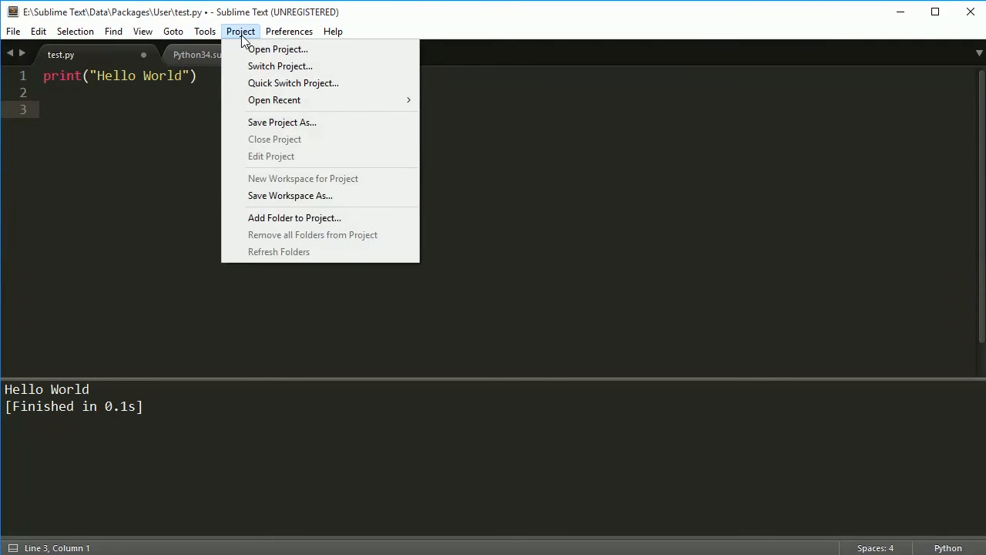
left_click(204, 31)
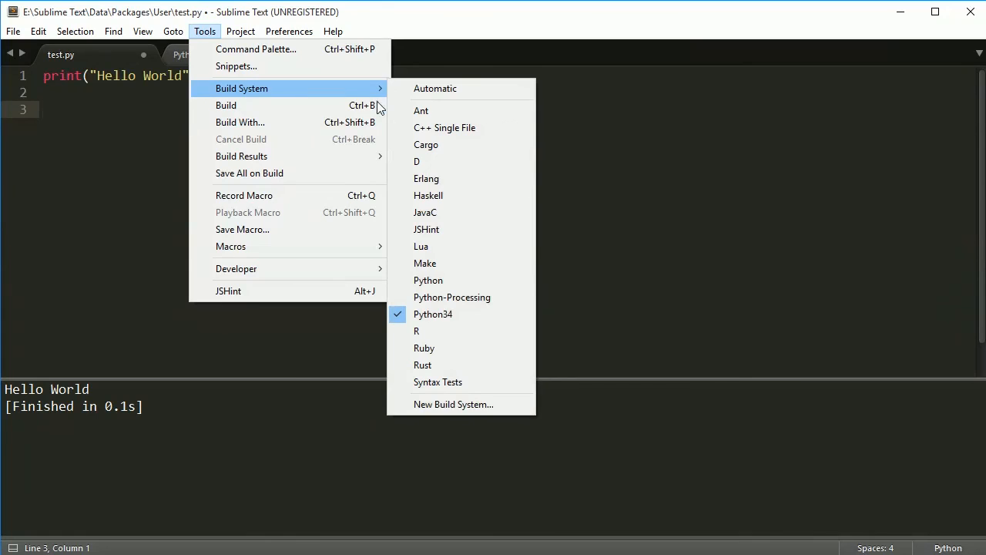
mouse_move(416, 330)
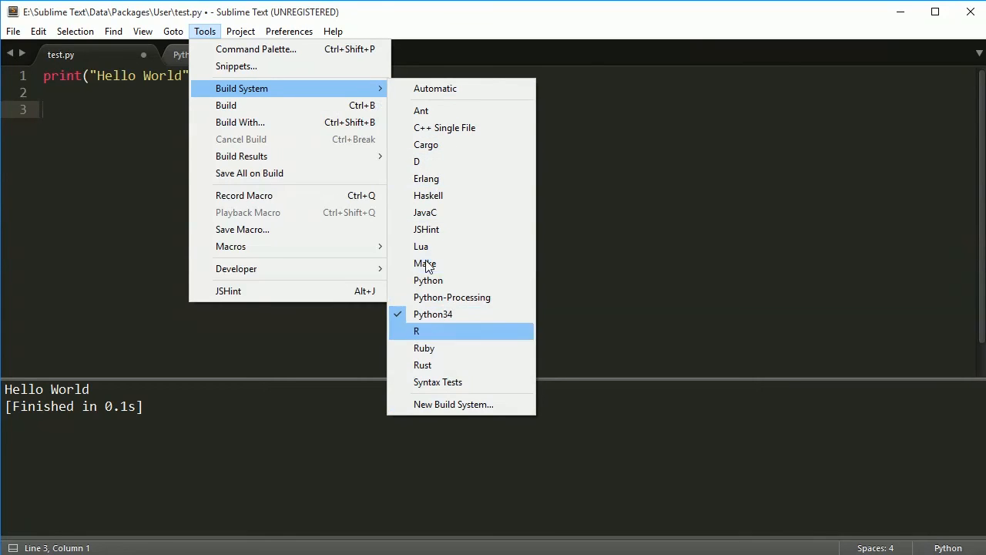
mouse_move(444, 111)
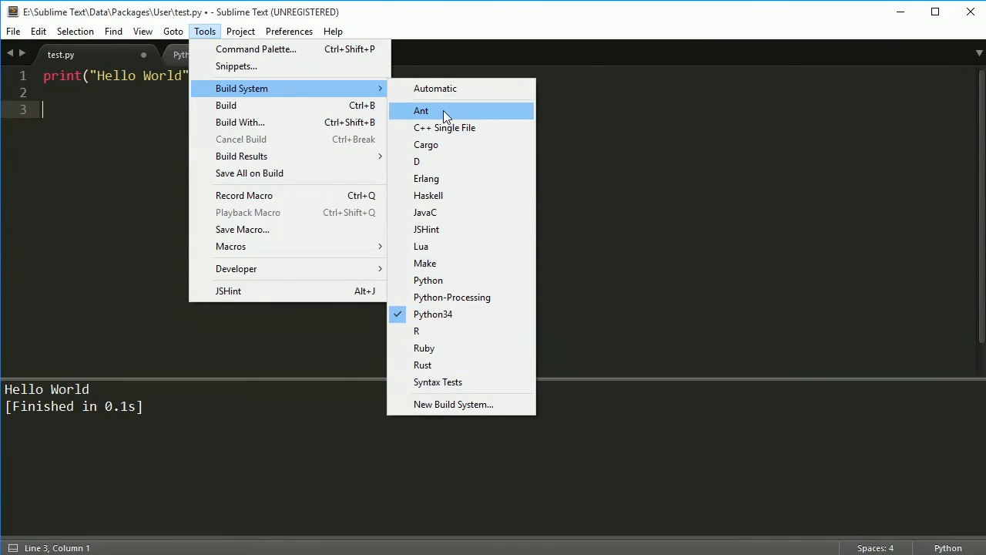
mouse_move(481, 194)
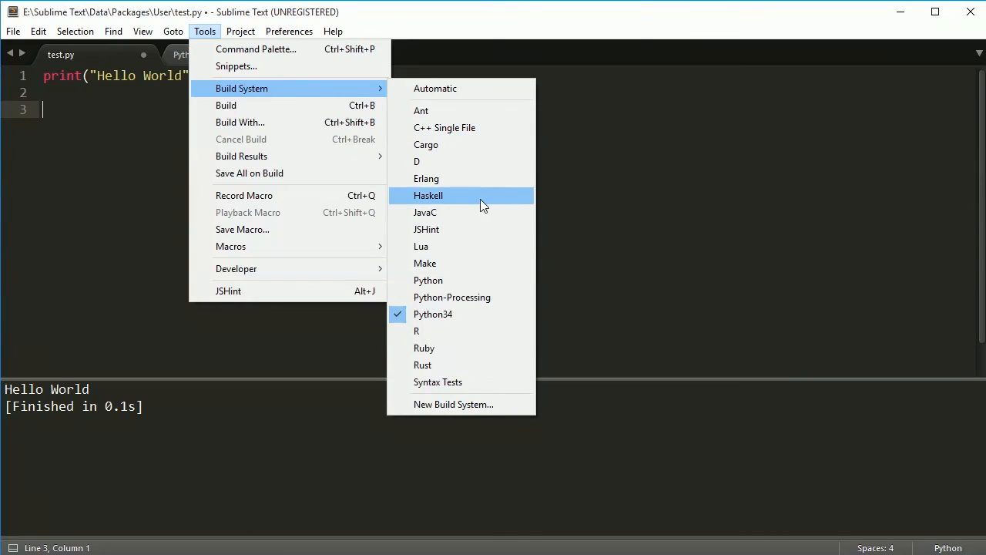
mouse_move(472, 157)
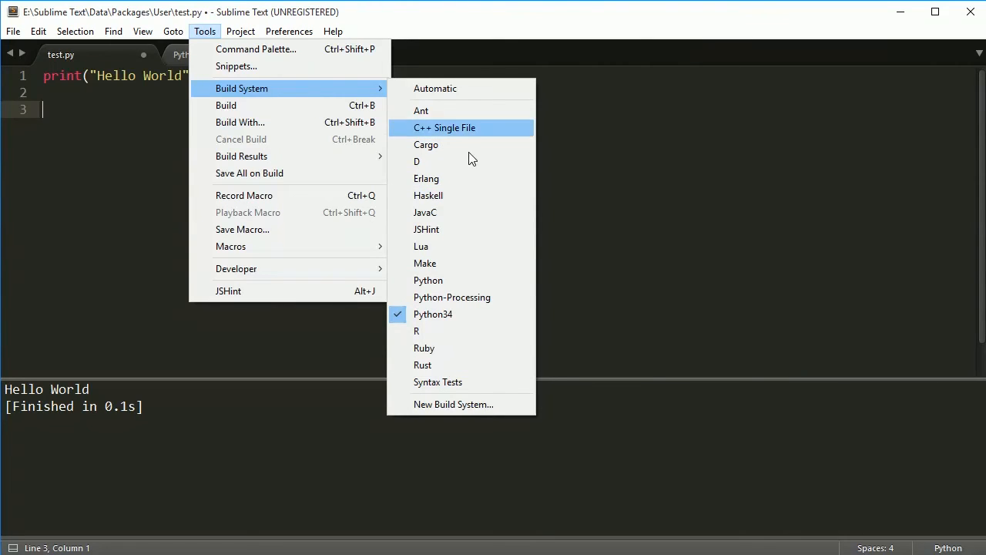
mouse_move(421, 246)
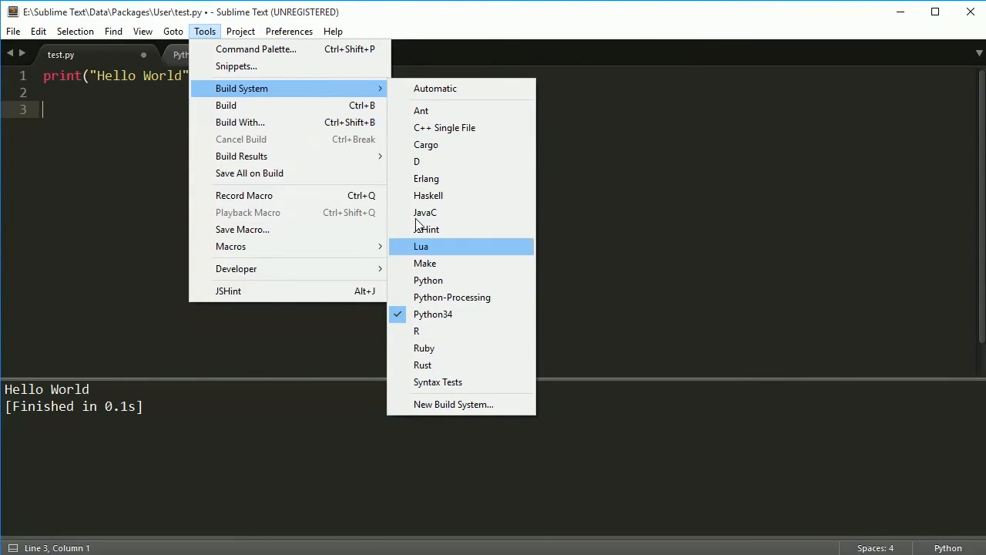
mouse_move(426, 213)
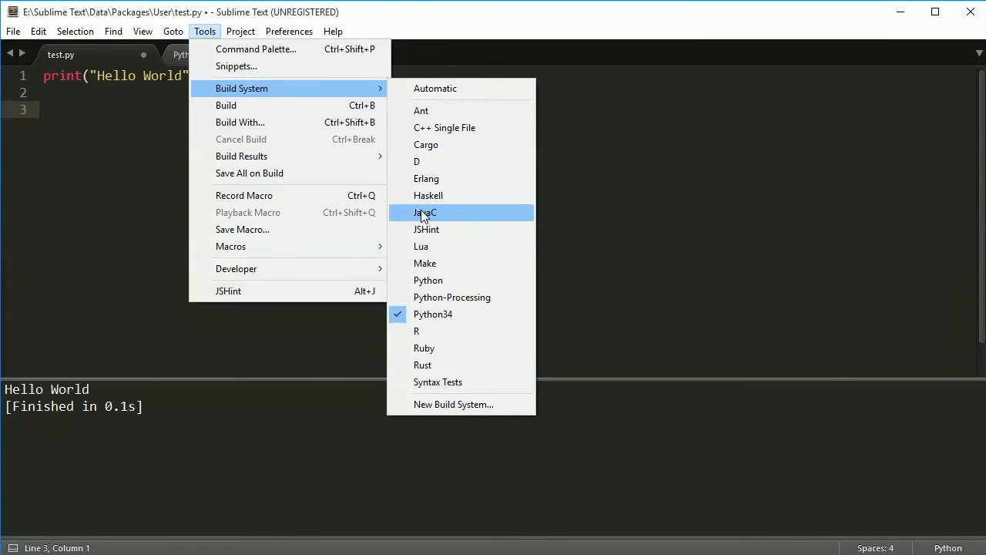
mouse_move(444, 314)
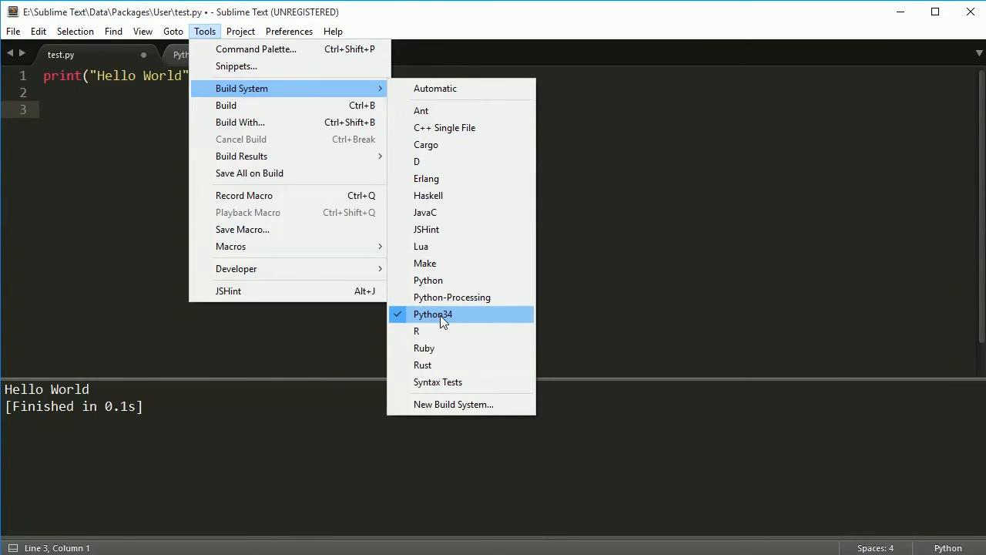
mouse_move(435, 323)
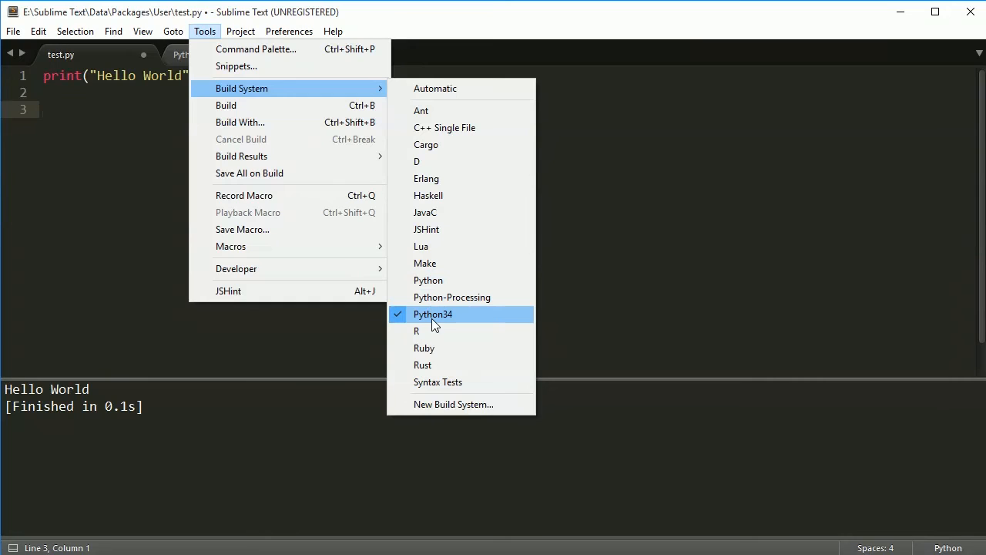
left_click(434, 315)
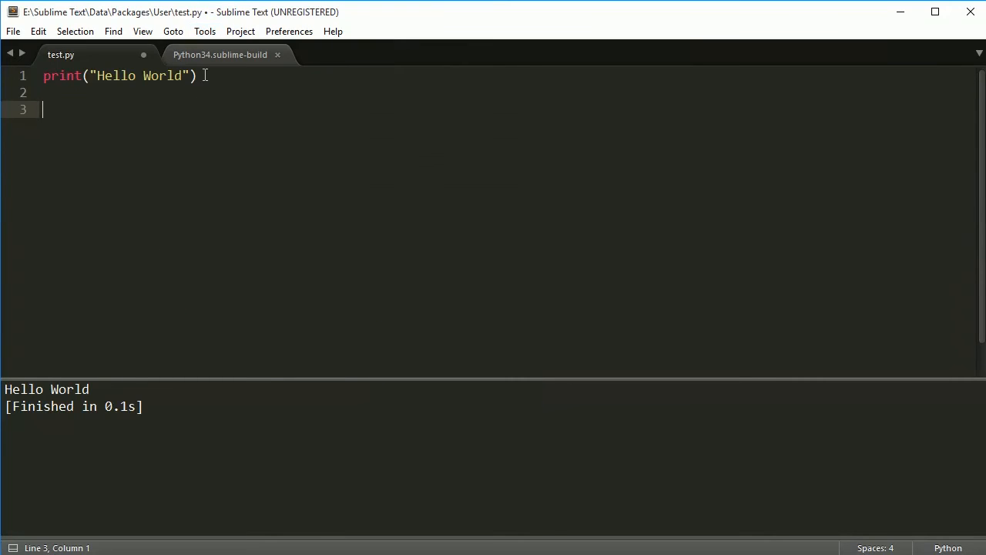
mouse_move(221, 54)
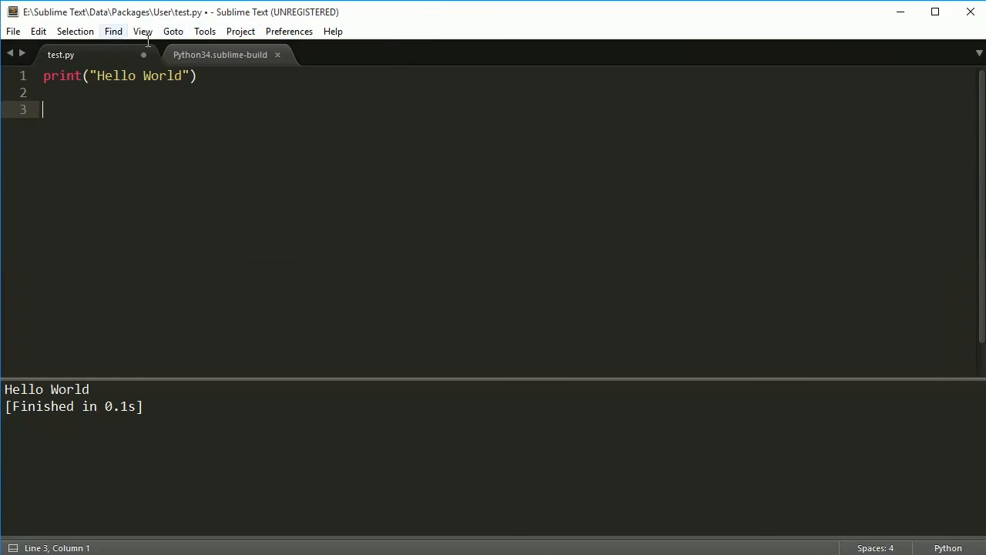
From Python34.sublime-build, create a new untitled build-system file with the make shell_cmd template.
left_click(219, 54)
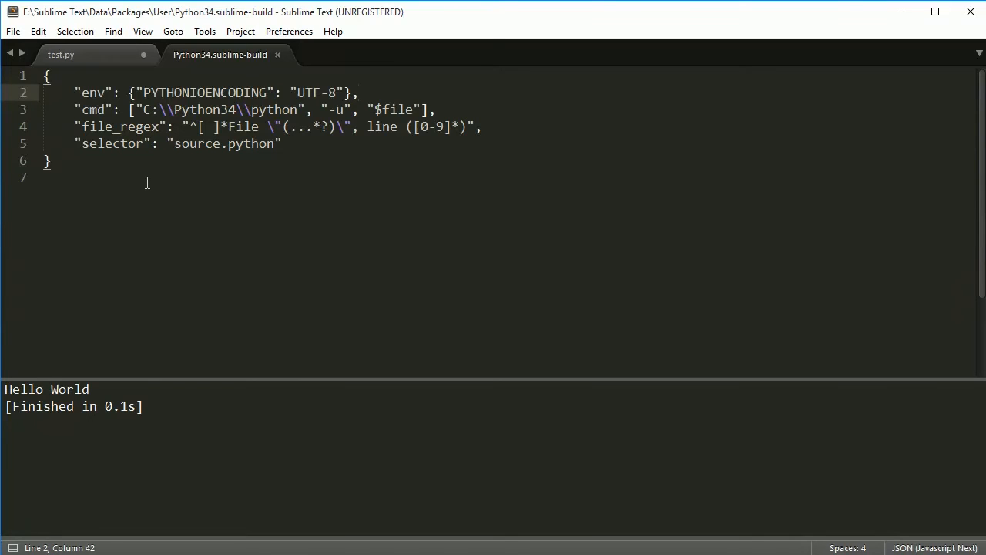
left_click(241, 31)
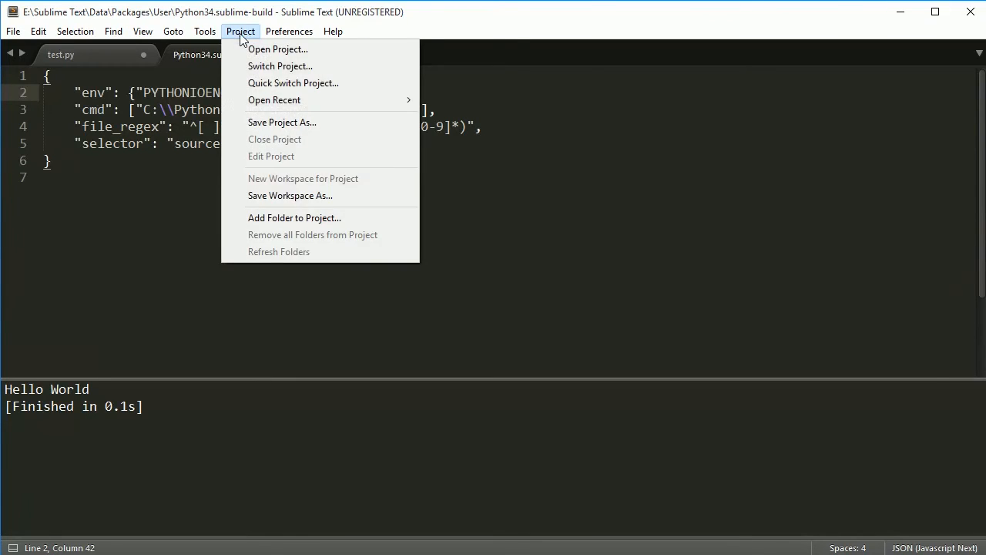
left_click(204, 31)
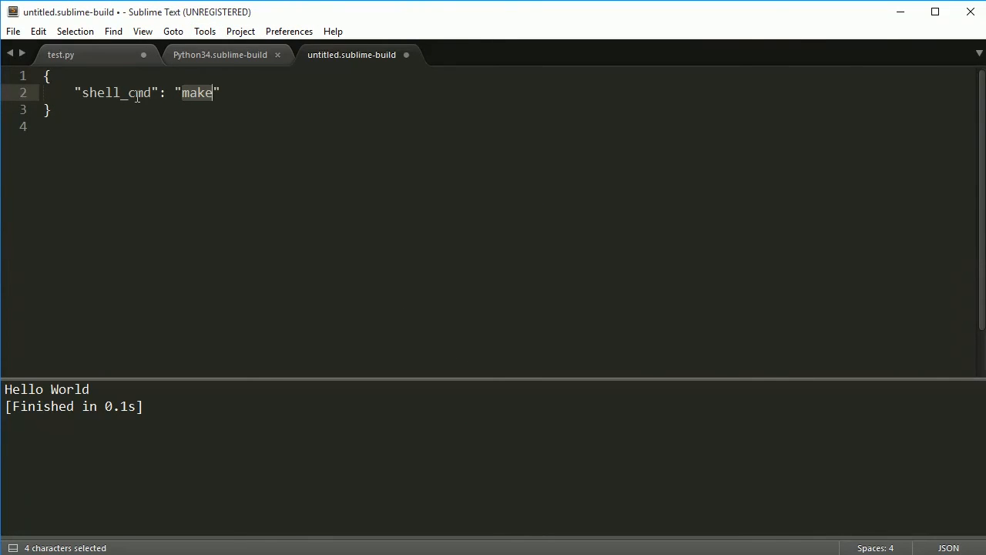
left_click(219, 54)
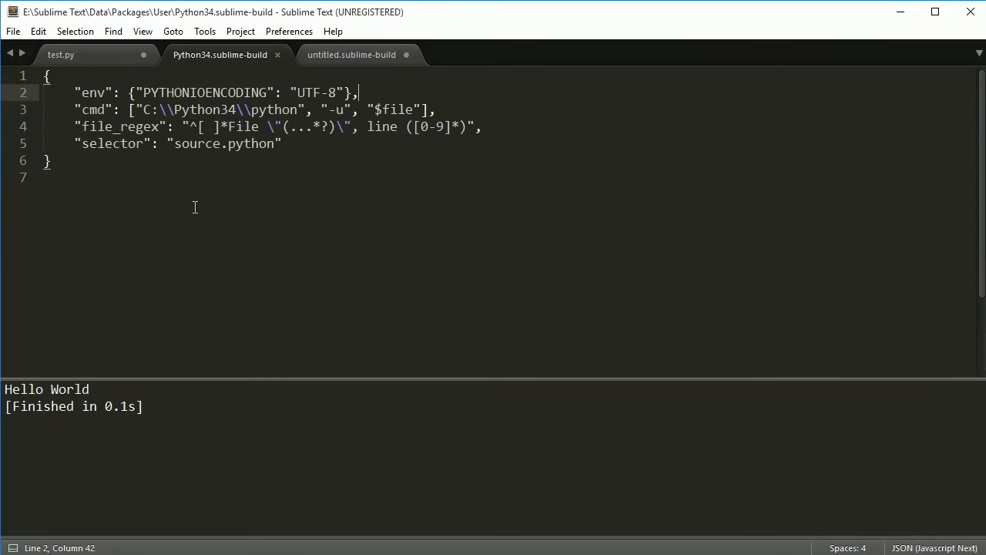
left_click(351, 56)
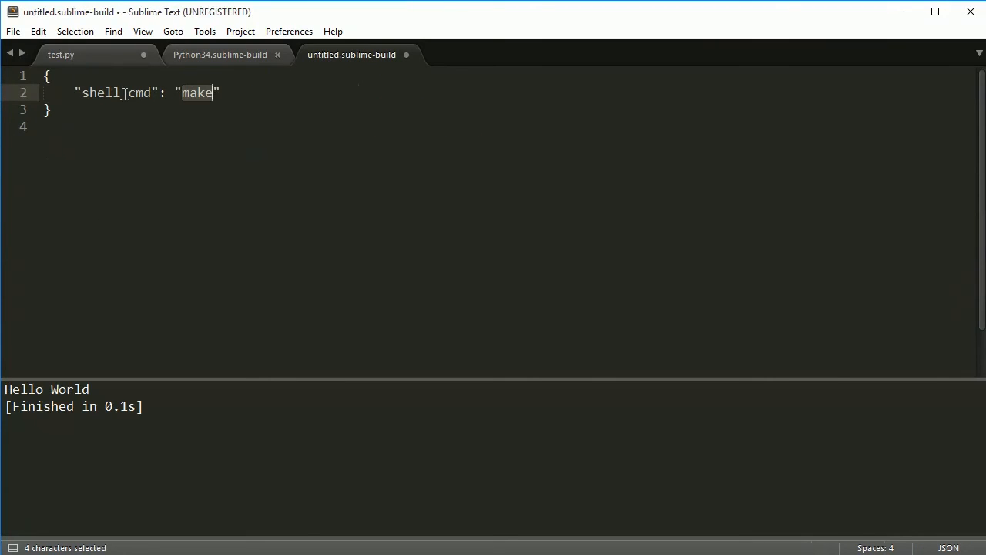
Confirm Python34 remains the selected build system and return to test.py.
left_click(219, 56)
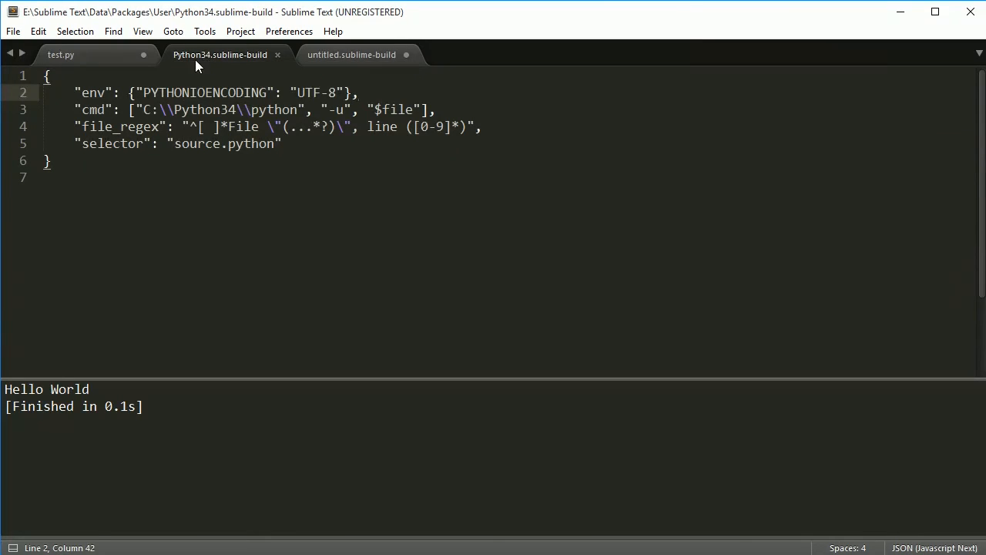
mouse_move(327, 216)
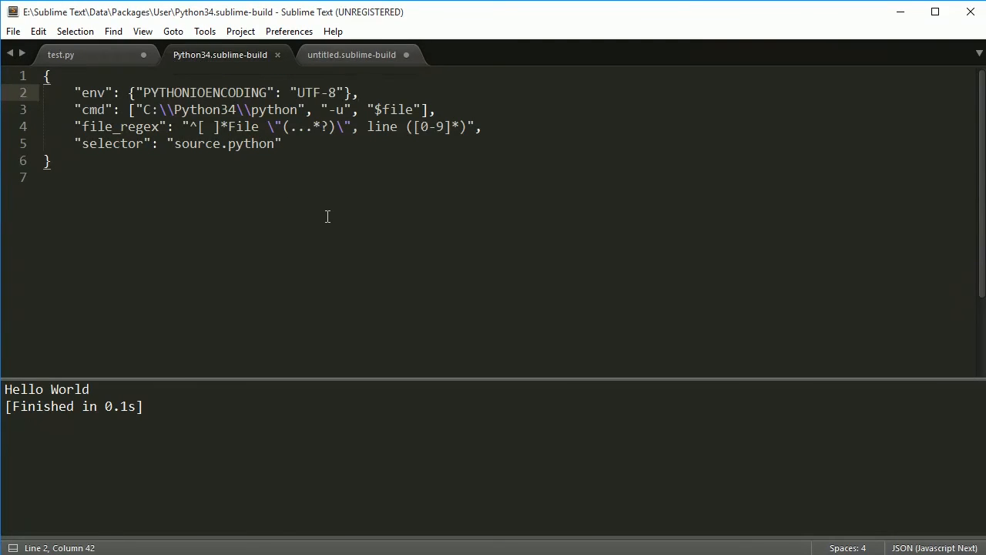
left_click(203, 31)
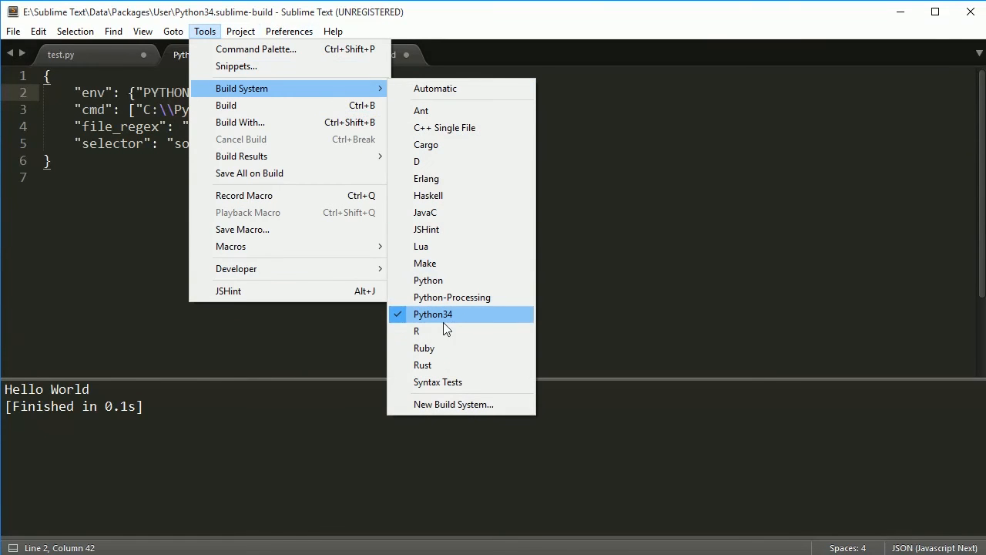
mouse_move(438, 318)
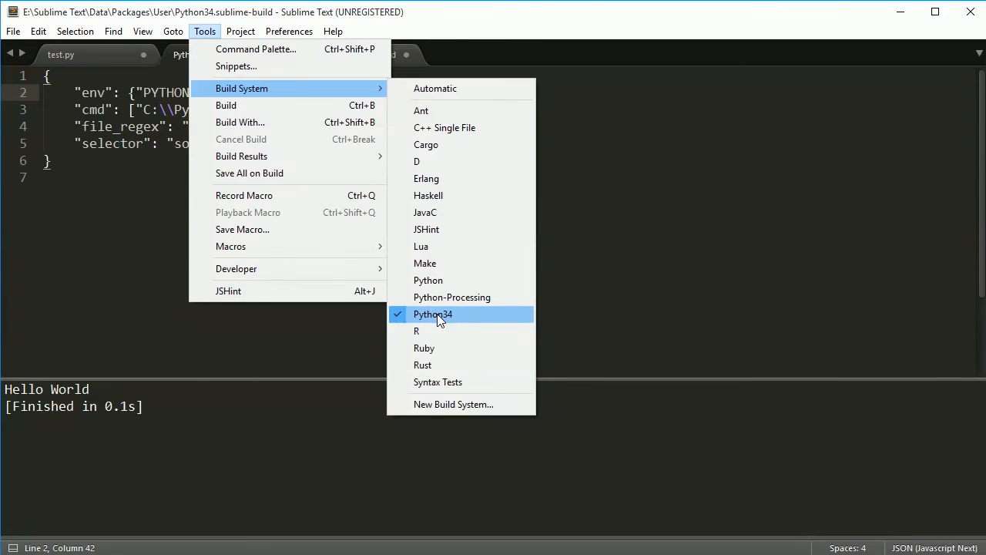
left_click(432, 315)
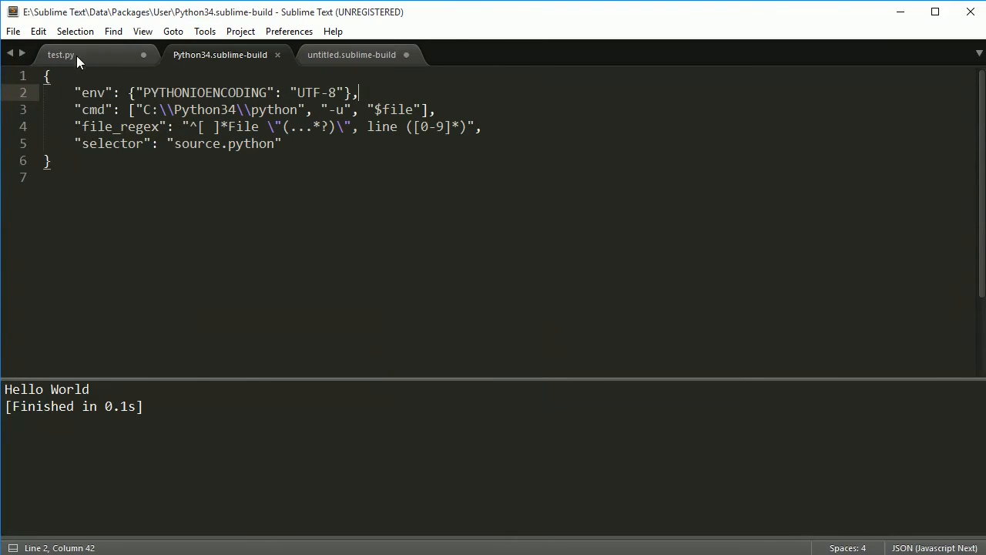
left_click(60, 55)
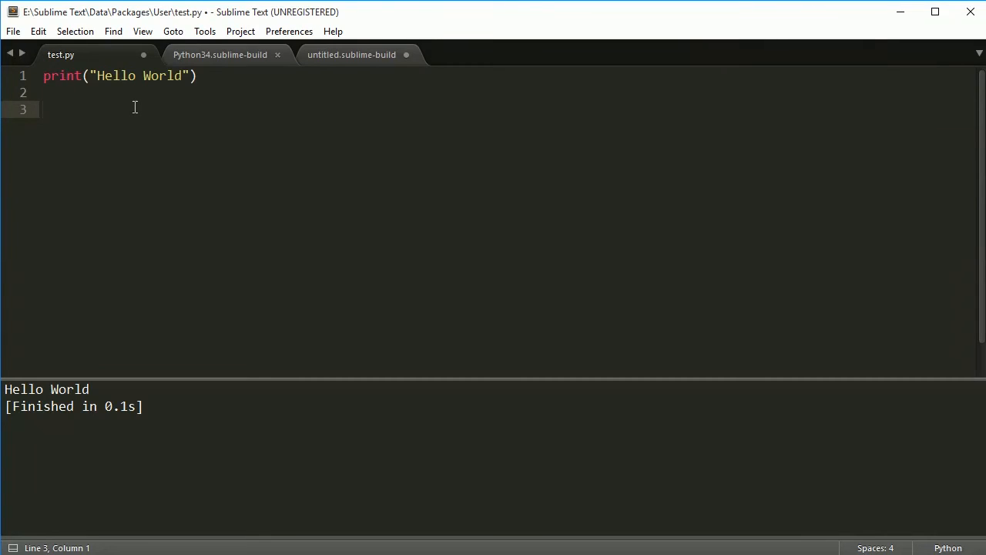
mouse_move(253, 114)
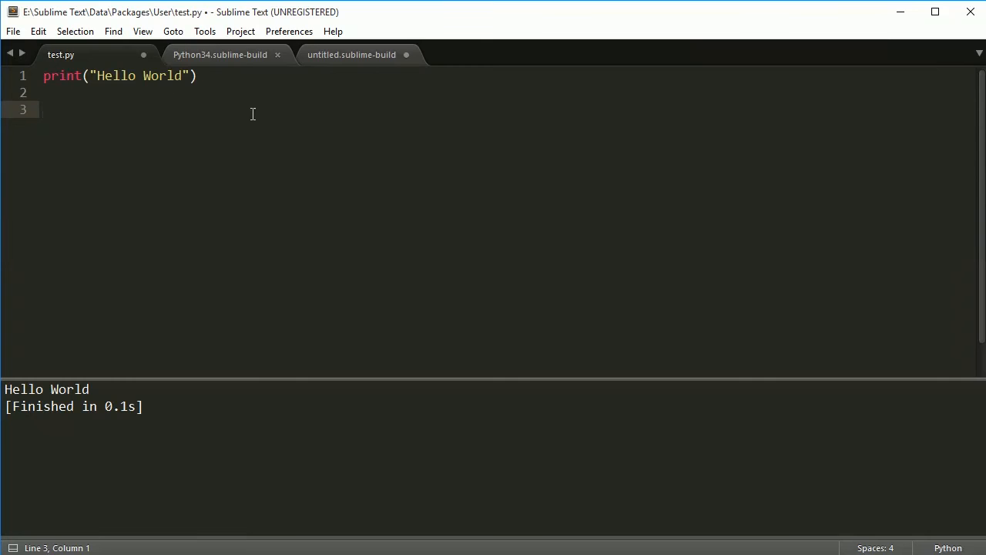
Close untitled.sublime-build, leaving the Python34 build settings beside test.py.
left_click(351, 55)
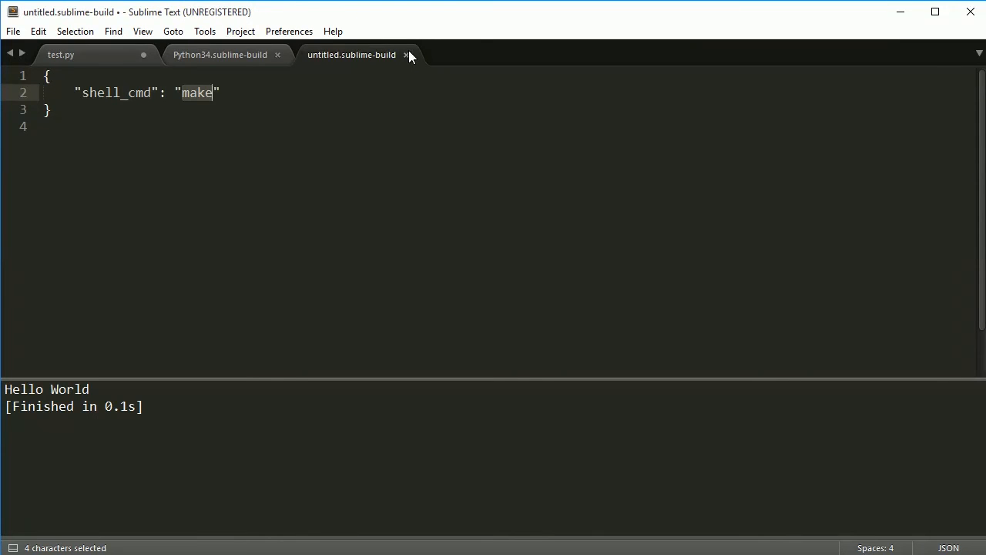
left_click(240, 31)
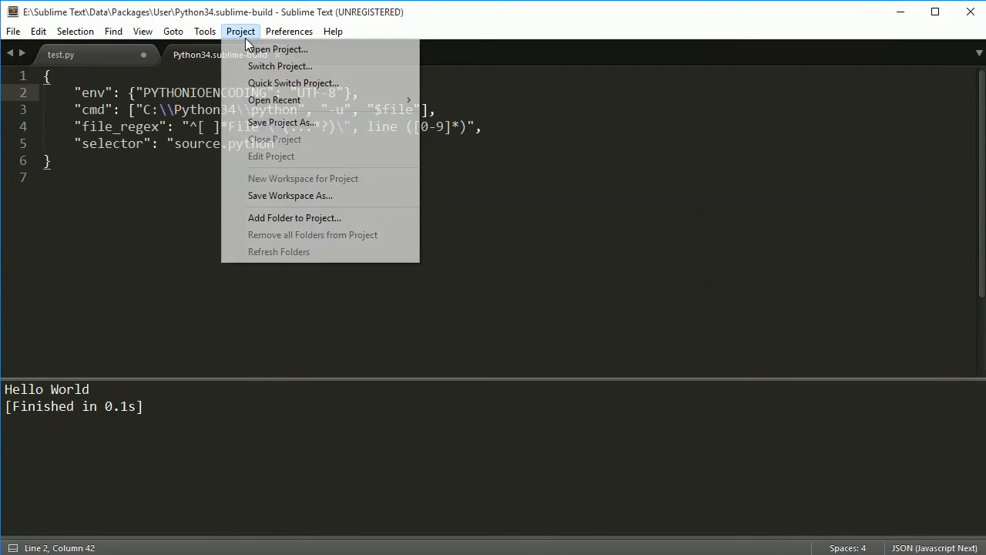
left_click(205, 31)
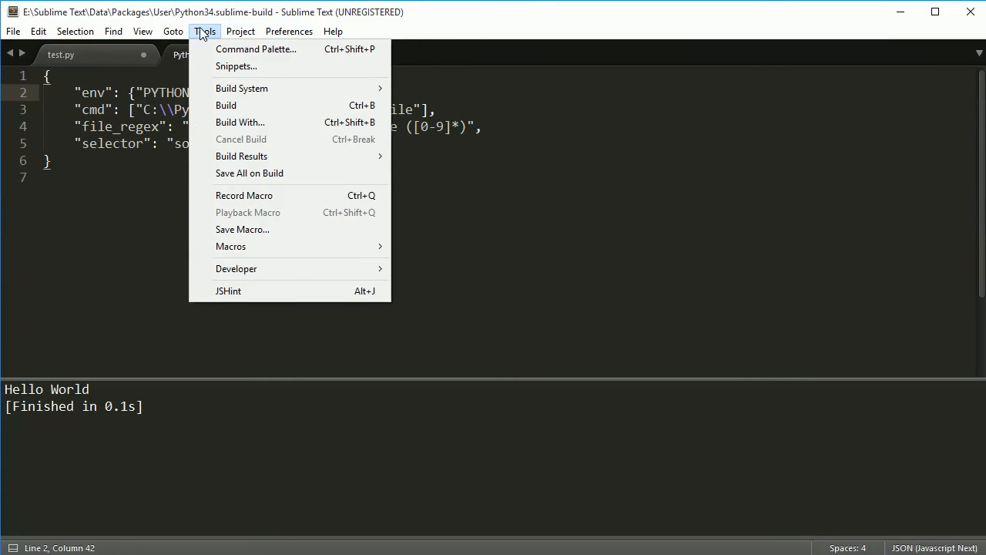
mouse_move(215, 37)
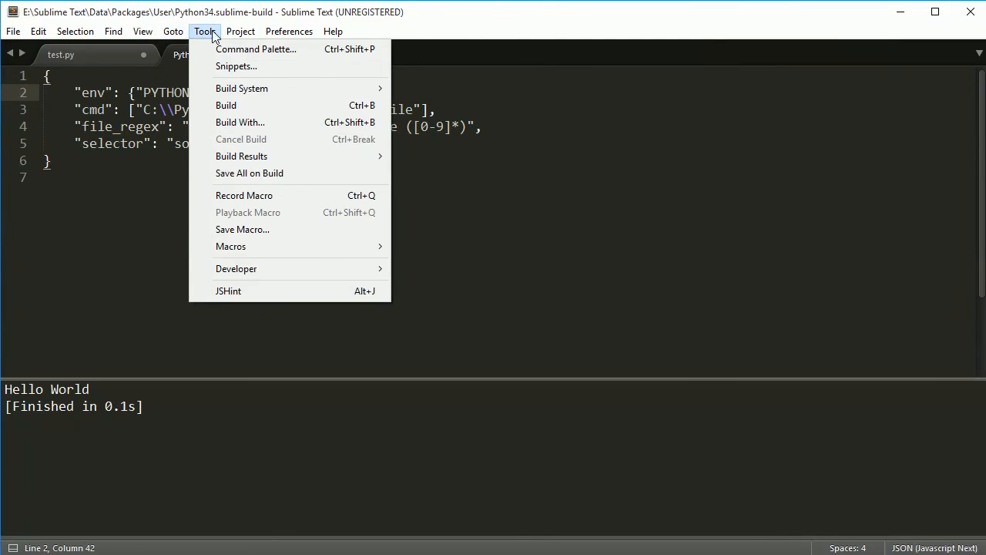
left_click(290, 31)
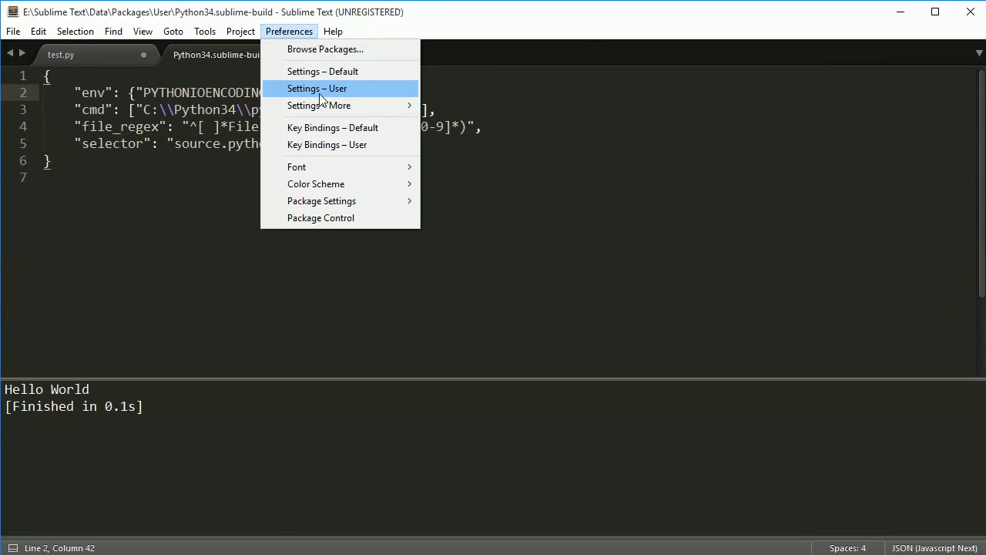
left_click(316, 88)
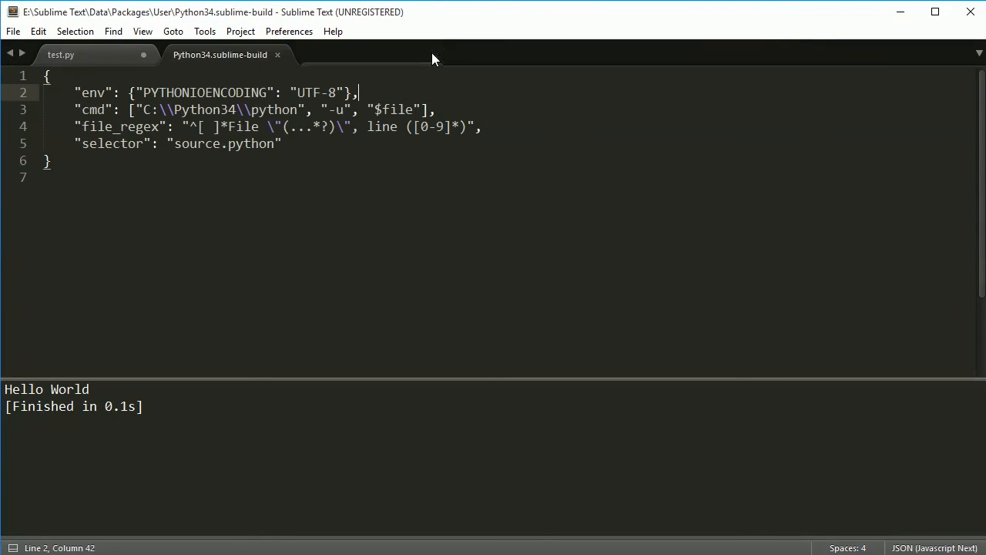
Browse the Tools menu before adding "env": {"PYTHONIOENCODING": "UTF-8"} to Python34.sublime-build.
left_click(203, 31)
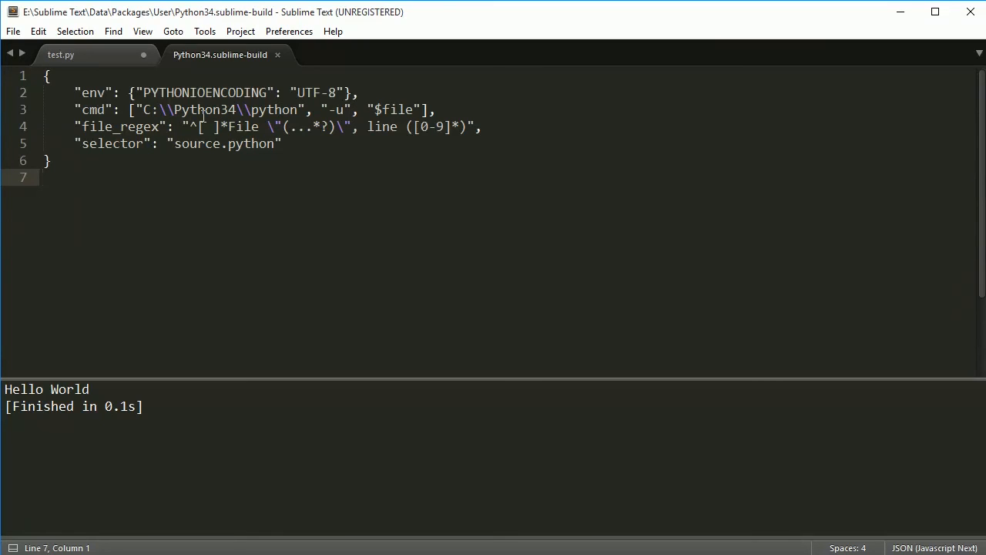
mouse_move(81, 137)
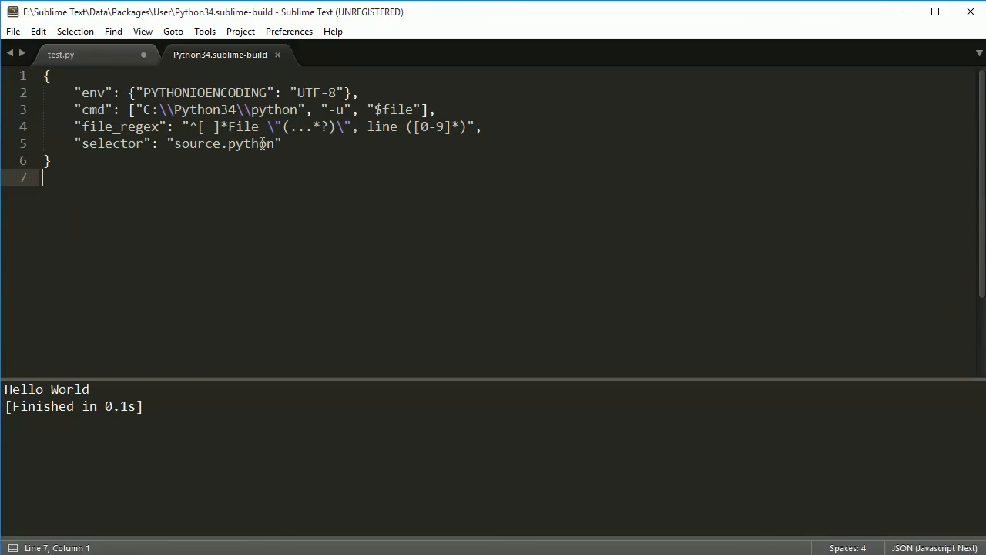
mouse_move(259, 131)
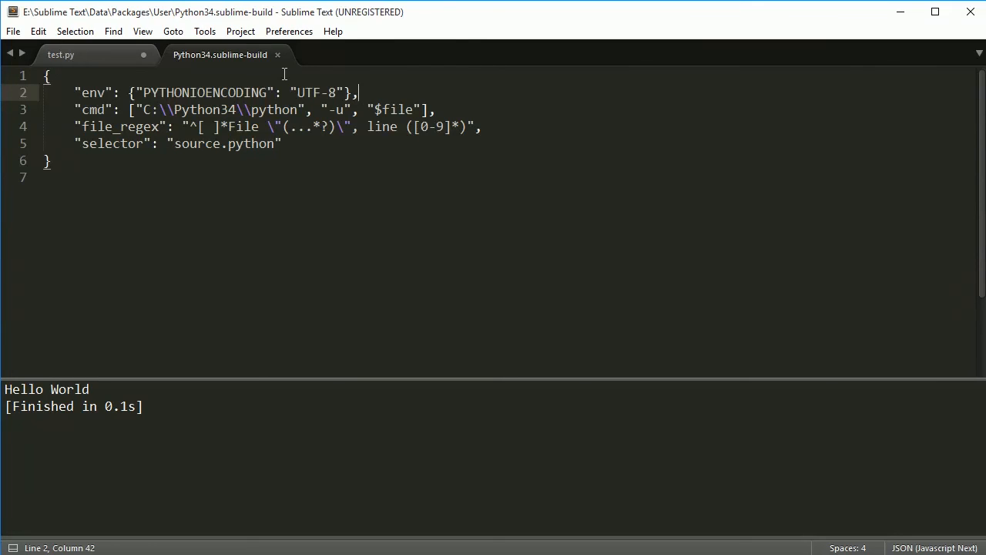
mouse_move(278, 59)
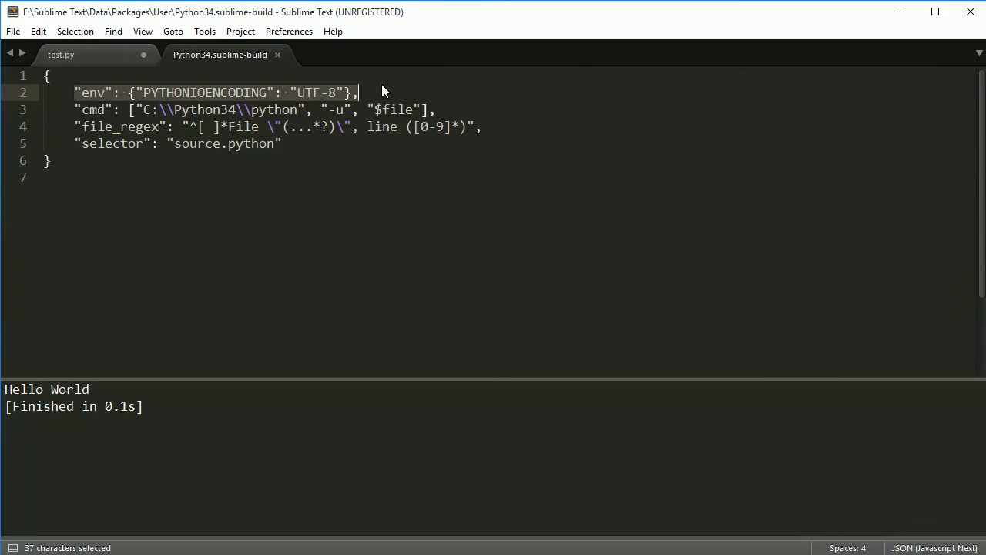
Remove the env encoding line from the build file and change test.py to print 你好.
key("Delete")
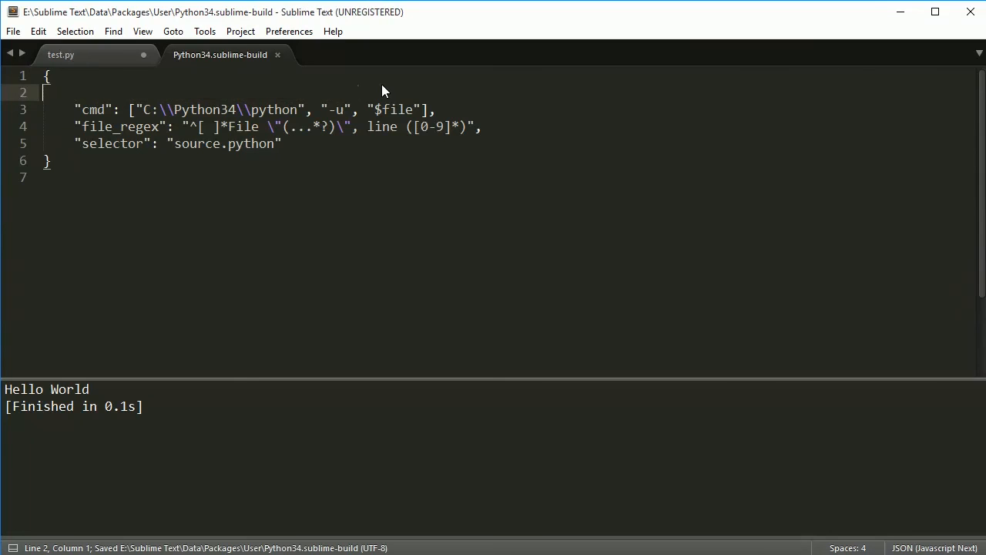
left_click(13, 31)
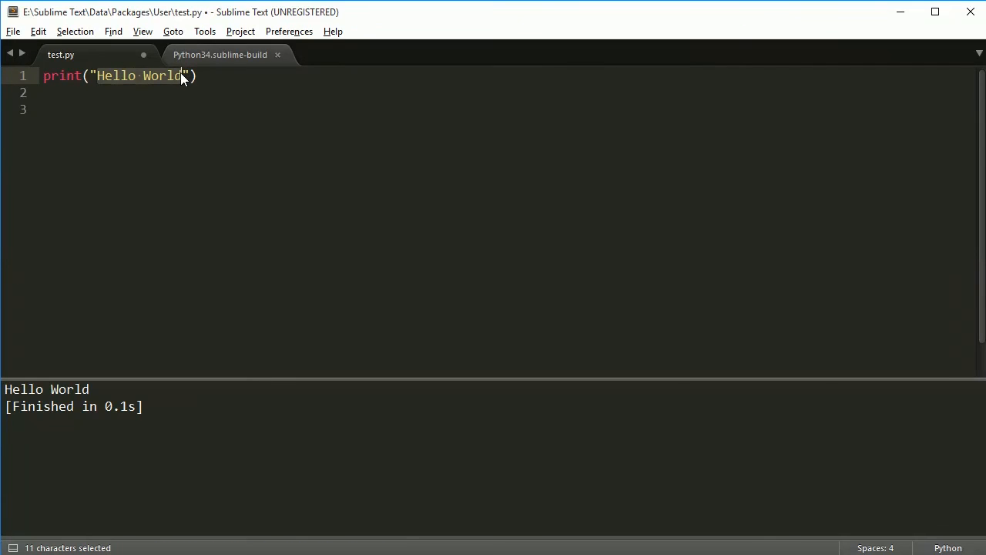
type("你好\")")
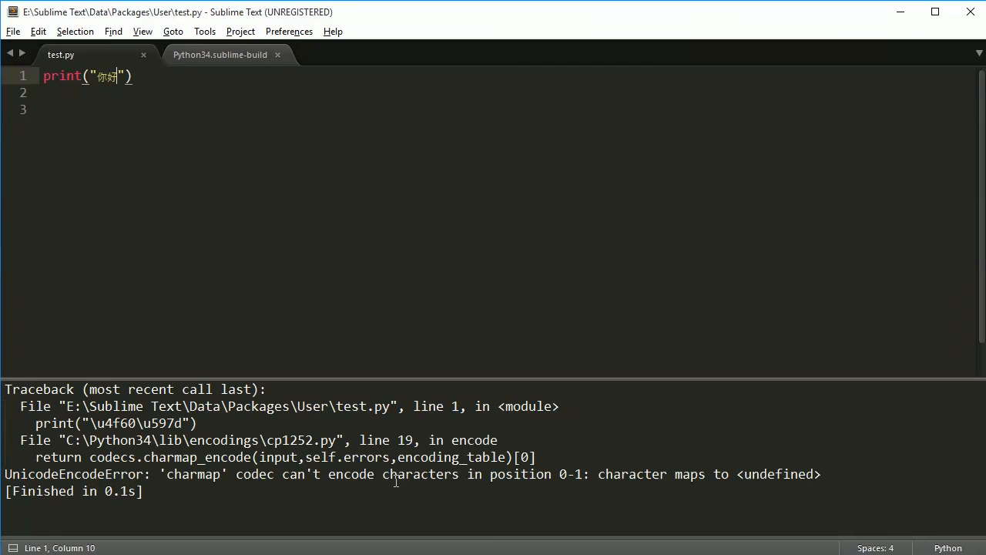
mouse_move(229, 71)
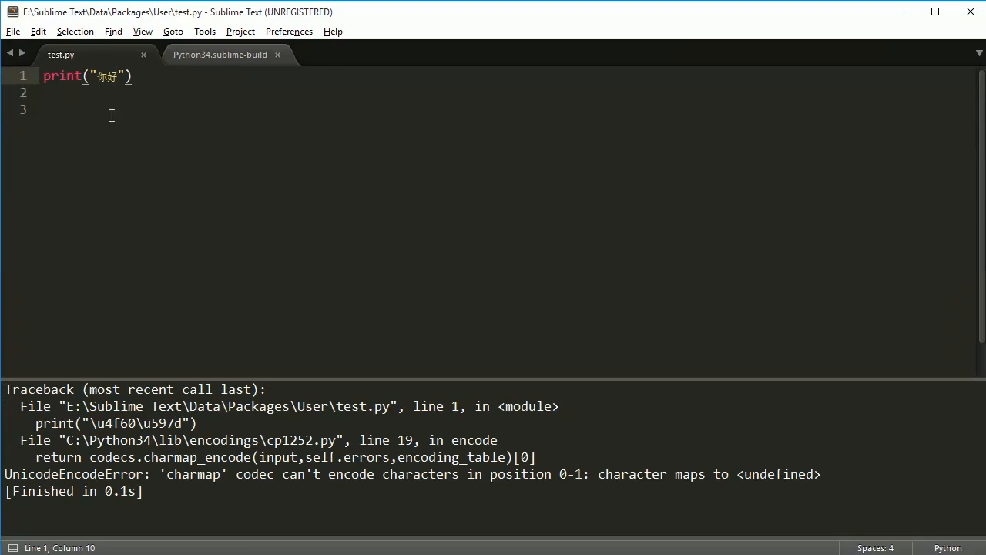
mouse_move(88, 153)
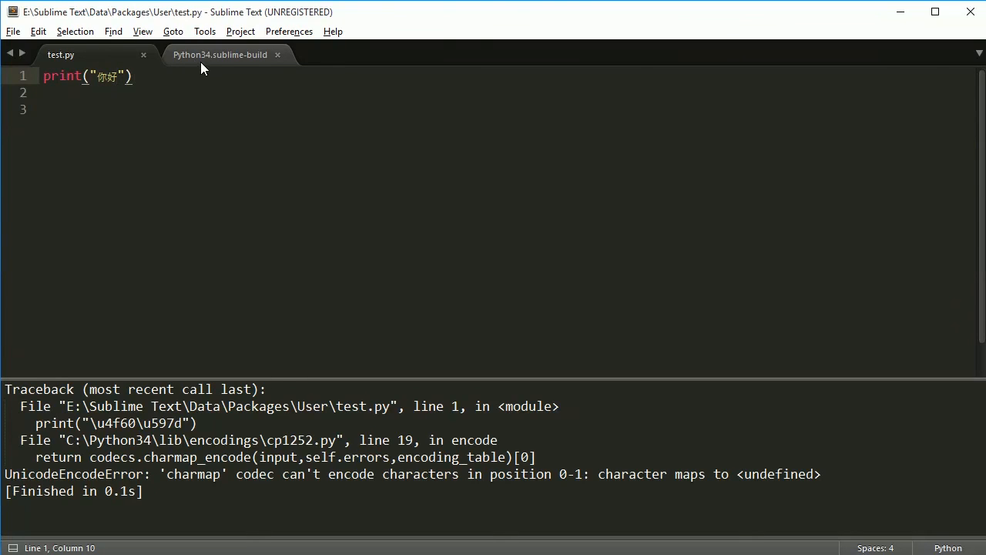
Bring back the PYTHONIOENCODING UTF-8 value in Python34.sublime-build, then return to test.py to rerun it.
left_click(221, 56)
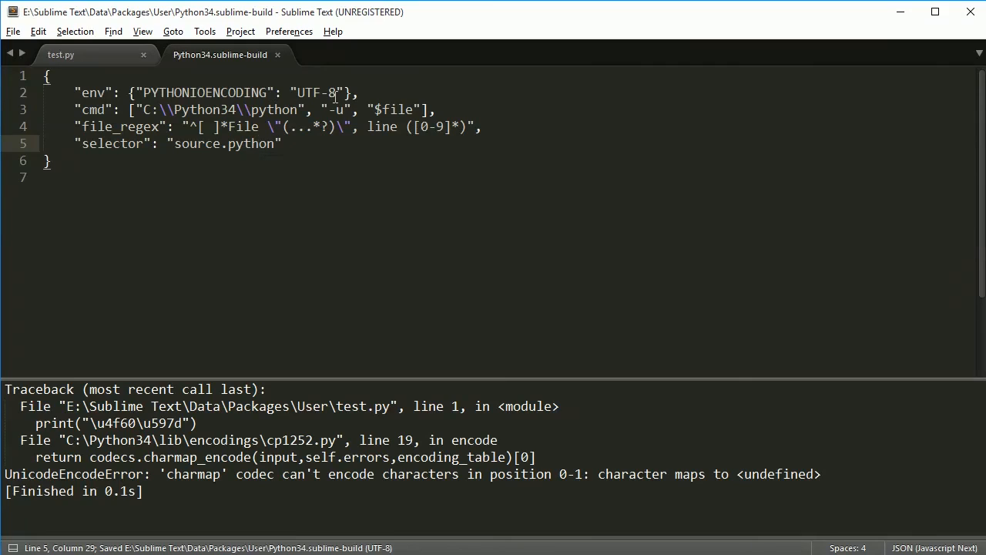
double_click(321, 93)
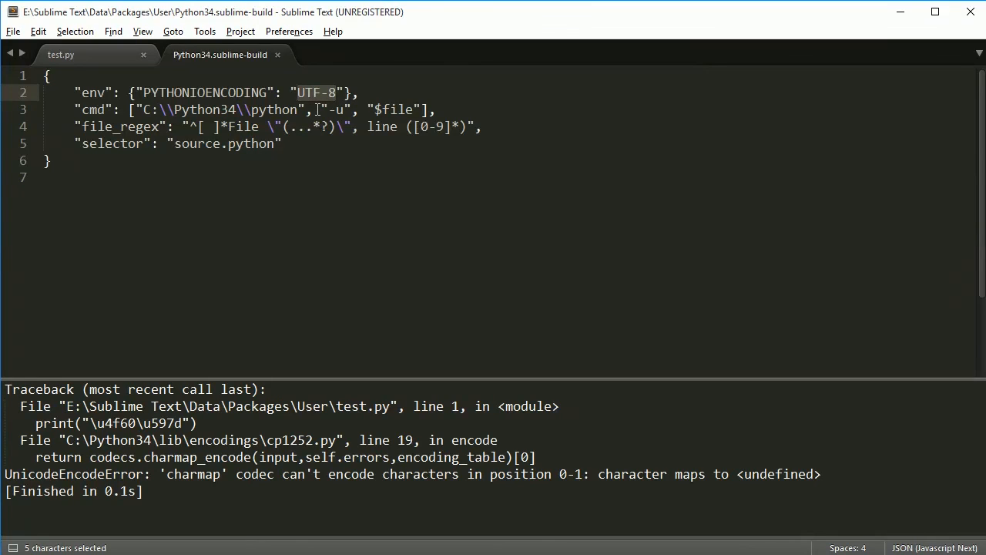
mouse_move(373, 239)
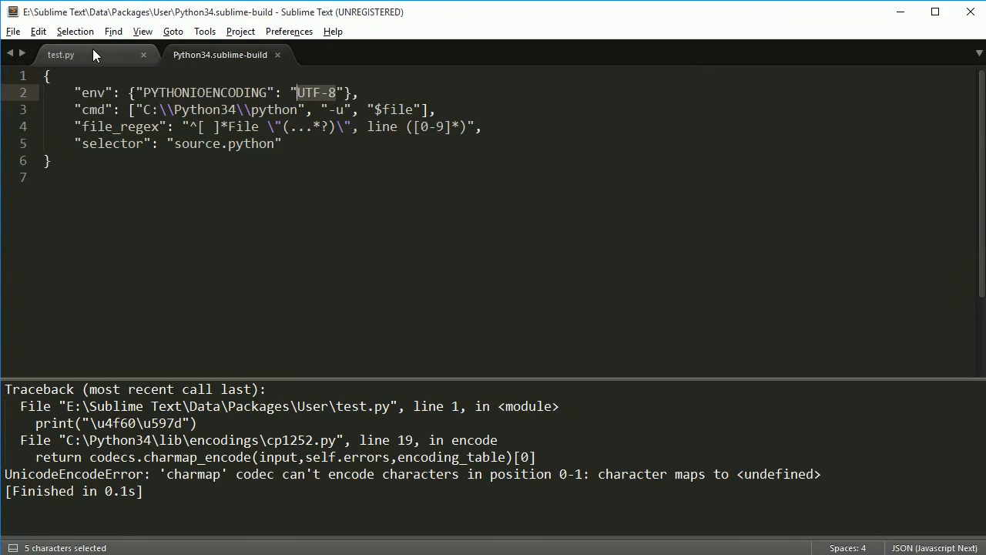
mouse_move(330, 105)
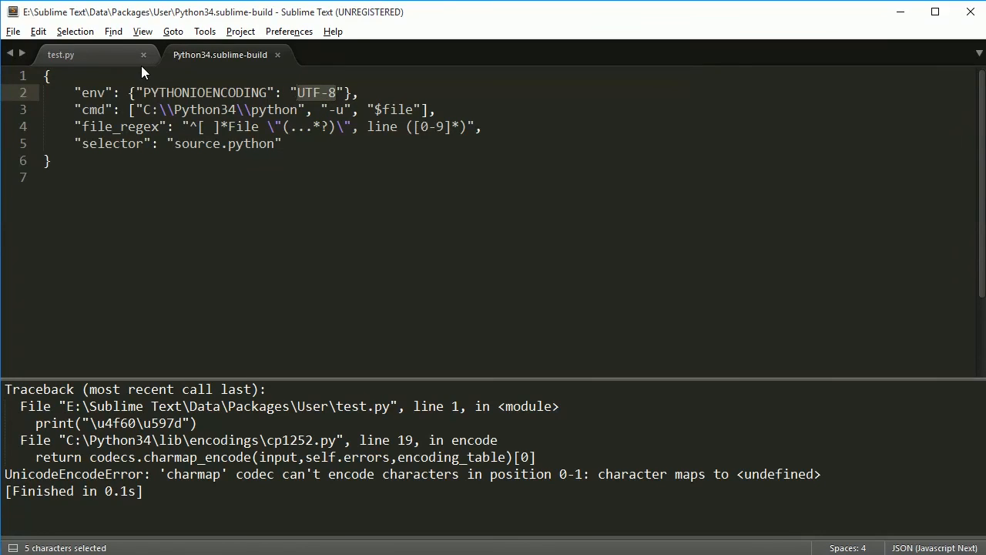
mouse_move(131, 69)
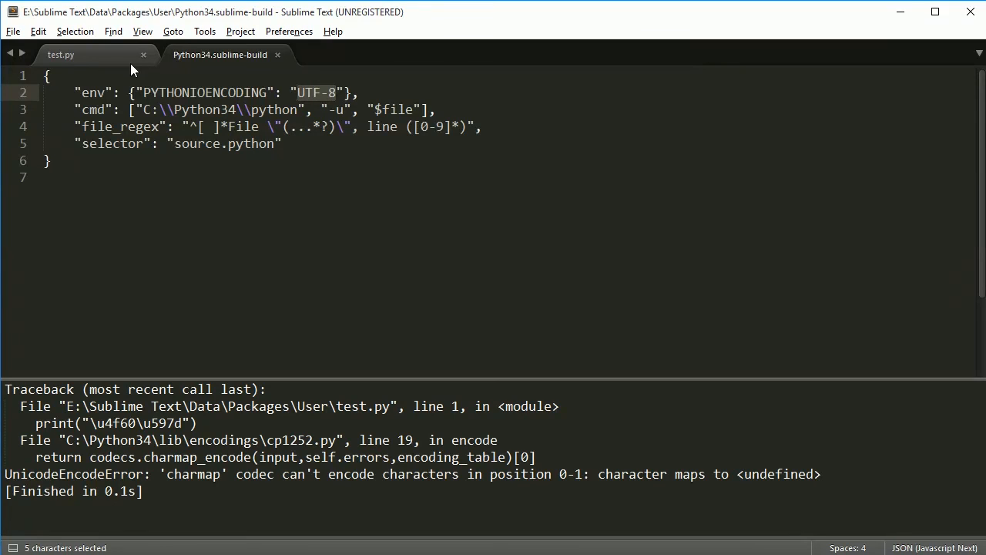
left_click(60, 54)
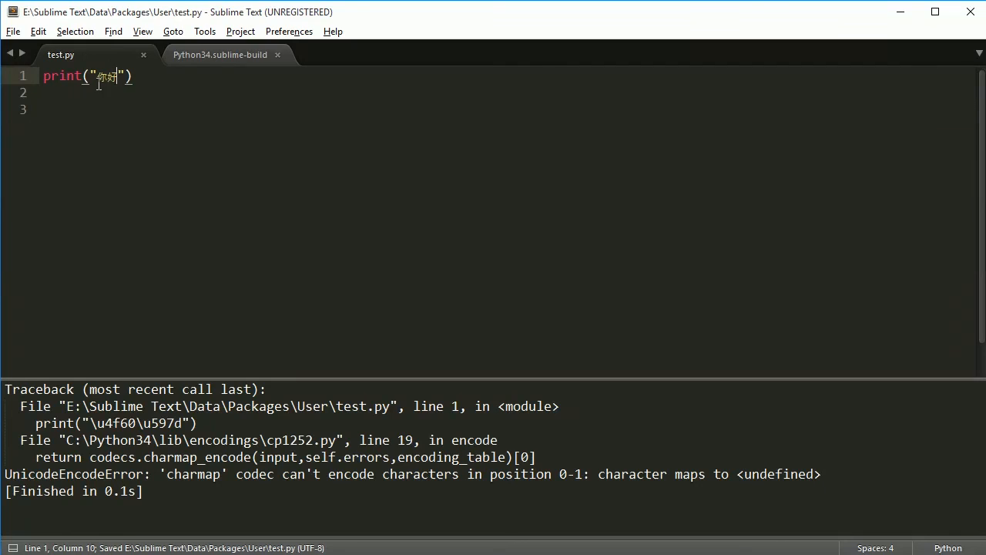
left_click(218, 54)
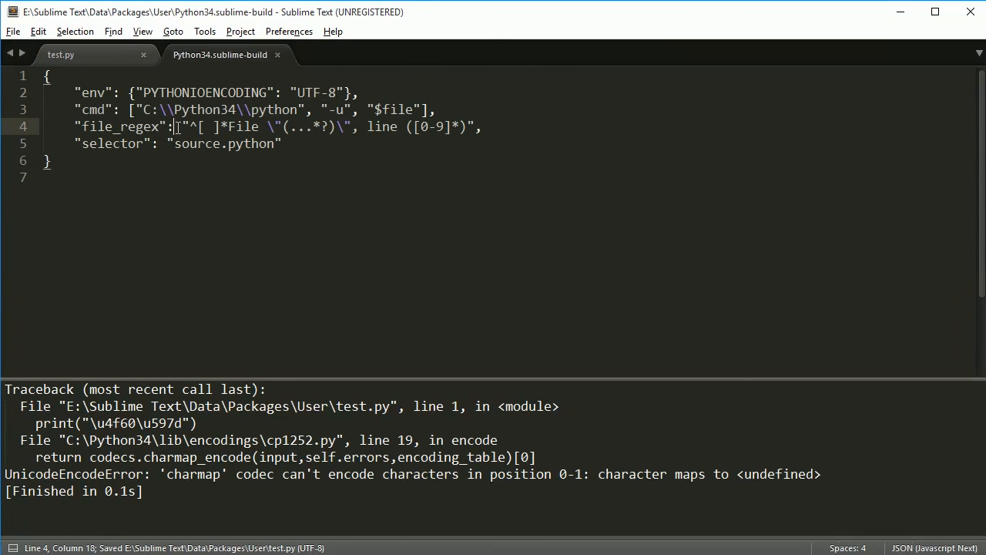
left_click(60, 55)
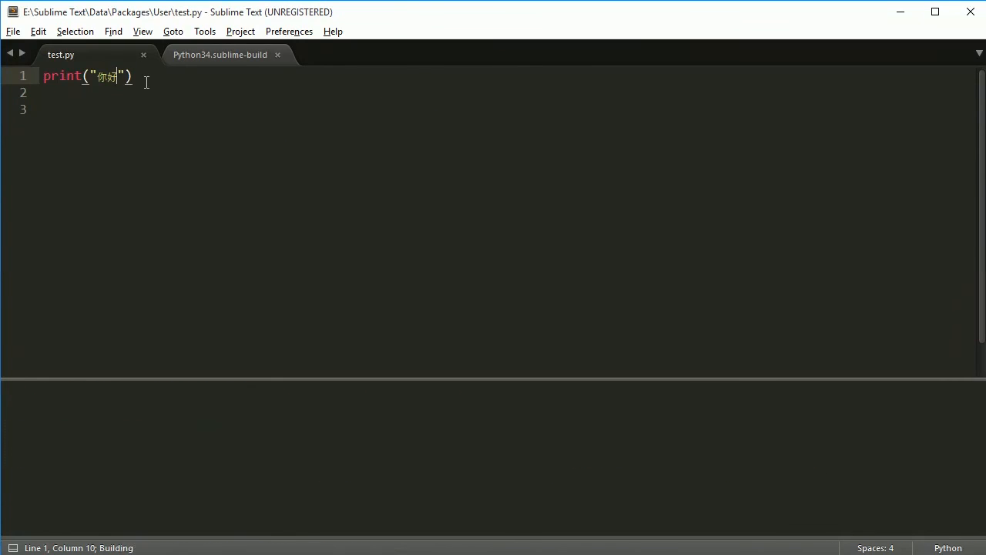
Run test.py with Ctrl+B so the output shows 你好, comparing it against the build file.
key("ctrl+b")
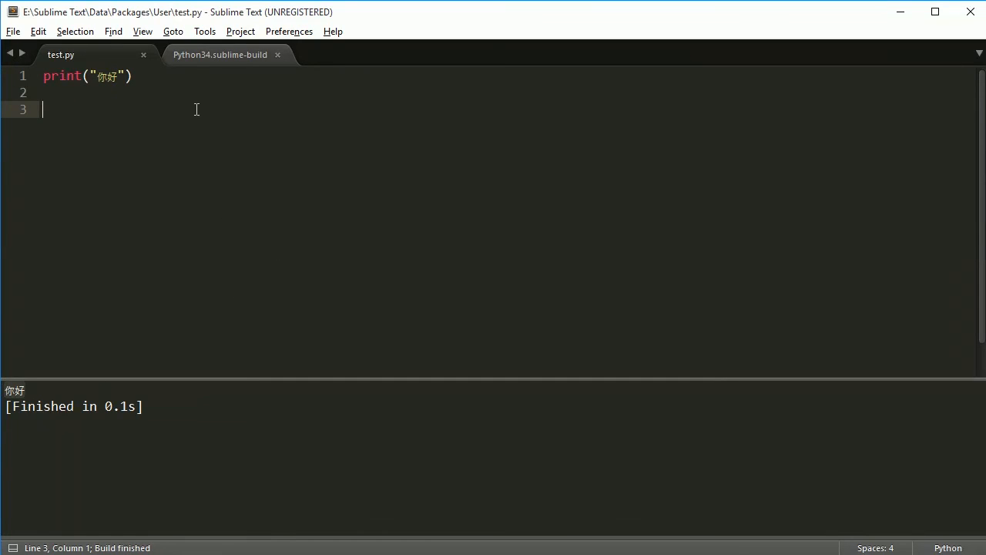
left_click(219, 56)
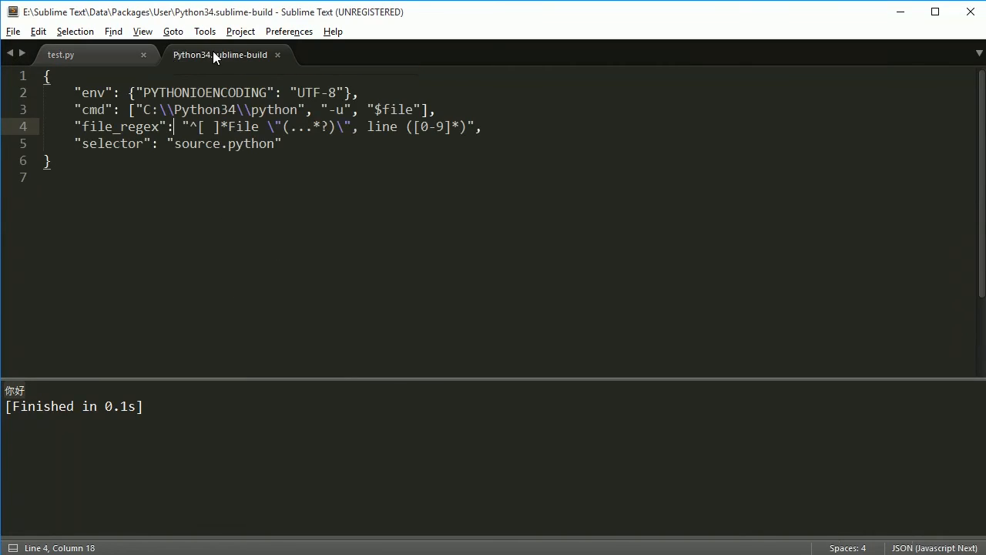
mouse_move(94, 58)
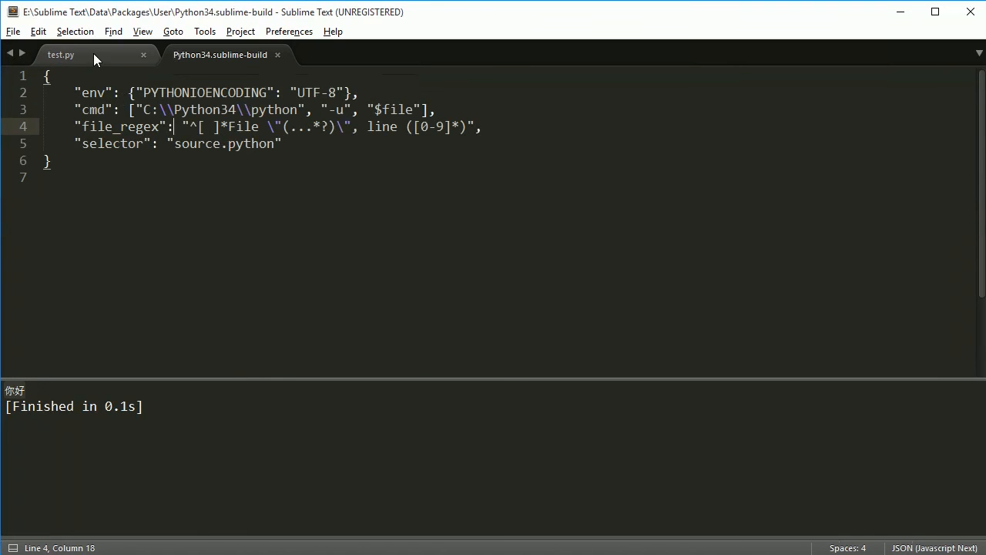
left_click(62, 55)
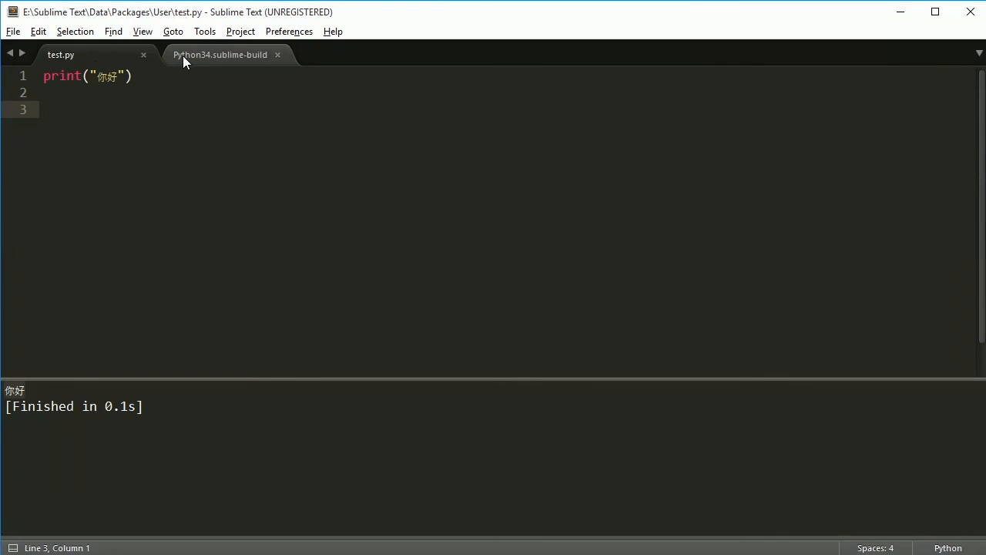
left_click(219, 56)
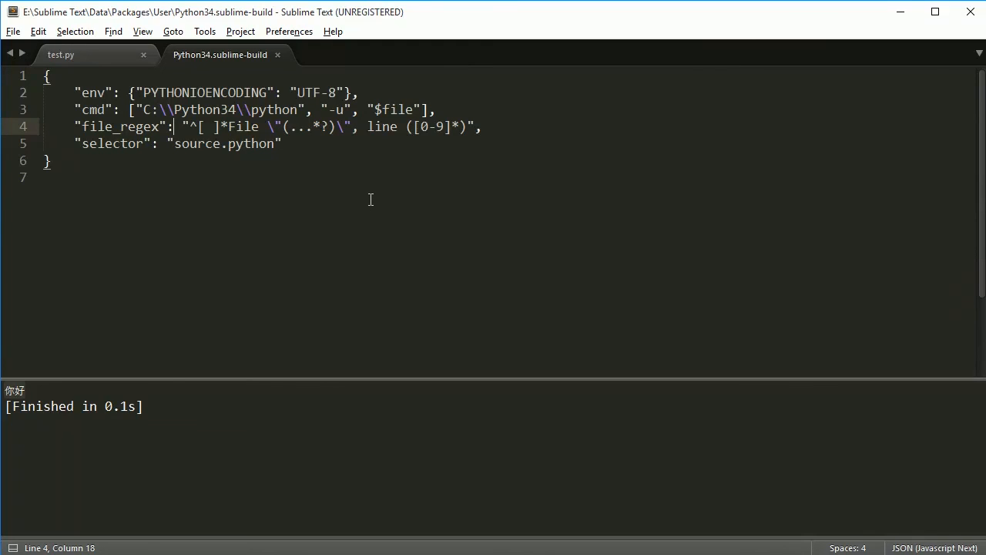
mouse_move(158, 99)
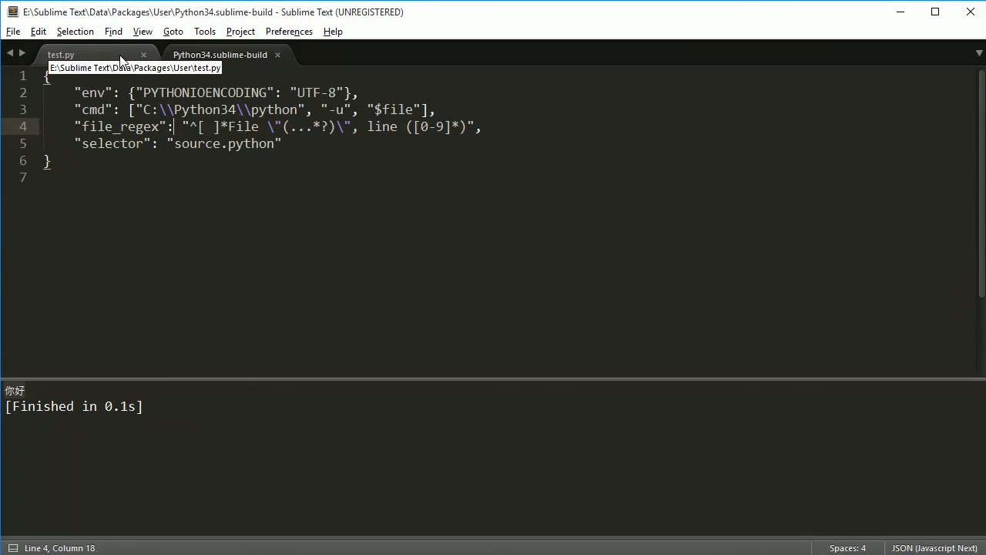
left_click(61, 54)
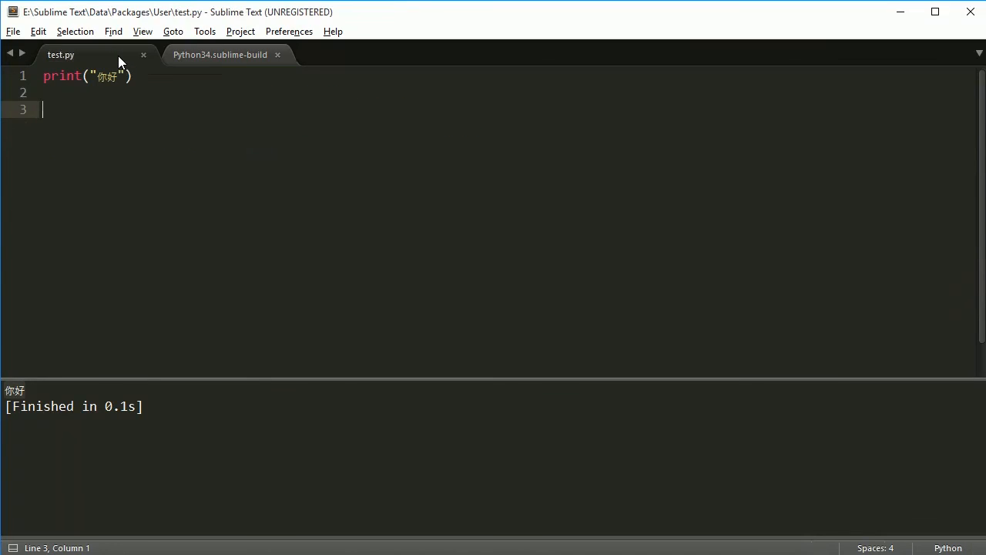
mouse_move(176, 89)
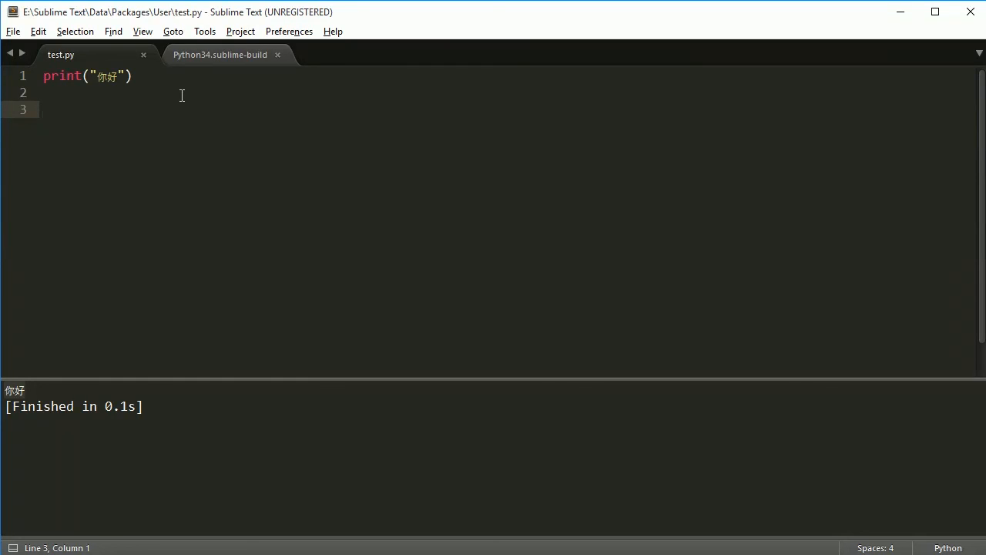
left_click(43, 110)
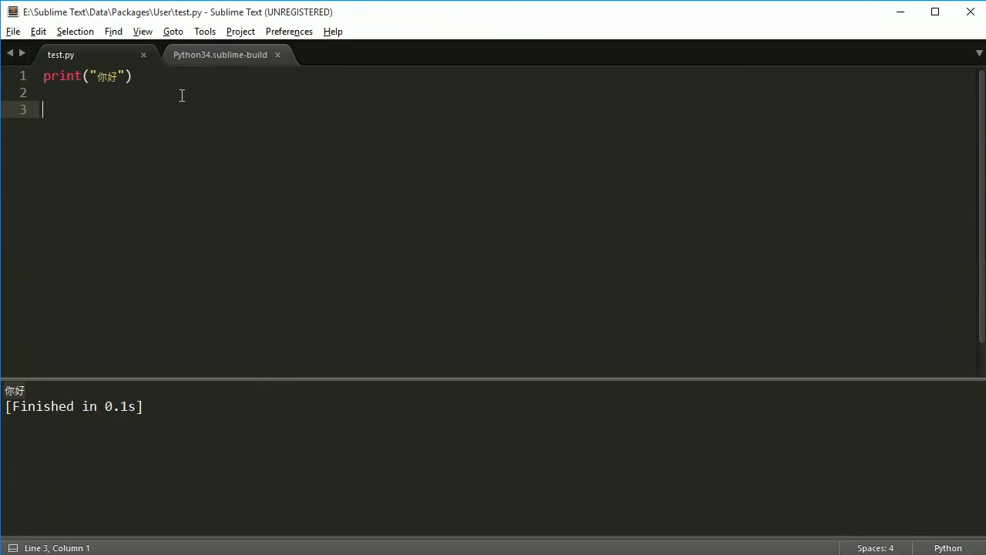
mouse_move(657, 509)
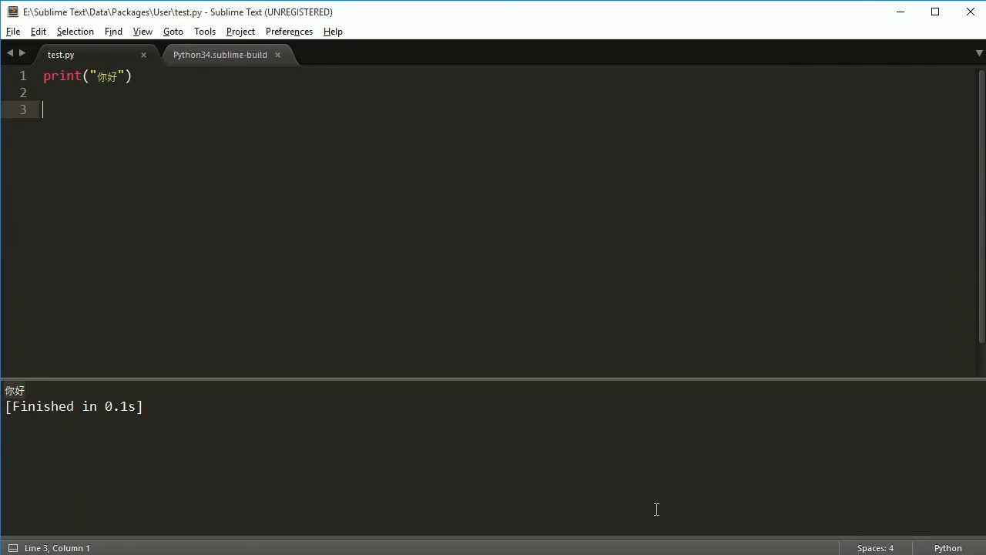